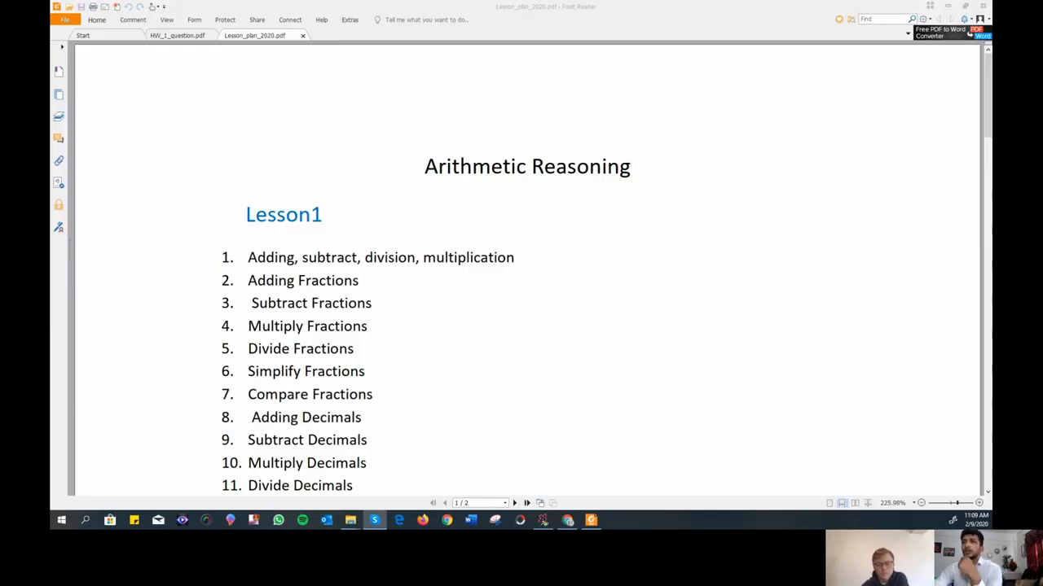
mouse_move(334, 129)
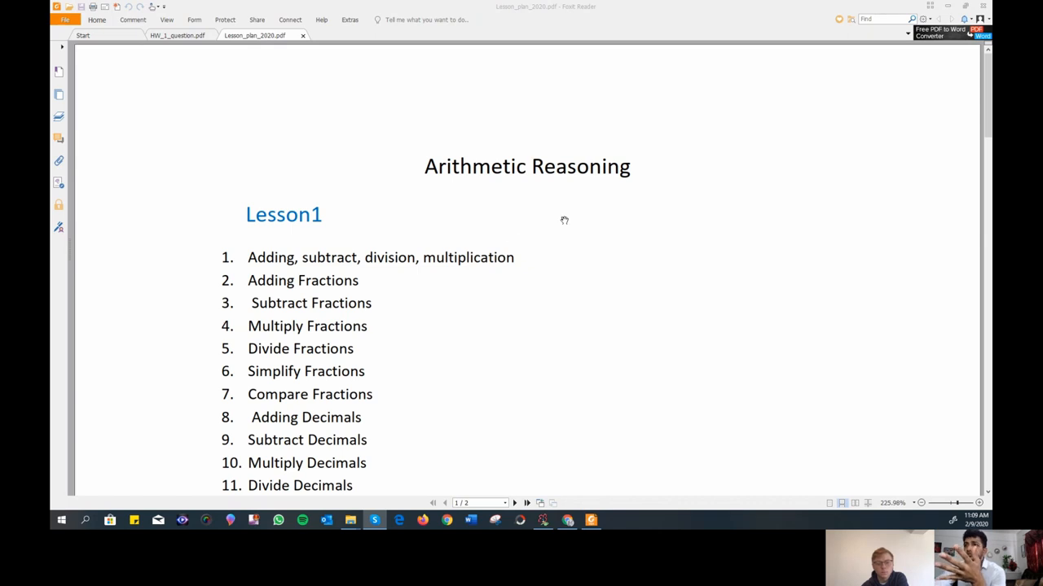
Handwrite 7×10 = 70 below the 7×8 = 56 equation.
scroll(down, 3)
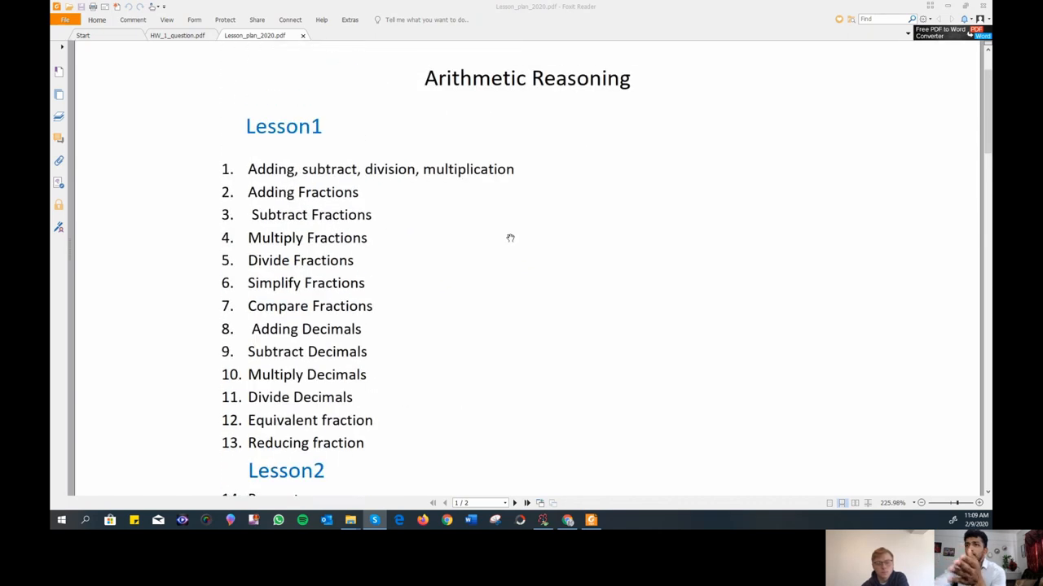
scroll(down, 3)
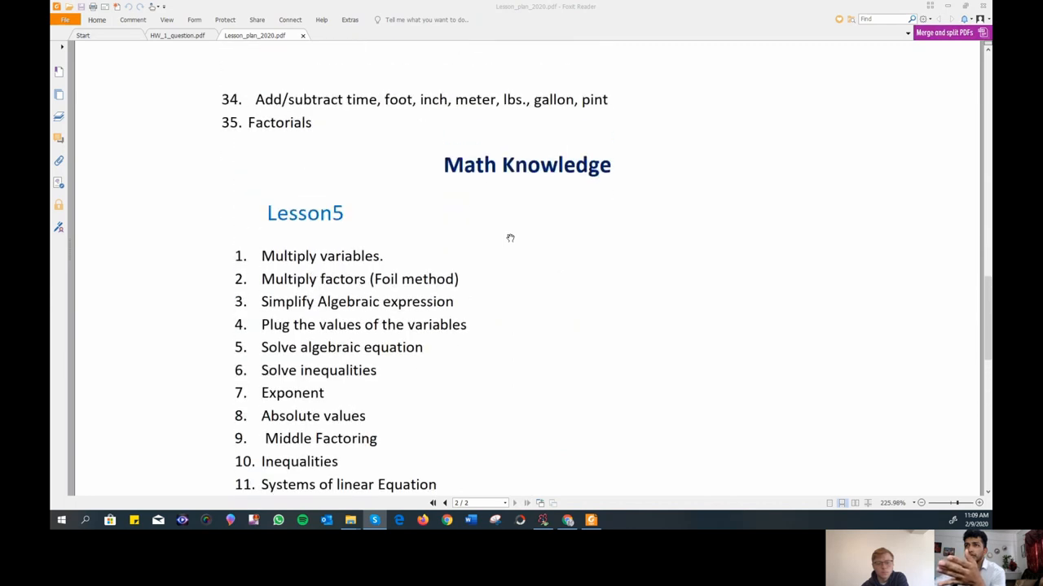
scroll(up, 3)
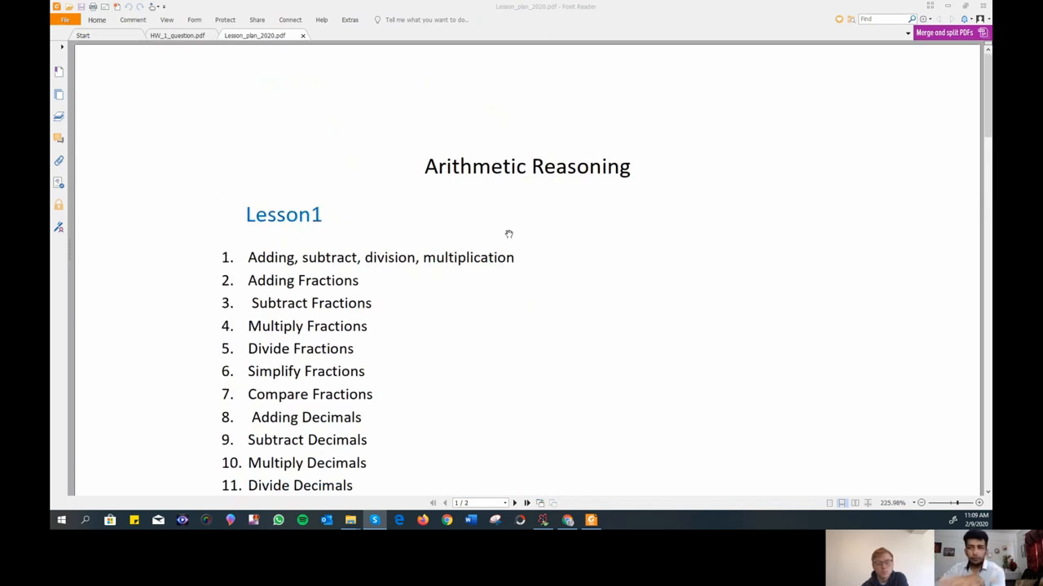
scroll(down, 3)
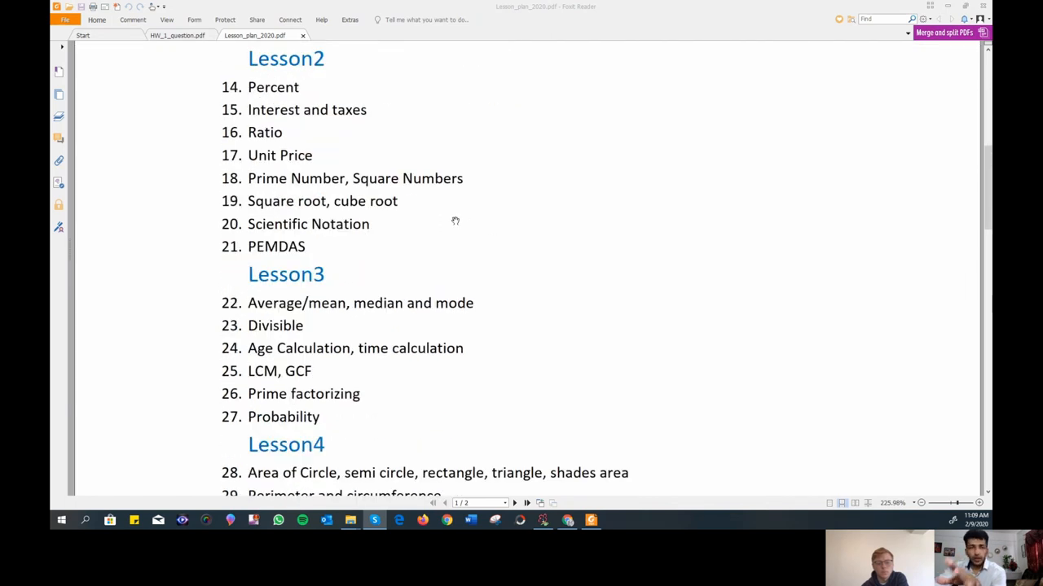
scroll(up, 3)
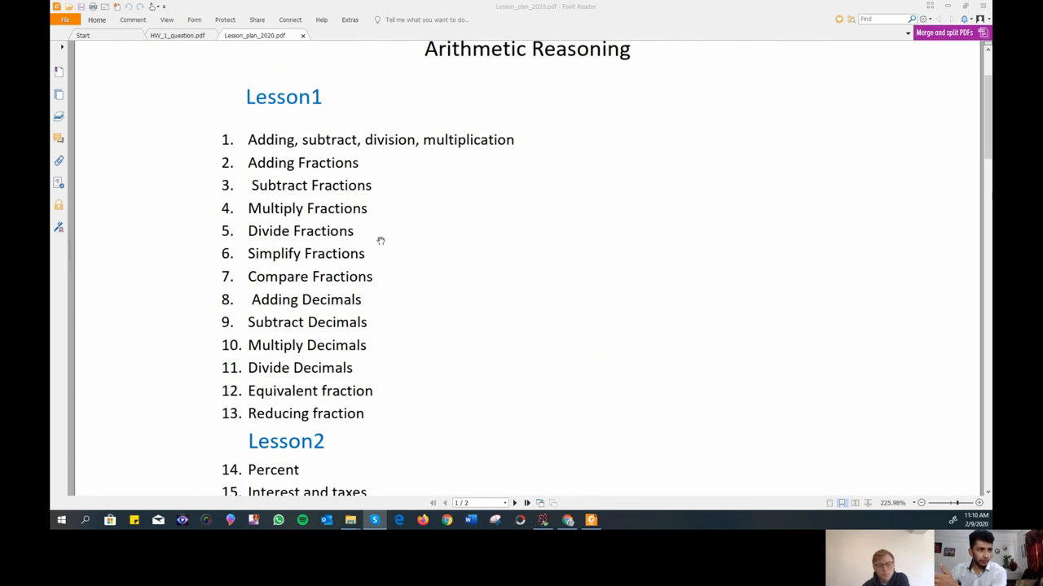
mouse_move(307, 121)
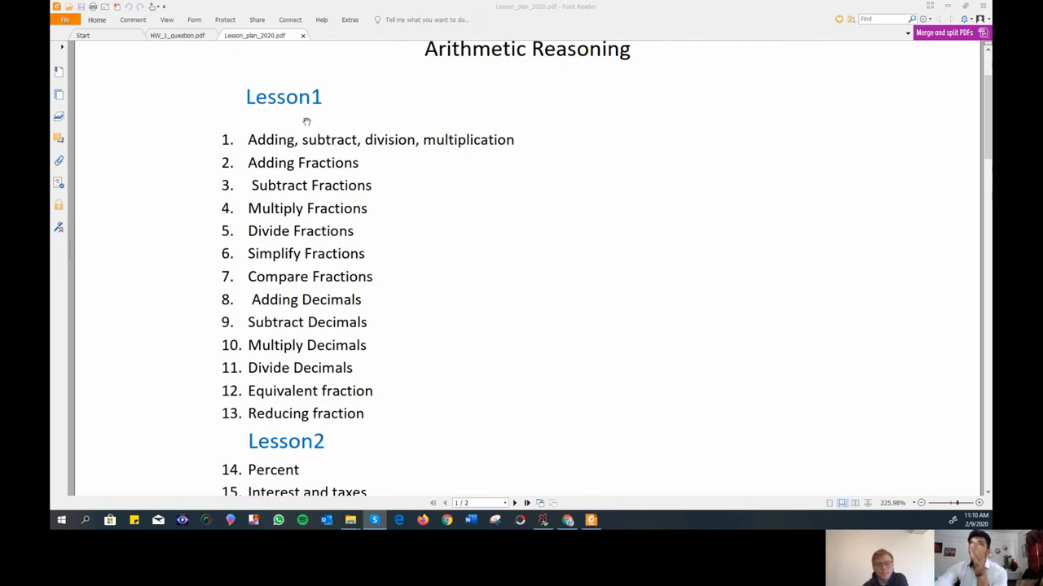
mouse_move(393, 222)
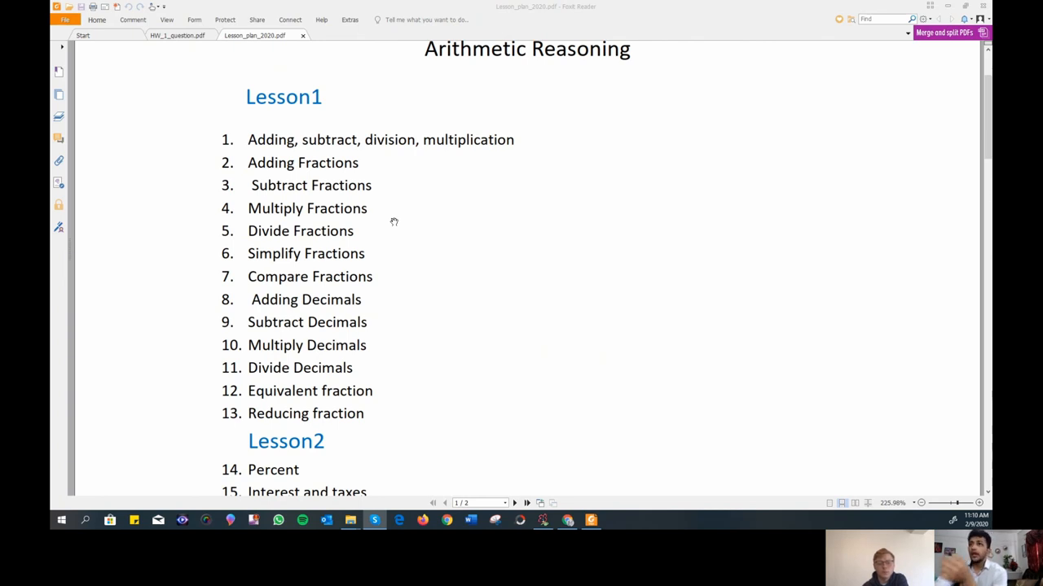
mouse_move(389, 216)
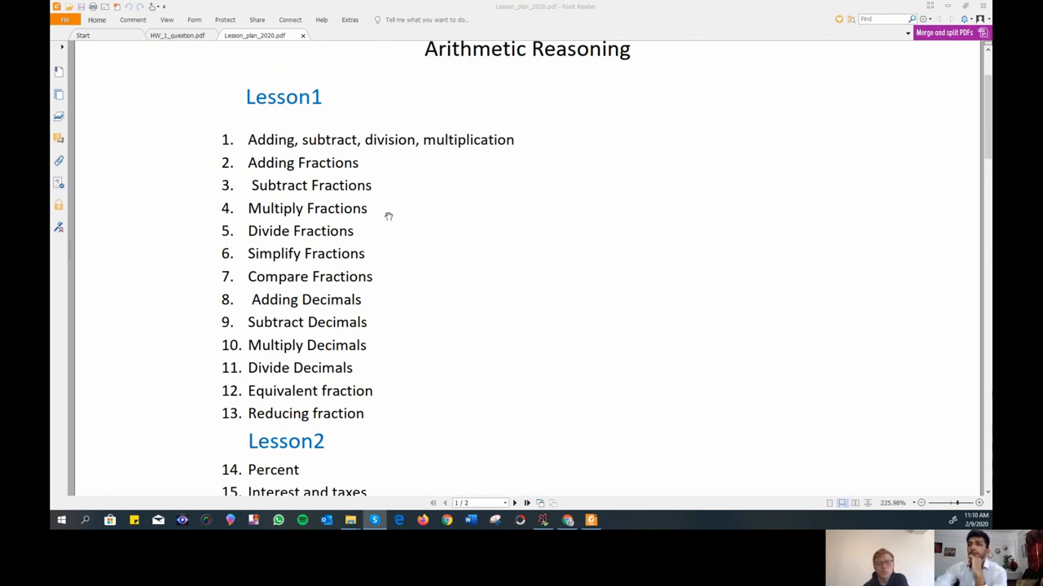
mouse_move(100, 313)
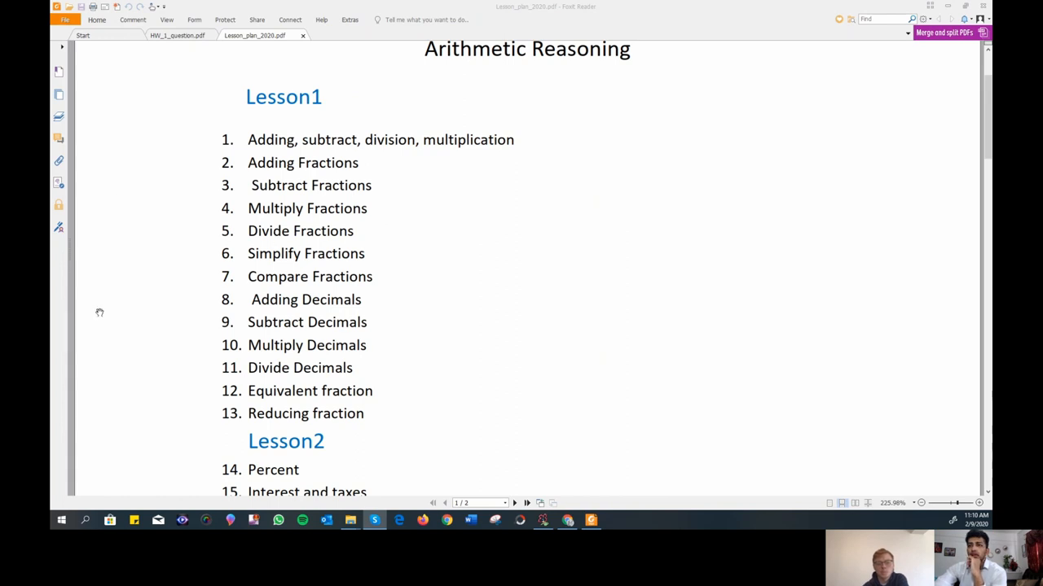
scroll(down, 3)
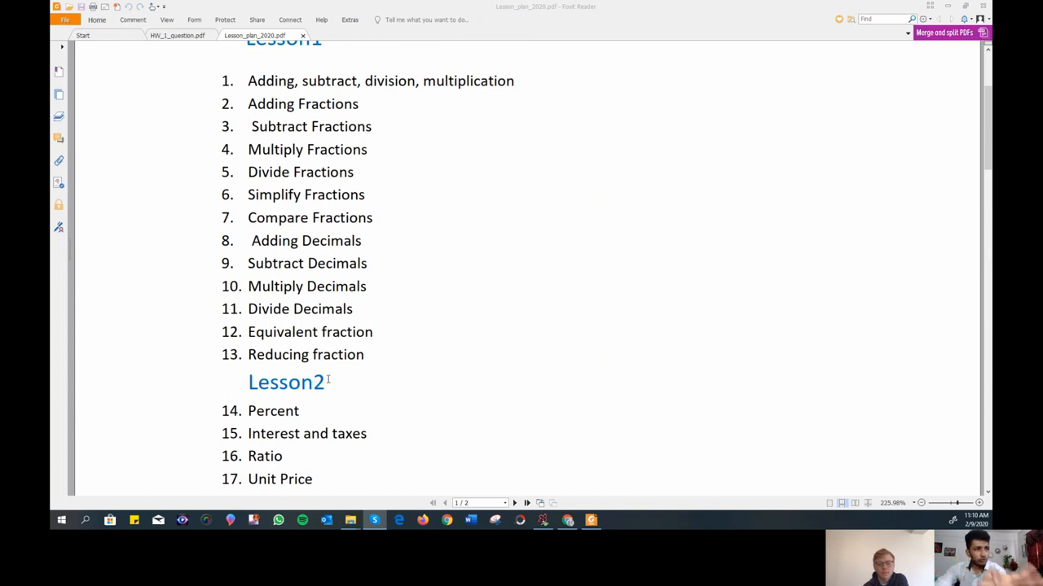
mouse_move(329, 373)
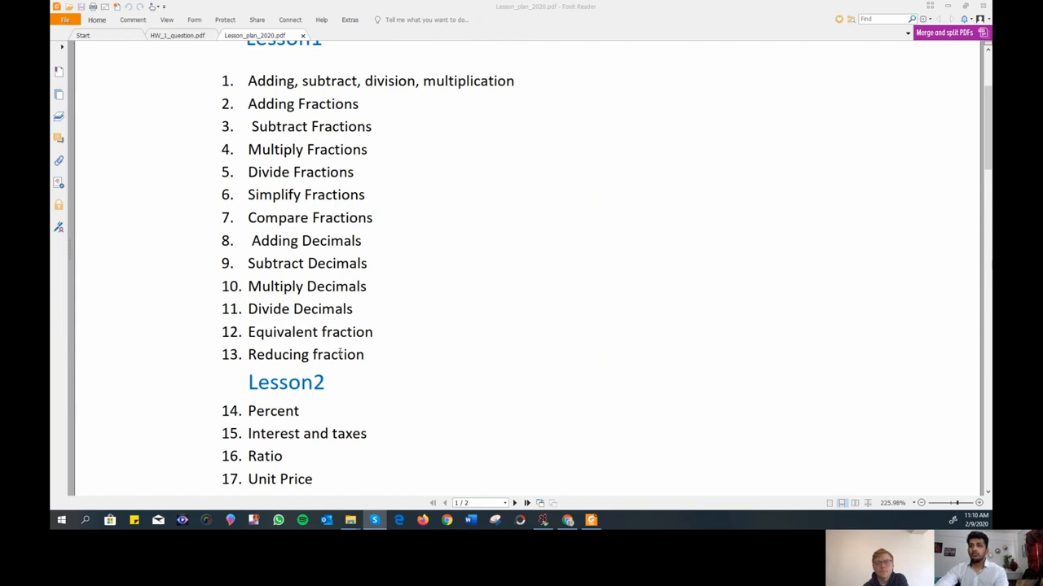
scroll(down, 3)
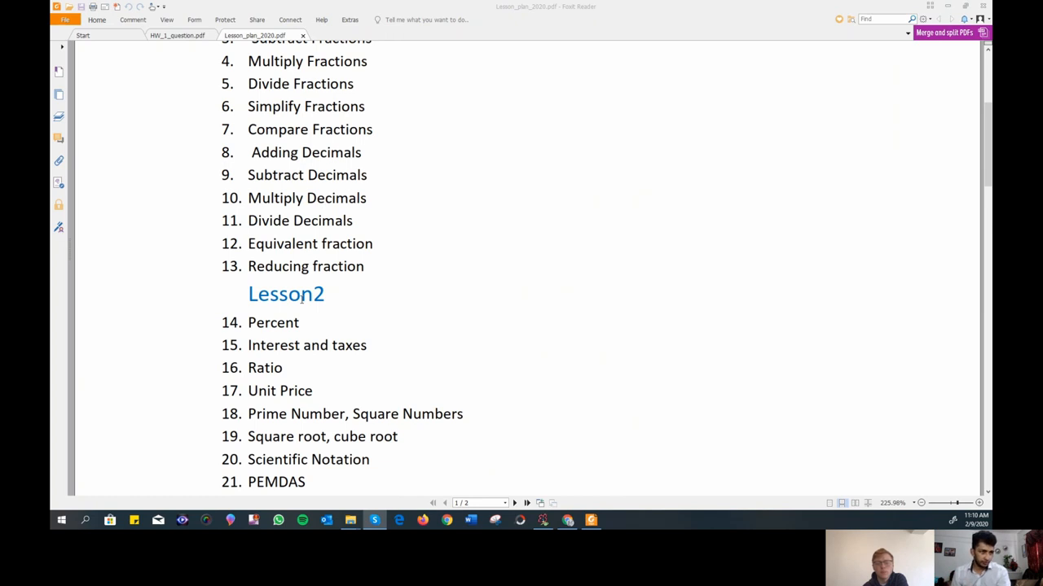
mouse_move(312, 307)
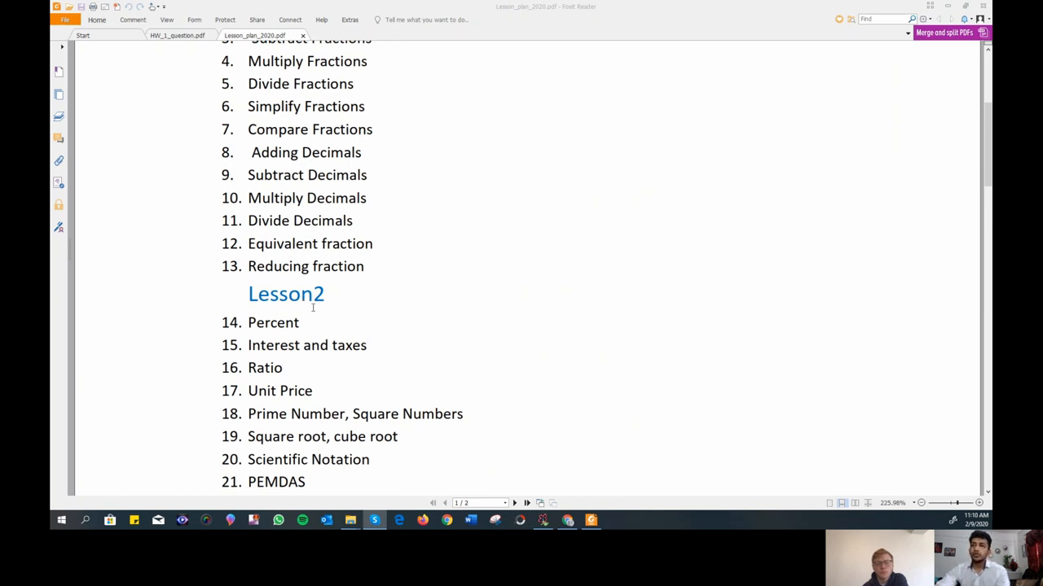
scroll(up, 3)
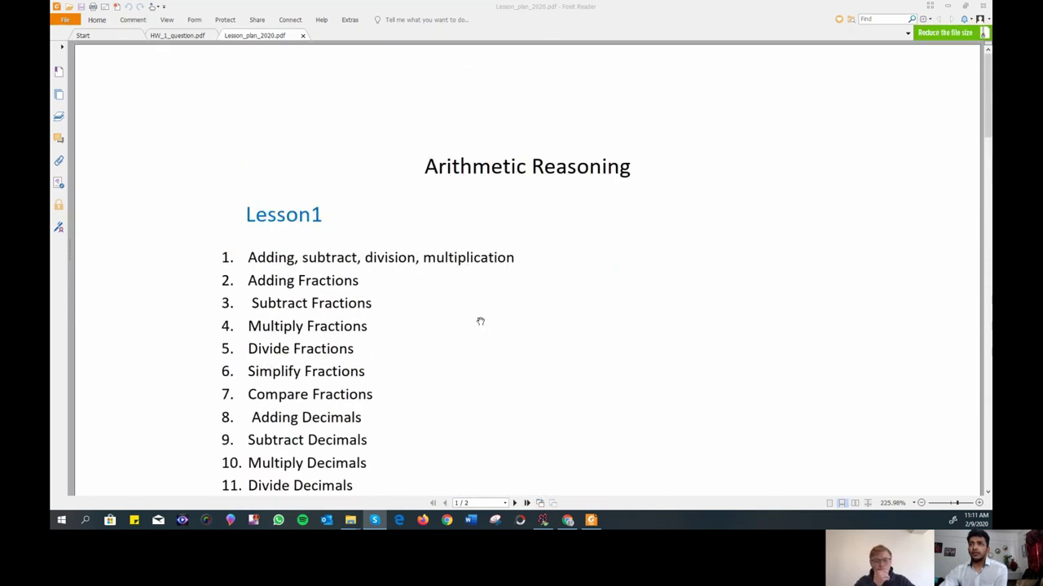
scroll(down, 3)
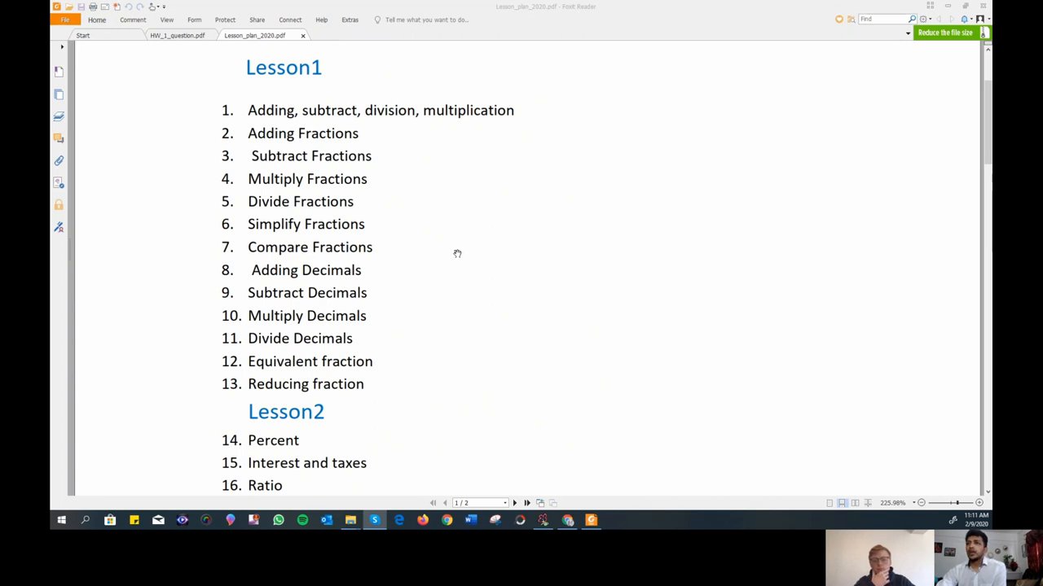
scroll(up, 3)
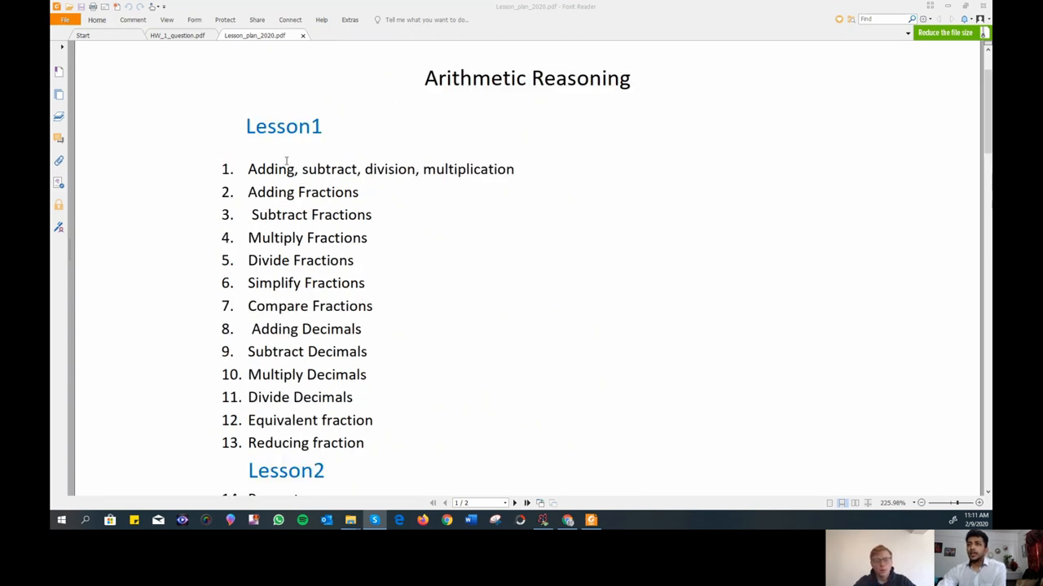
scroll(down, 3)
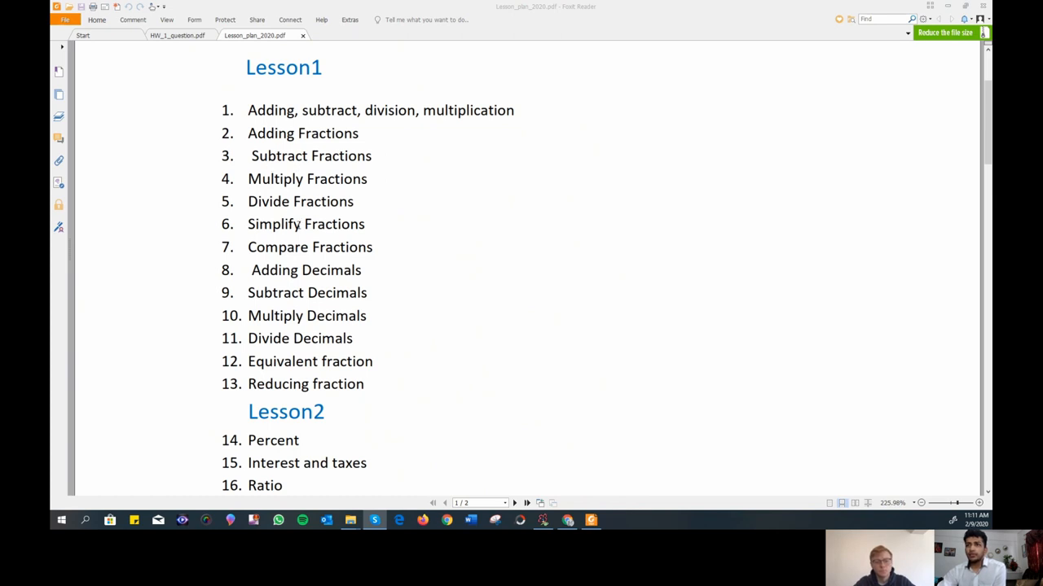
mouse_move(308, 268)
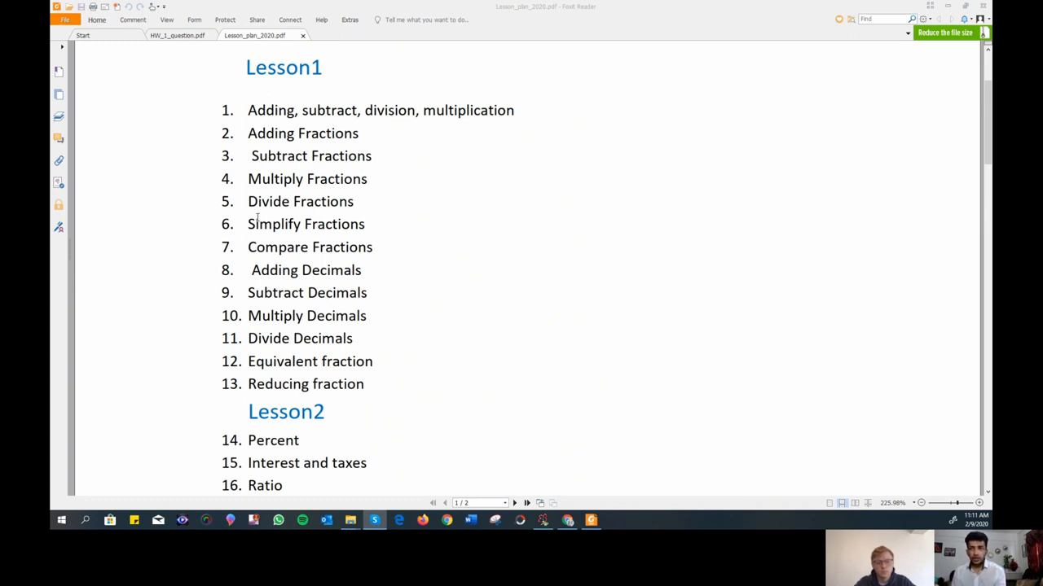
mouse_move(314, 297)
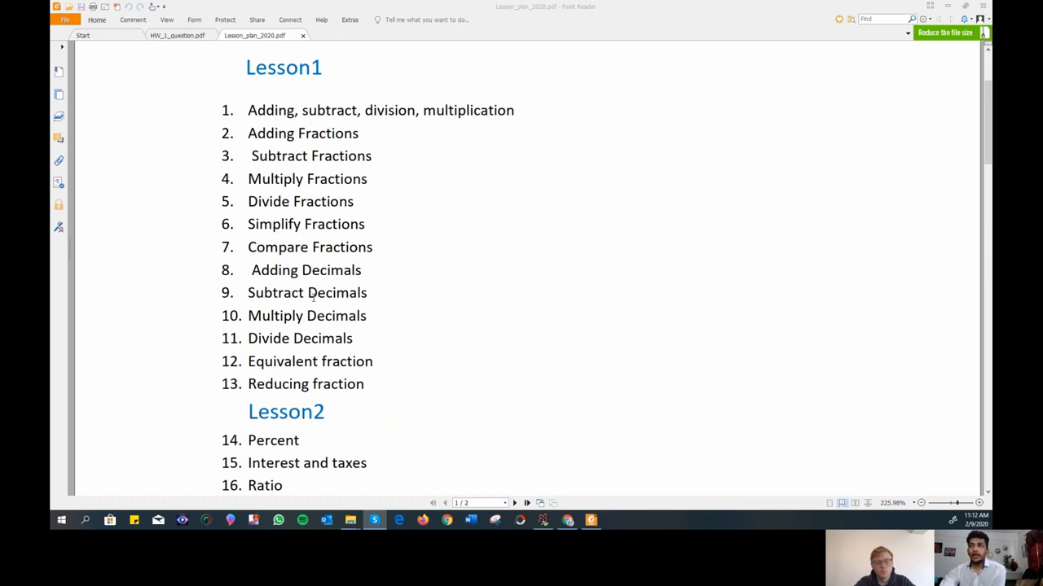
mouse_move(405, 230)
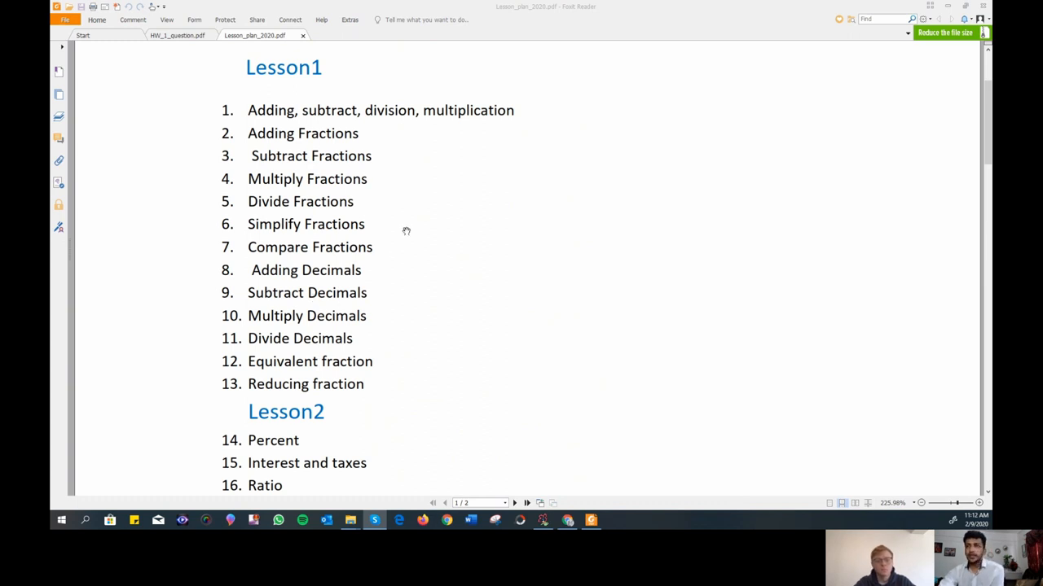
mouse_move(305, 364)
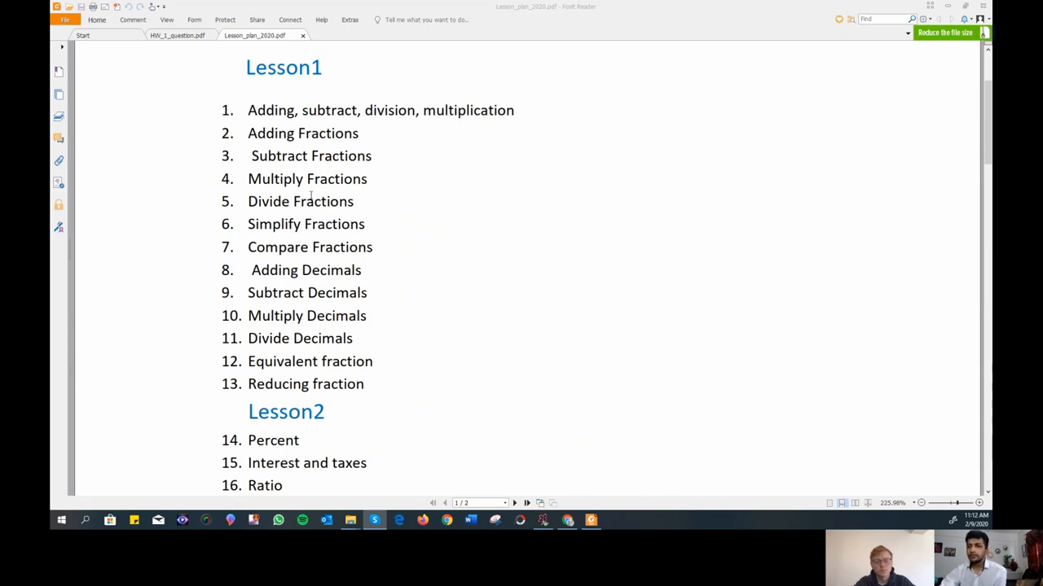
scroll(down, 3)
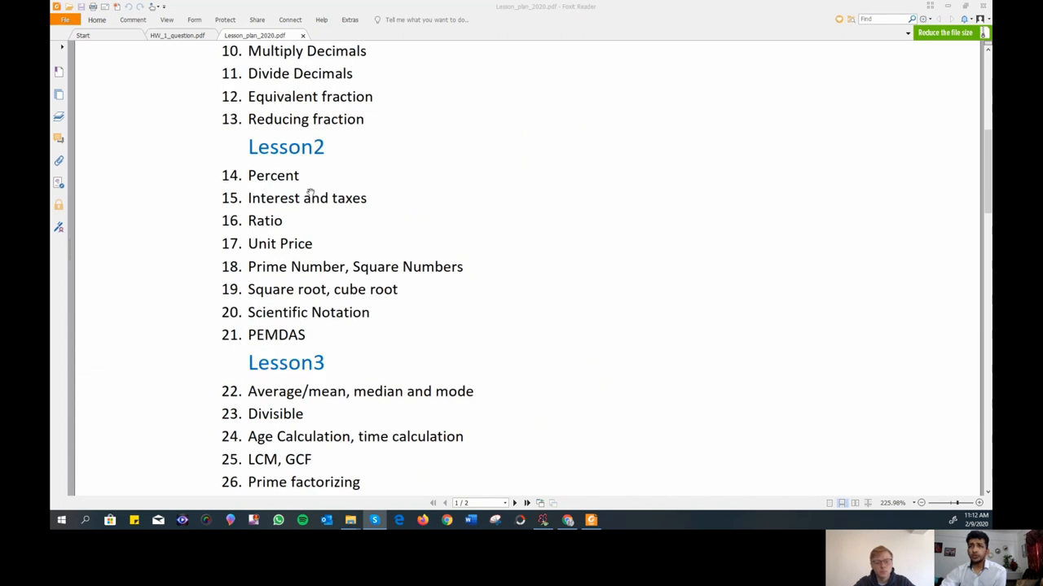
scroll(down, 3)
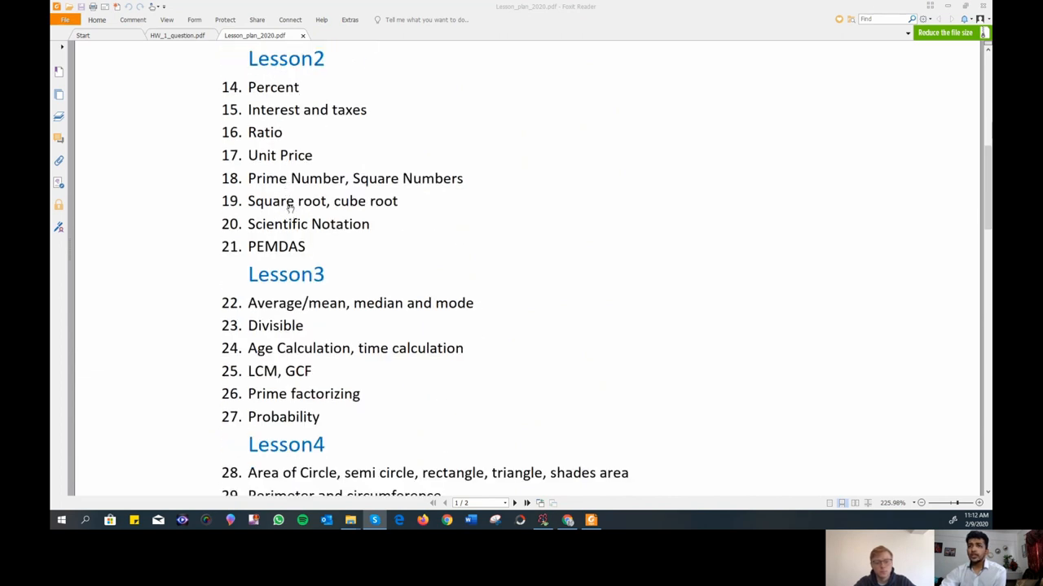
mouse_move(351, 194)
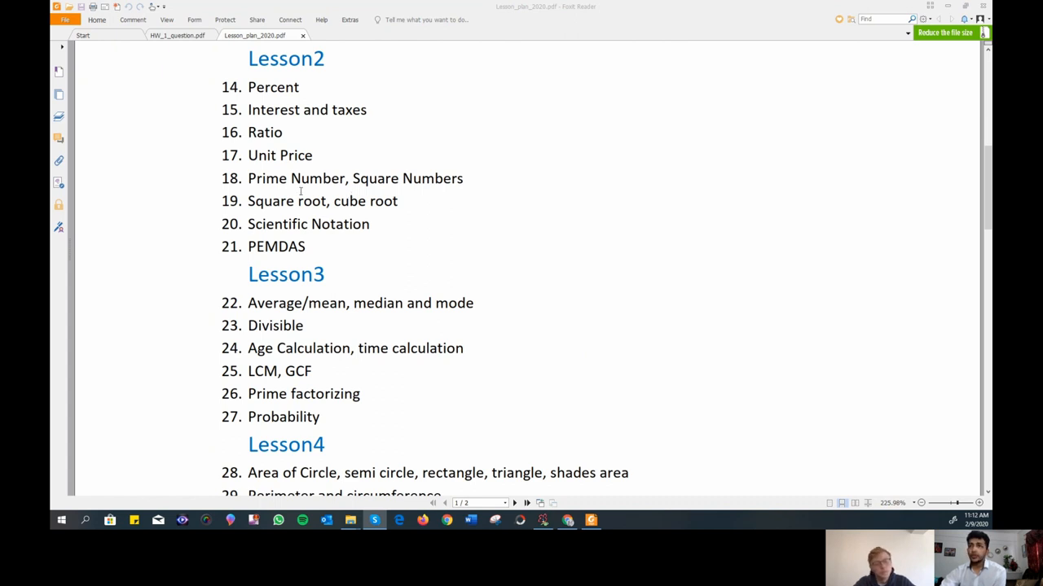
mouse_move(315, 119)
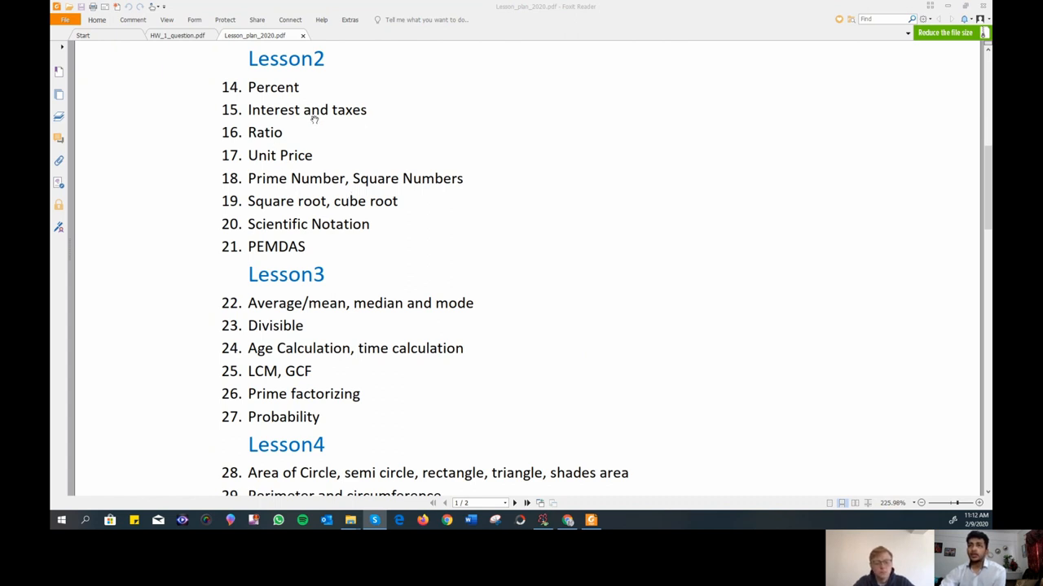
mouse_move(281, 209)
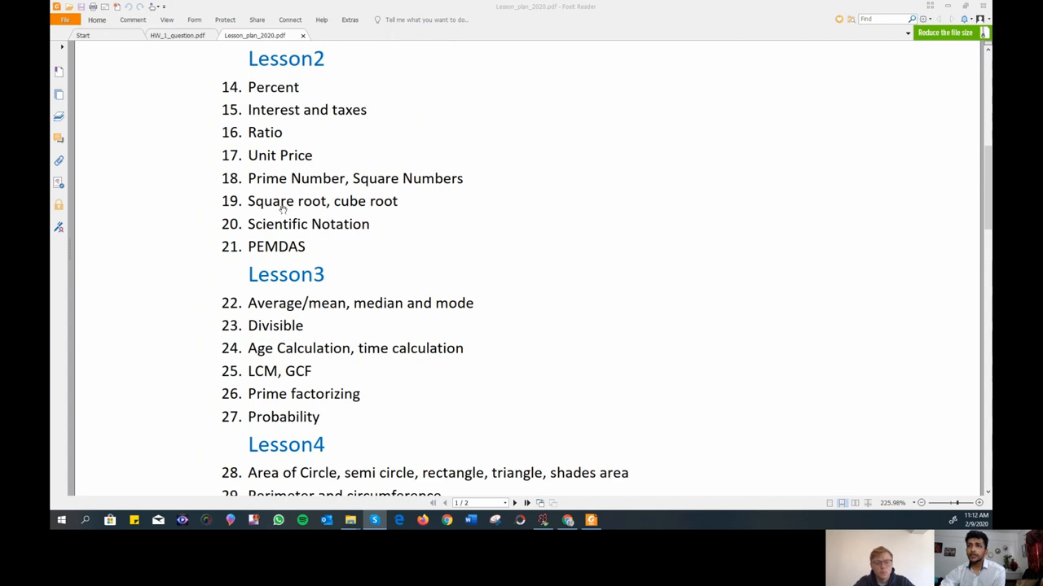
mouse_move(395, 206)
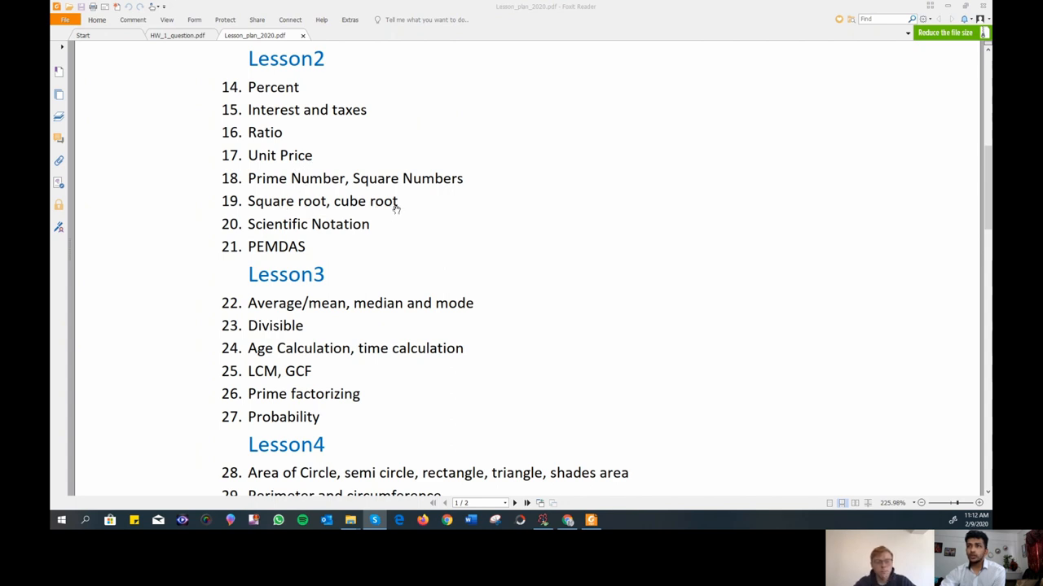
mouse_move(260, 253)
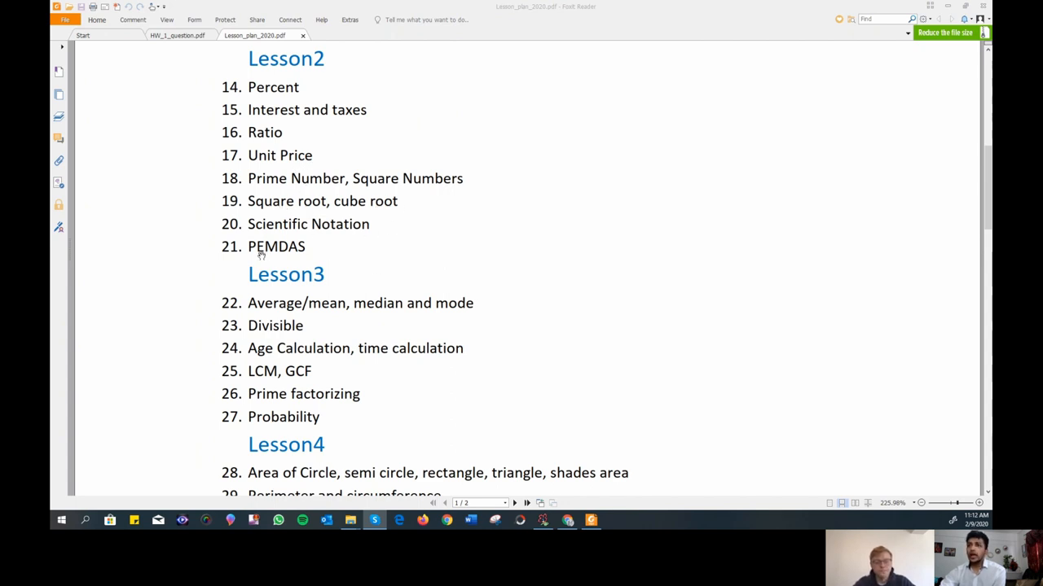
scroll(down, 3)
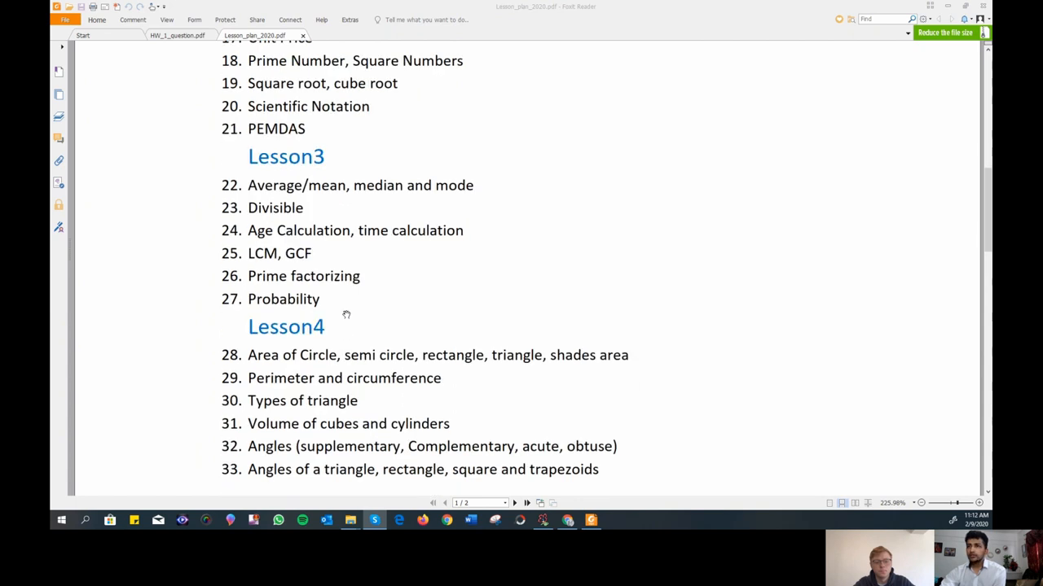
scroll(up, 3)
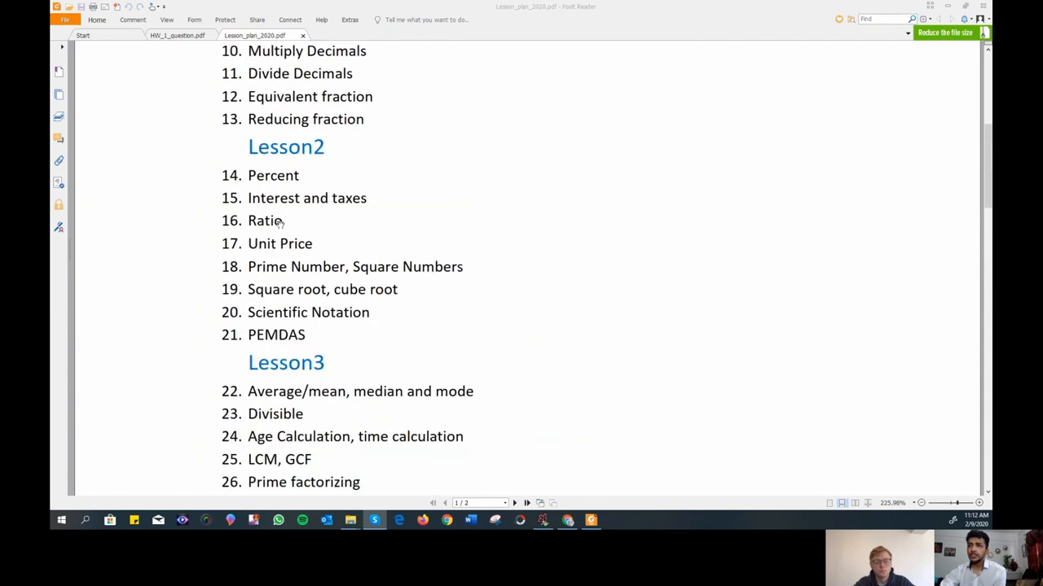
scroll(up, 3)
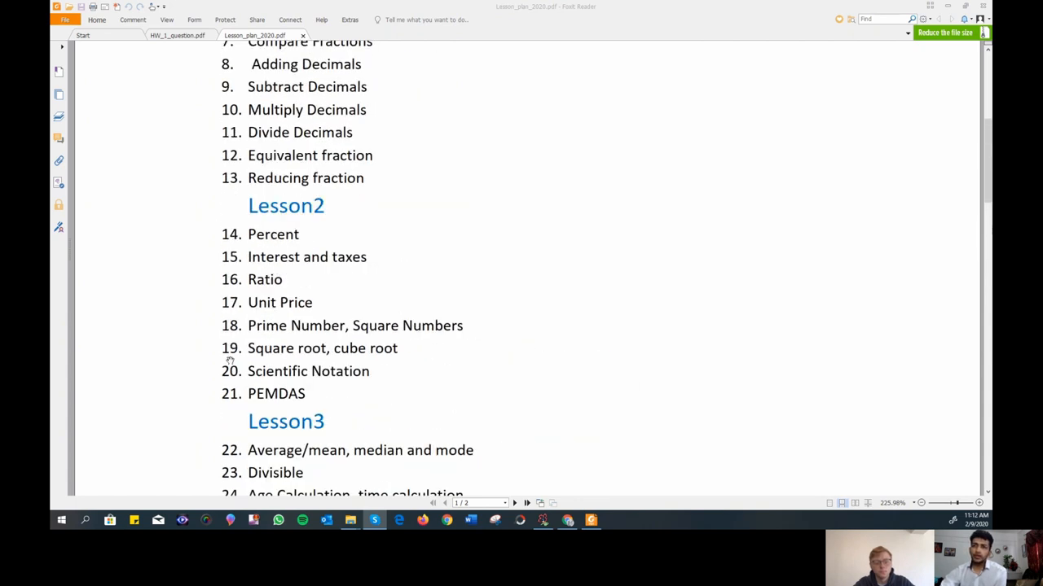
mouse_move(233, 310)
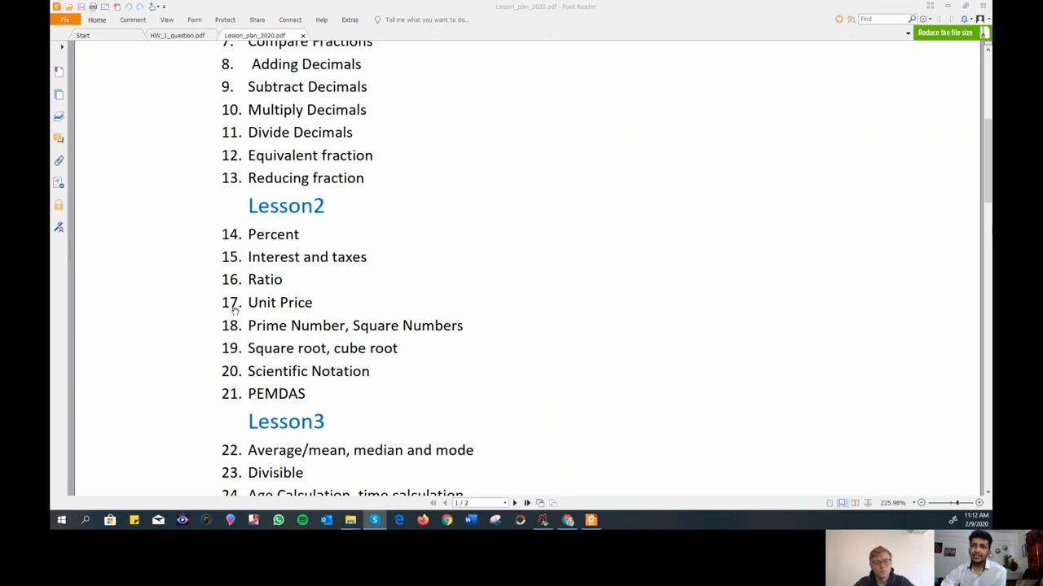
scroll(up, 3)
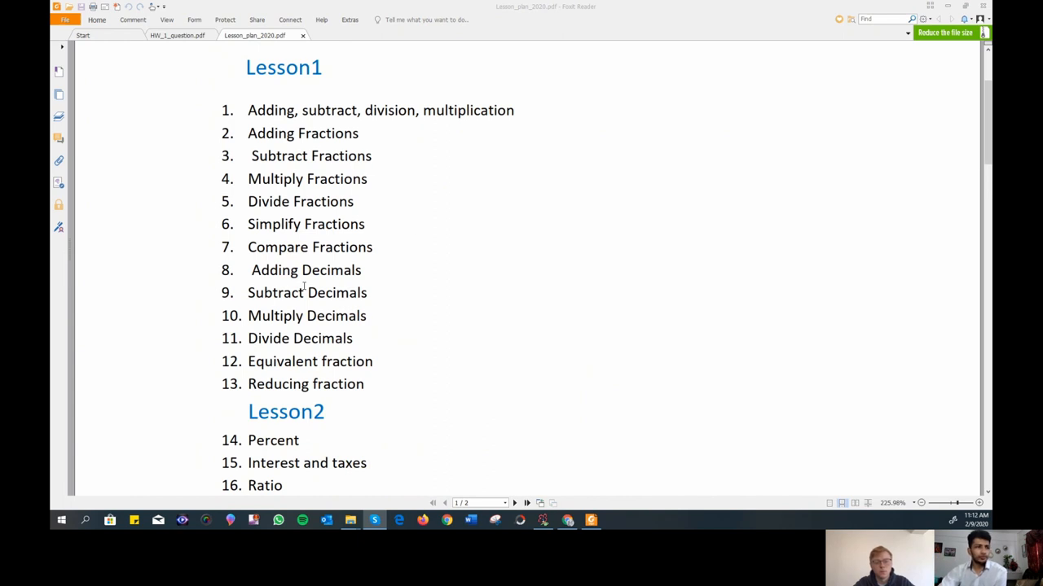
scroll(down, 3)
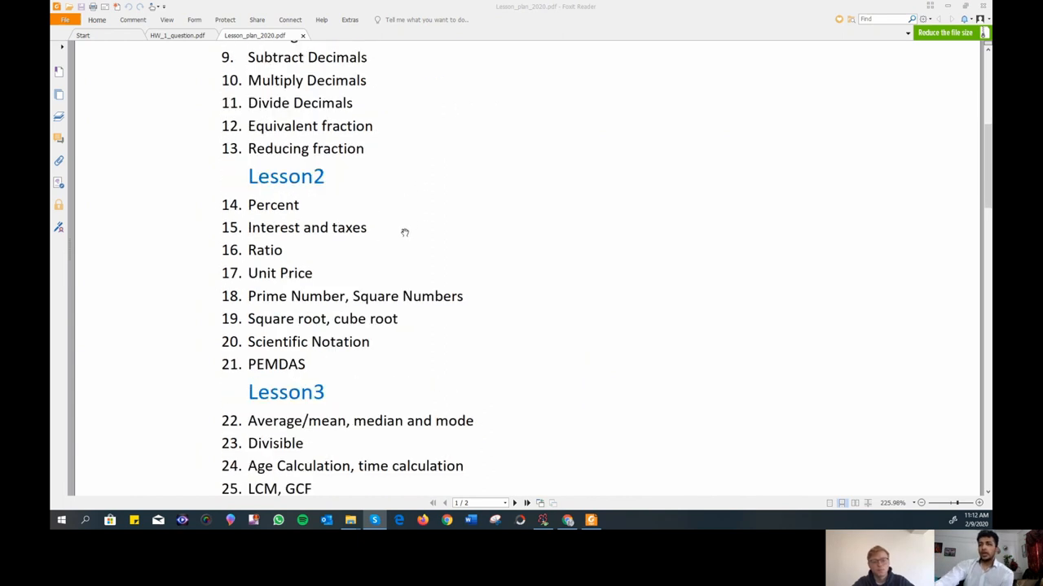
mouse_move(376, 211)
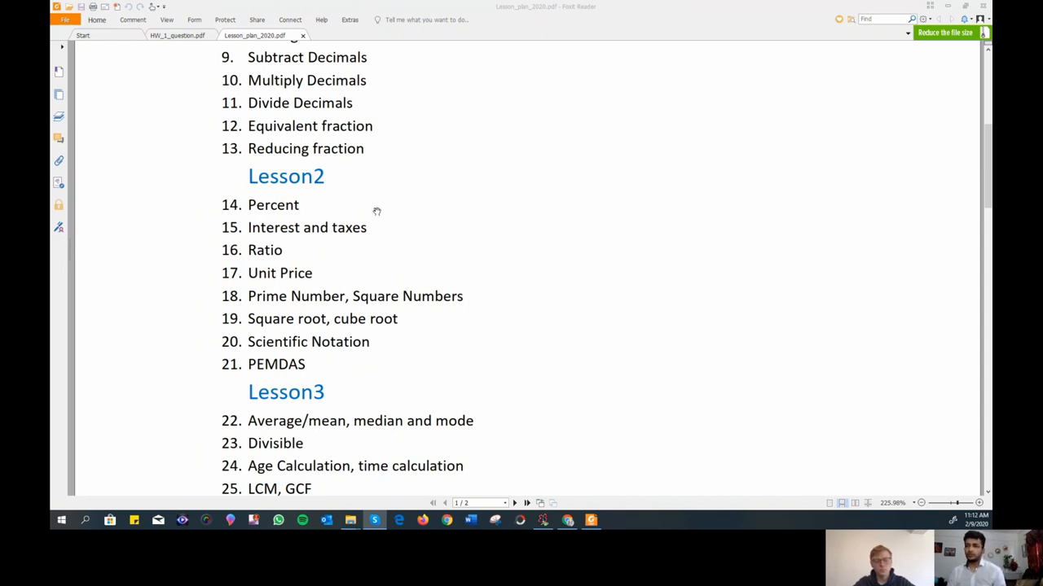
scroll(down, 3)
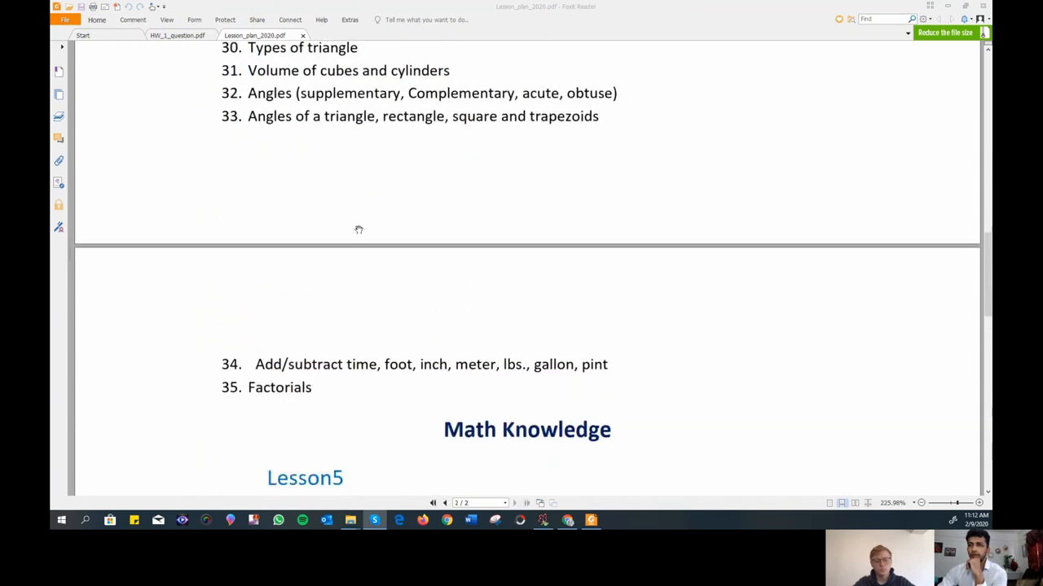
scroll(down, 3)
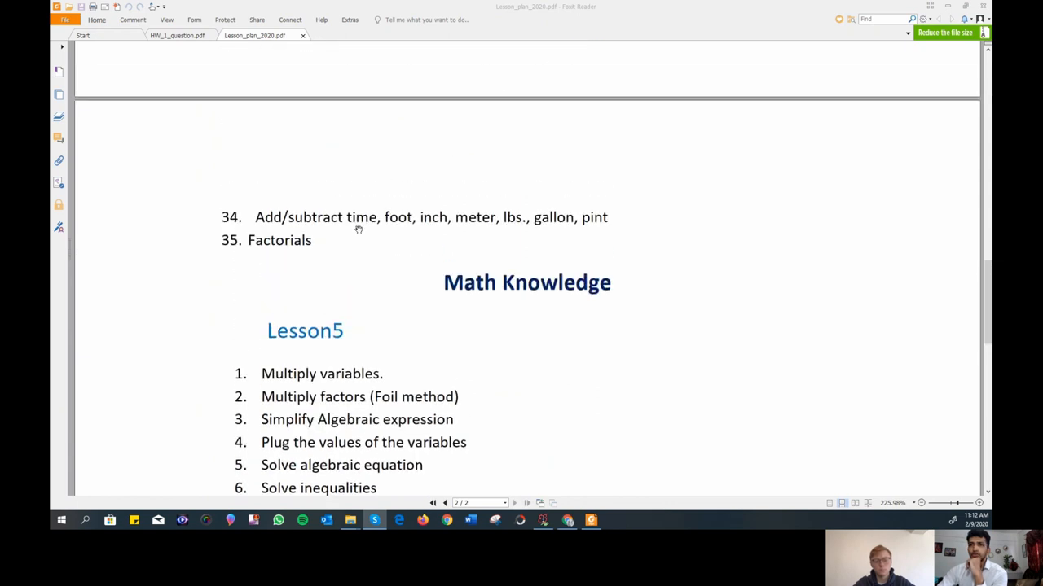
scroll(up, 3)
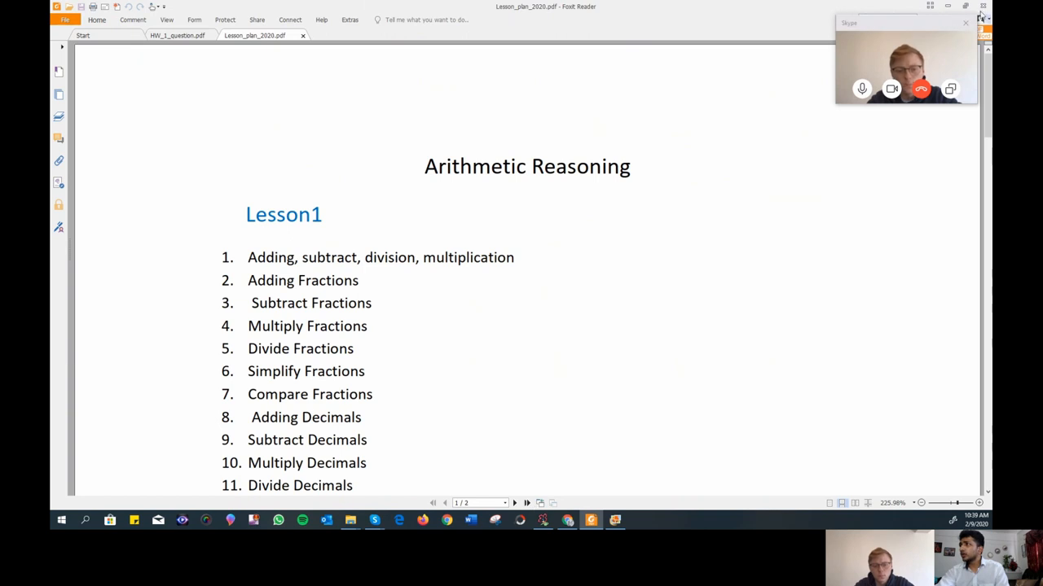
mouse_move(741, 177)
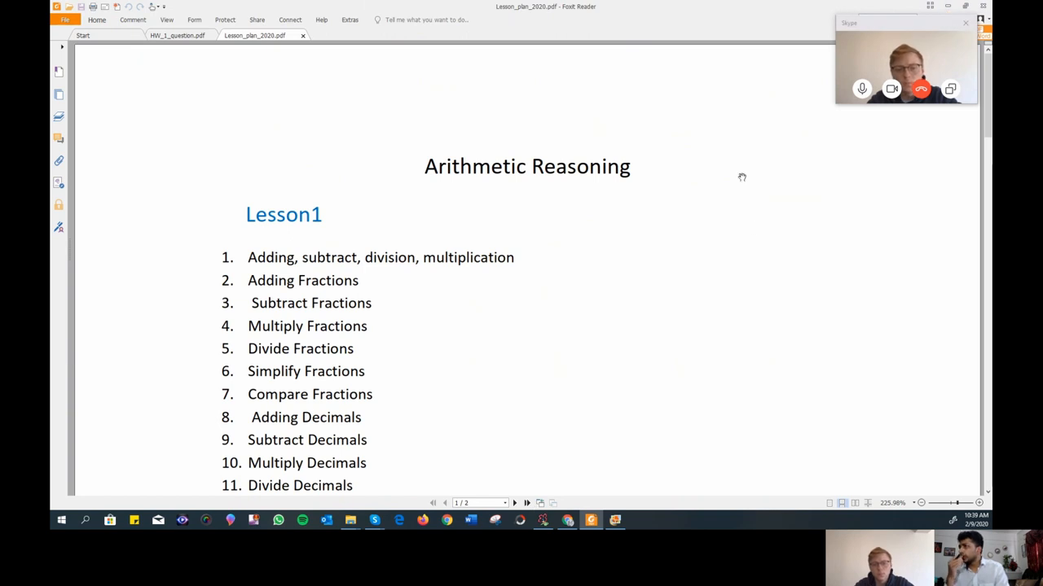
mouse_move(937, 17)
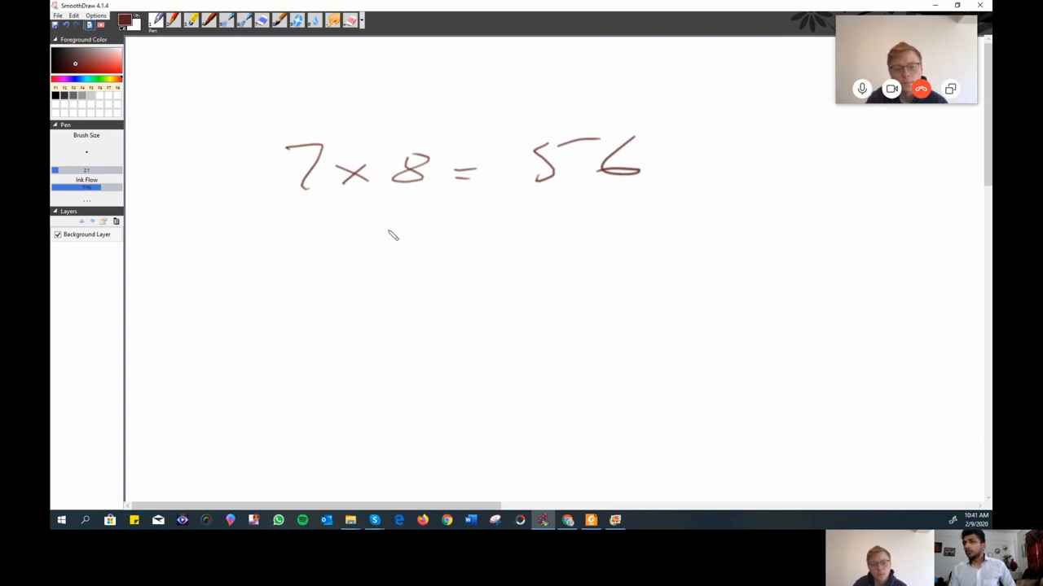
mouse_move(157, 203)
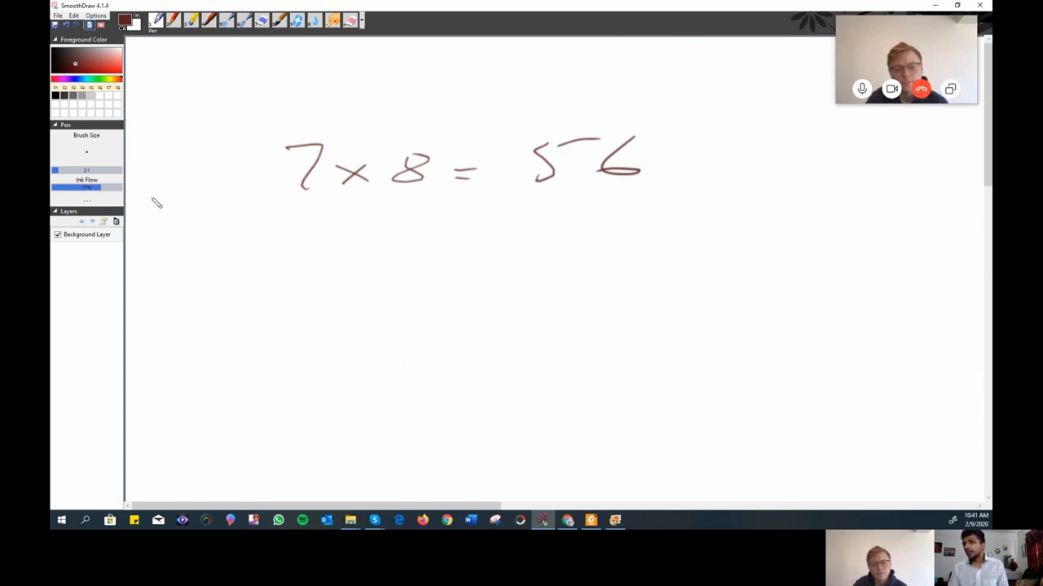
drag(285, 269, 444, 272)
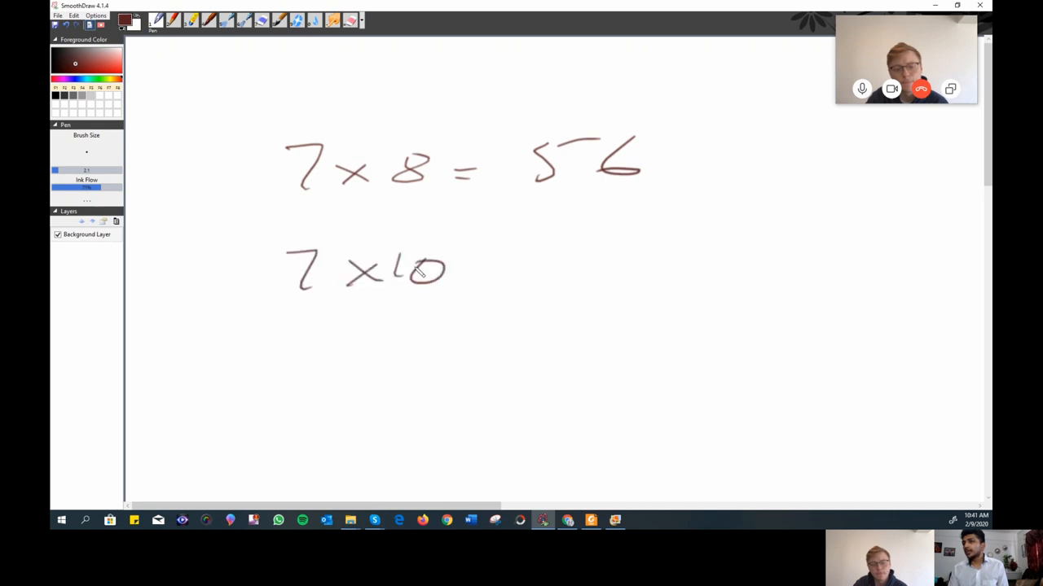
drag(485, 269, 505, 277)
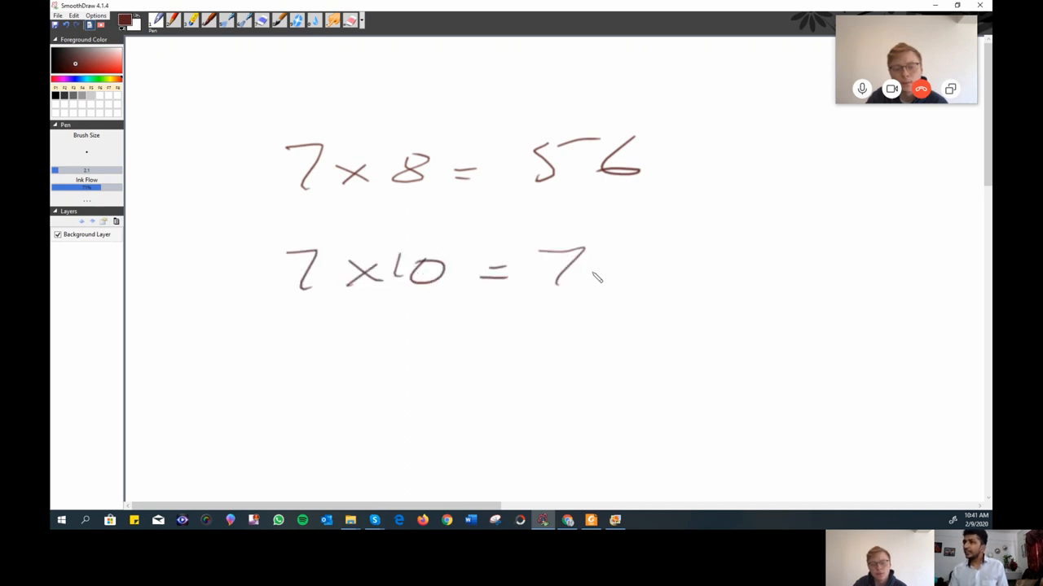
drag(602, 260, 607, 286)
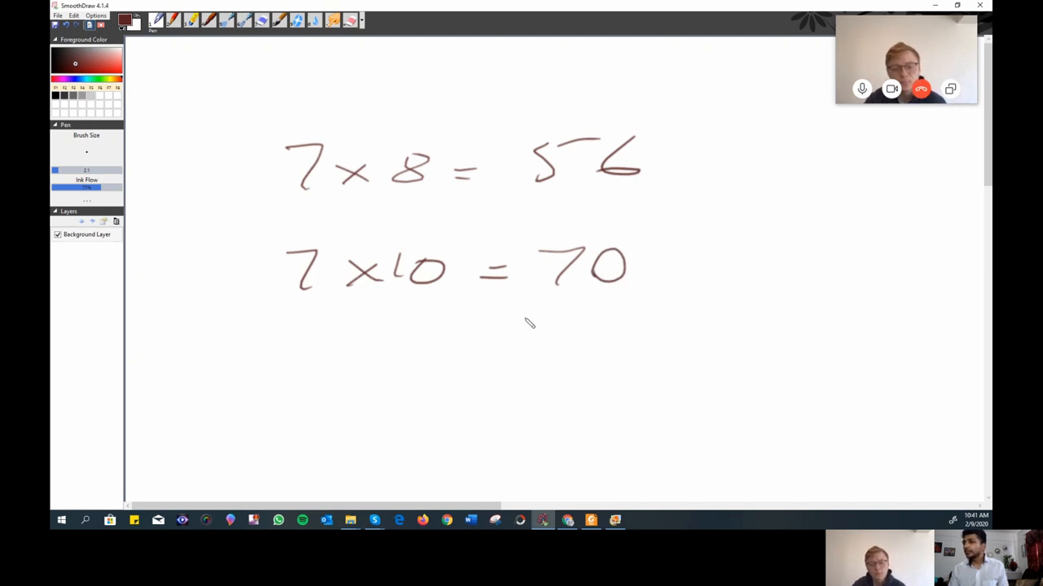
Subtract 7 twice from 70 to reach 56, then circle the 8 and 7×10.
drag(530, 318, 602, 383)
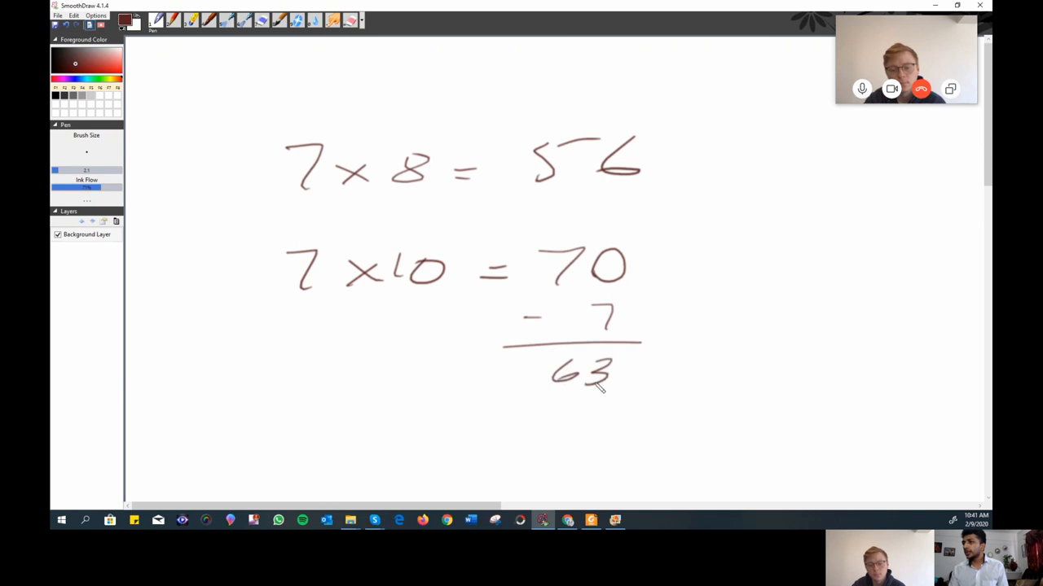
drag(529, 403, 606, 399)
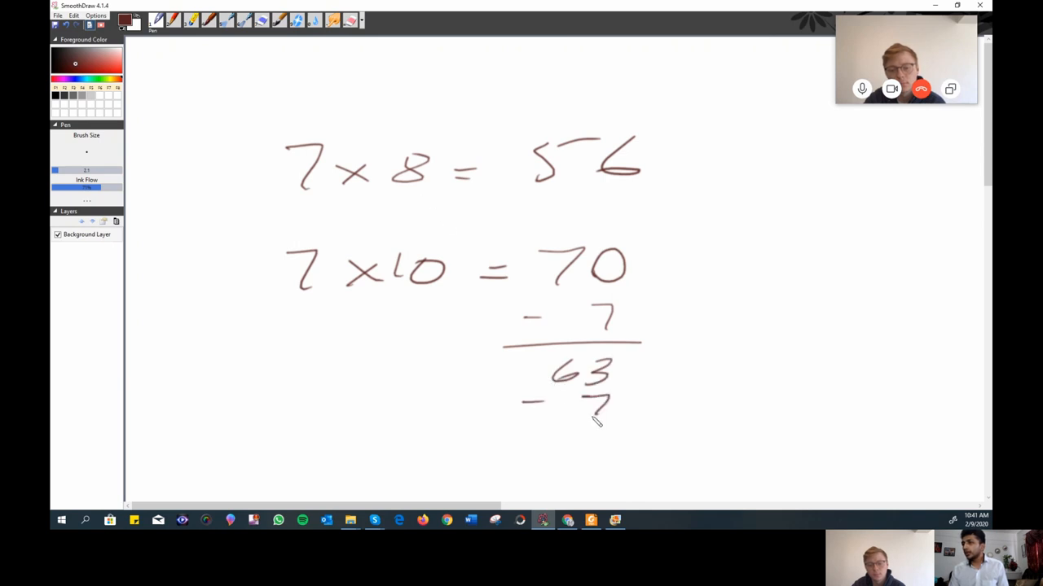
drag(489, 428, 619, 456)
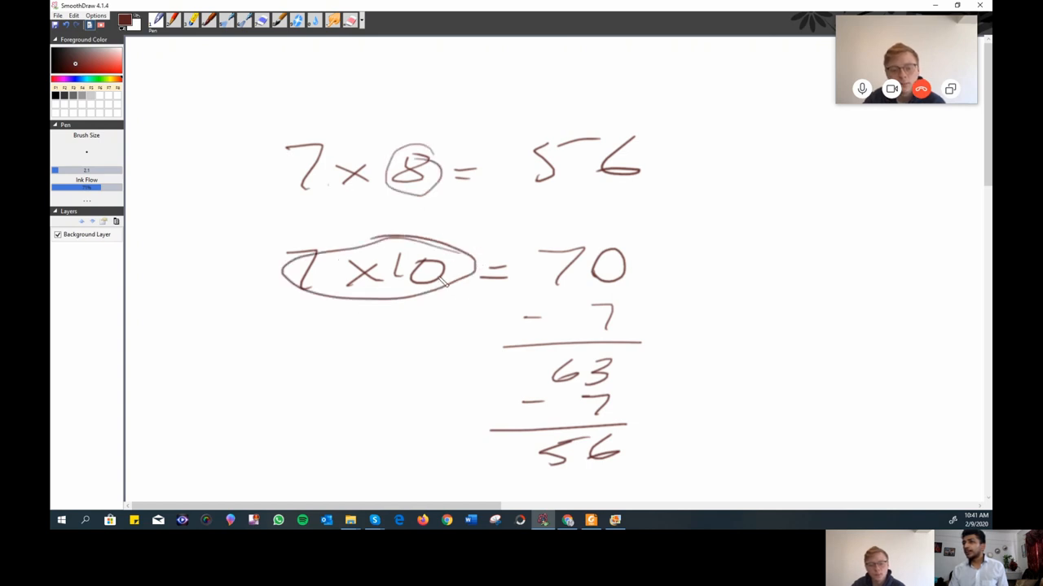
mouse_move(666, 297)
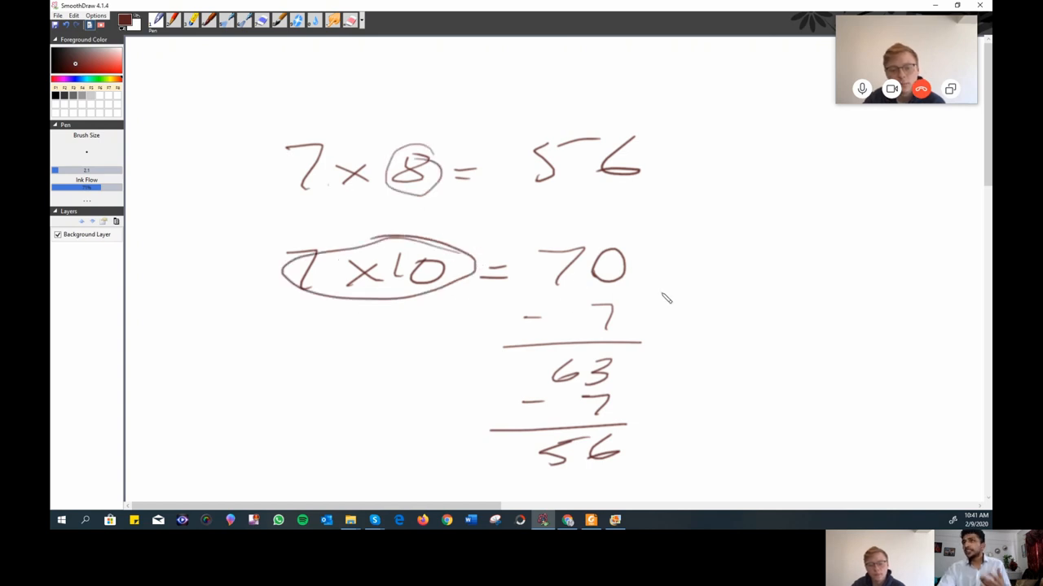
mouse_move(646, 307)
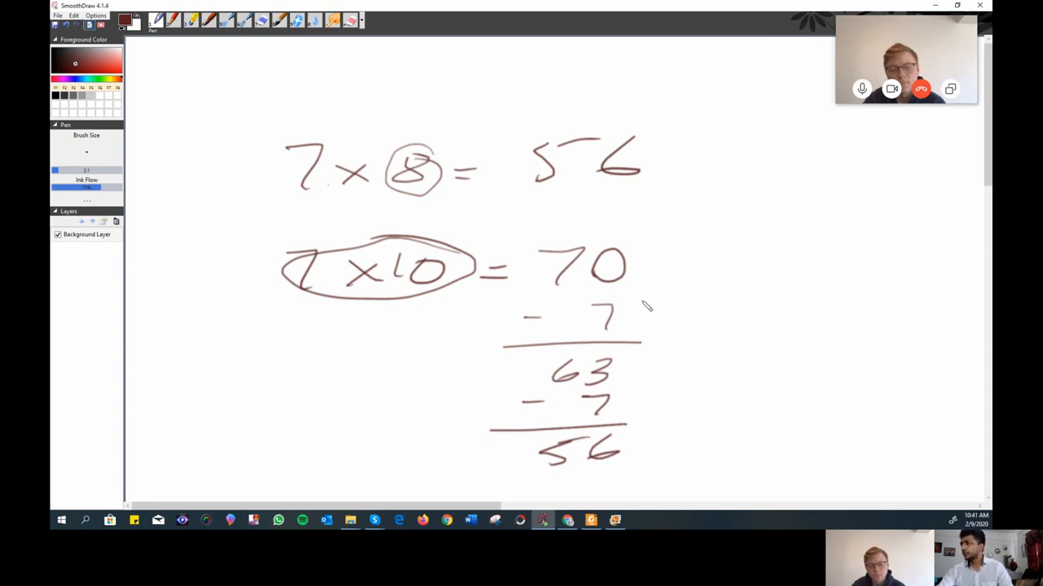
click(75, 16)
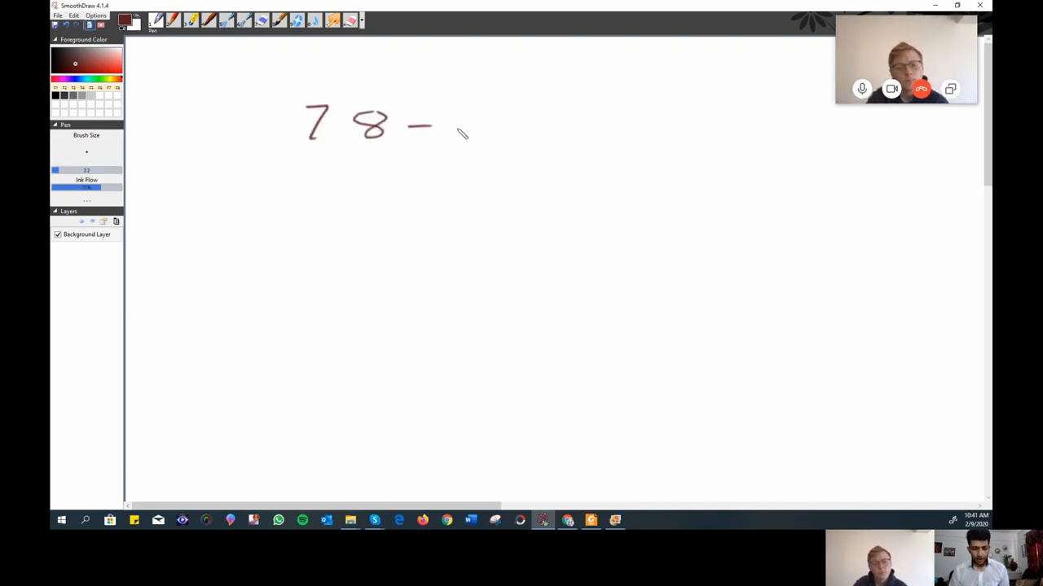
Write 78 − 23.09 as a column subtraction of 78.00, borrowing from the 8.
drag(480, 127, 607, 122)
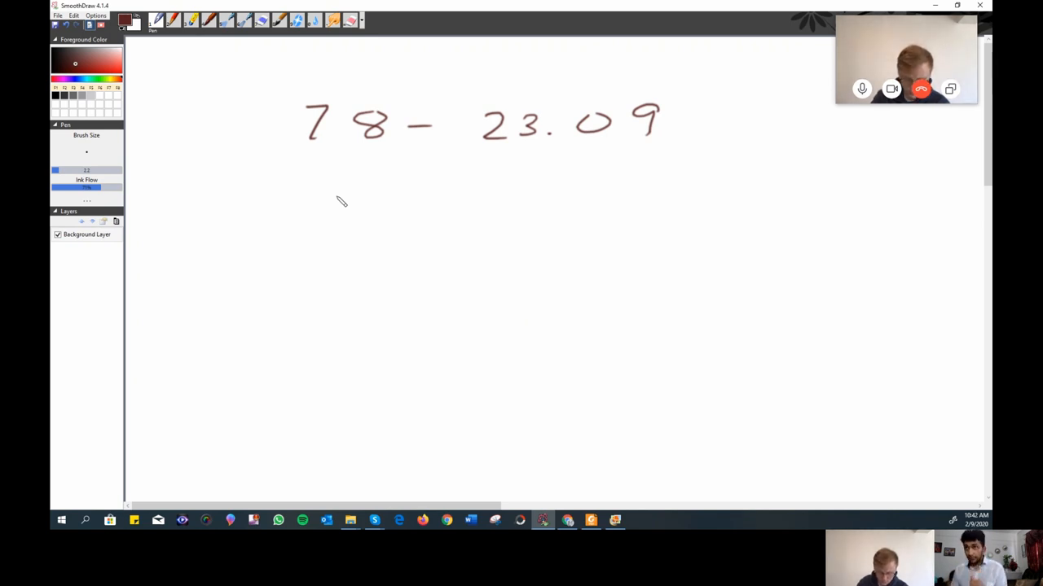
mouse_move(275, 225)
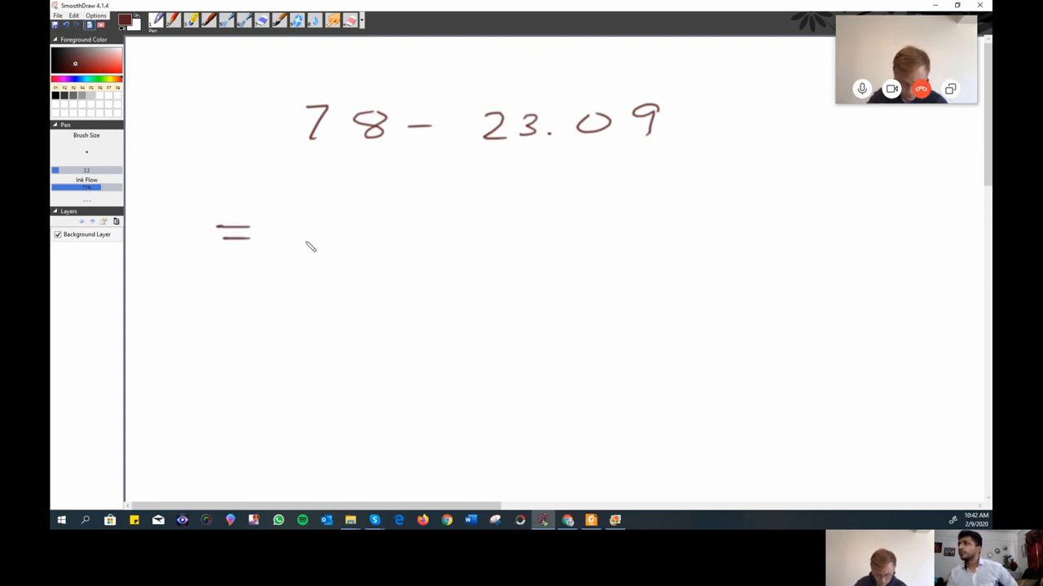
mouse_move(265, 263)
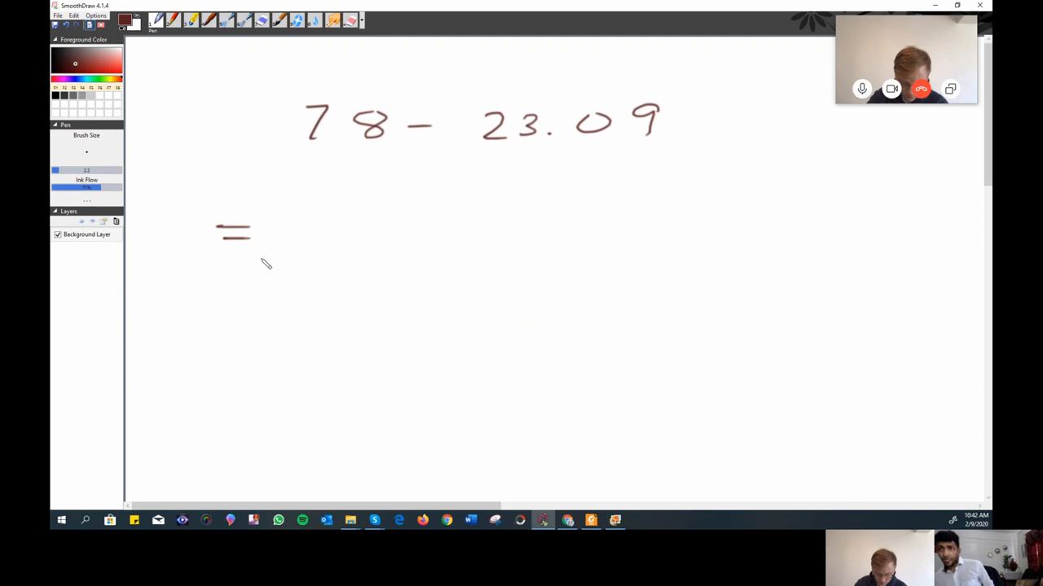
mouse_move(308, 242)
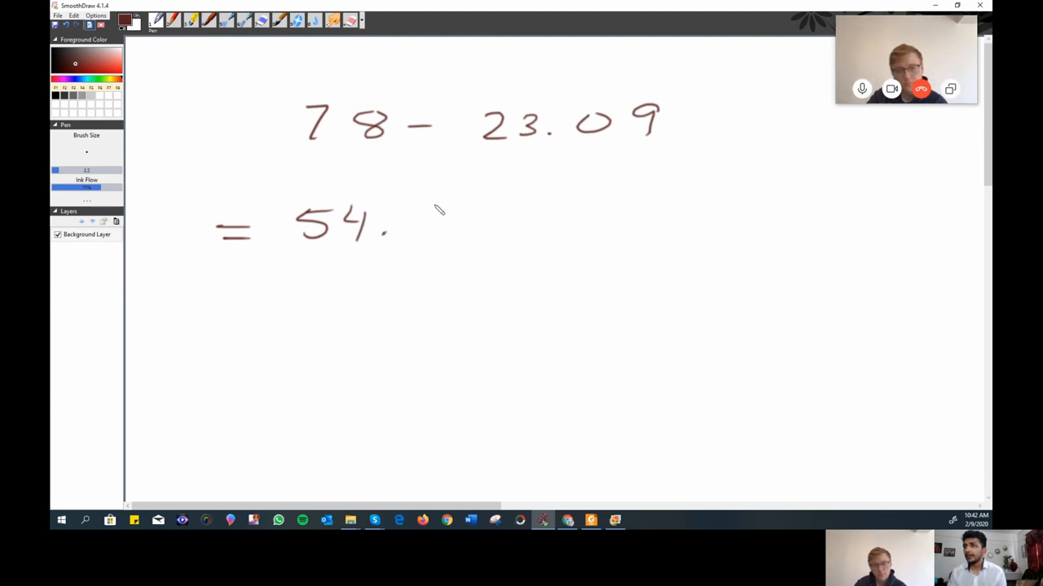
mouse_move(694, 179)
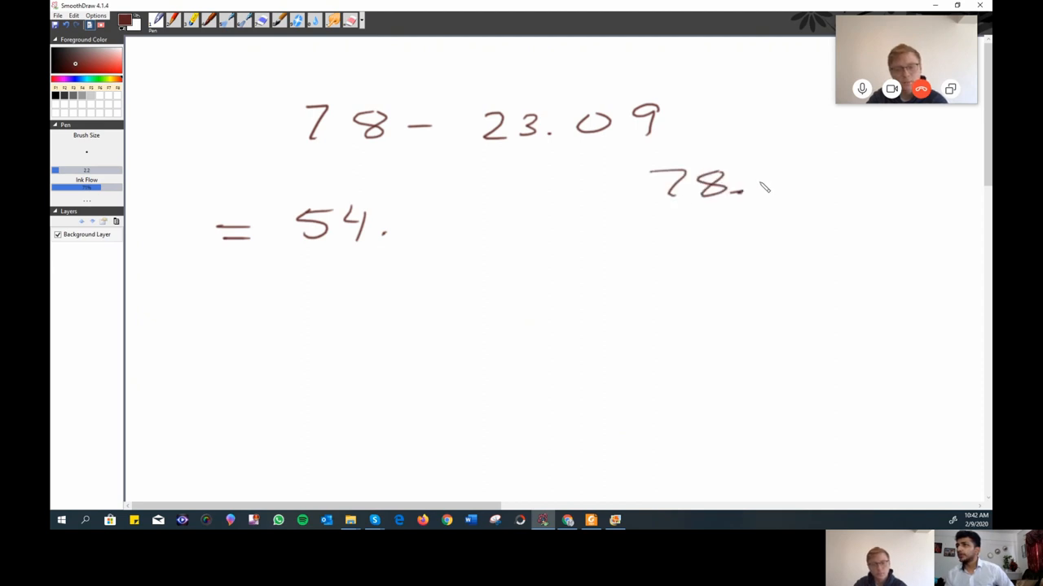
drag(741, 183, 831, 184)
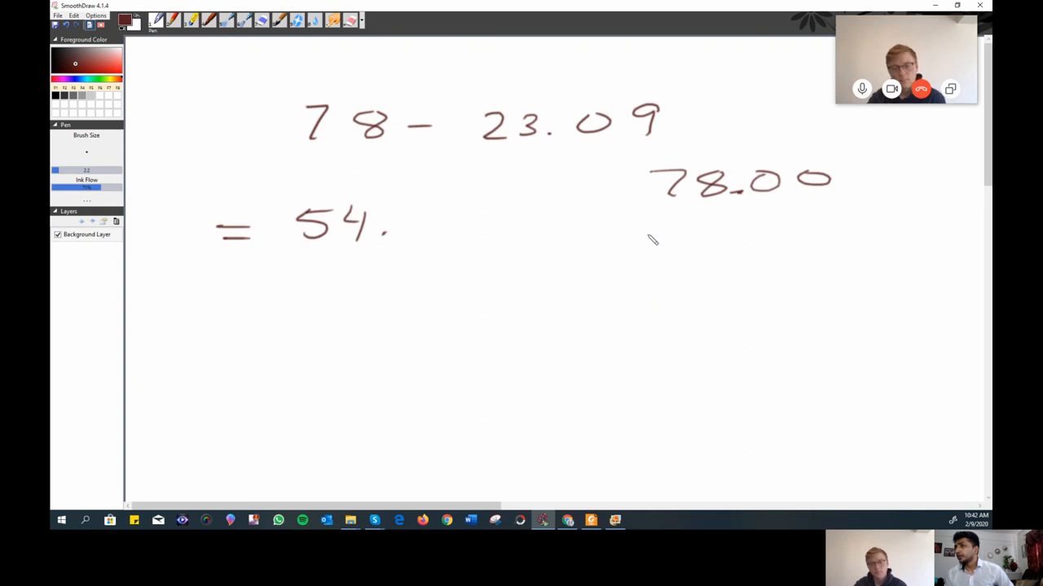
drag(635, 237, 782, 237)
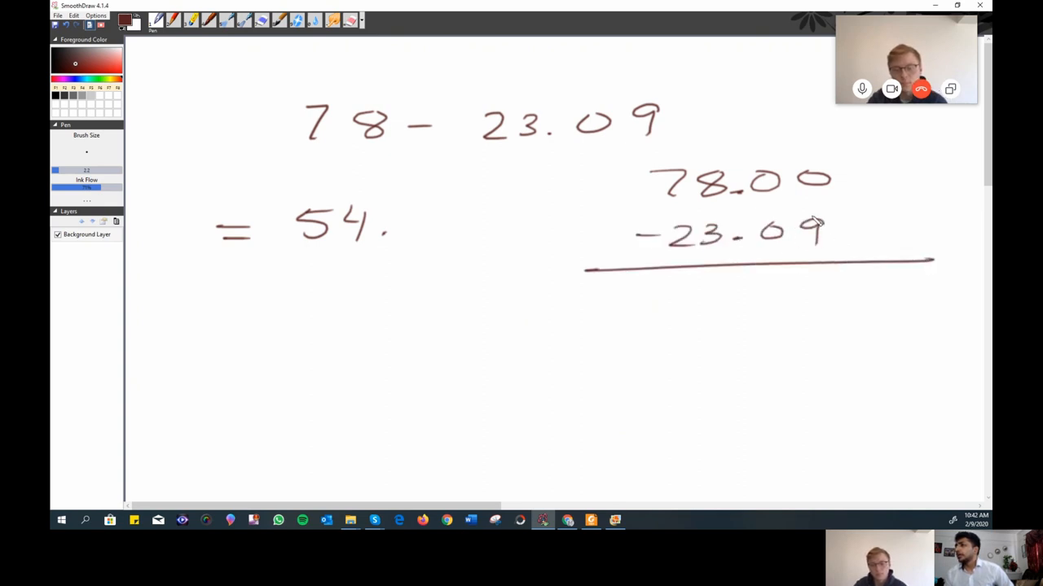
drag(807, 167, 831, 192)
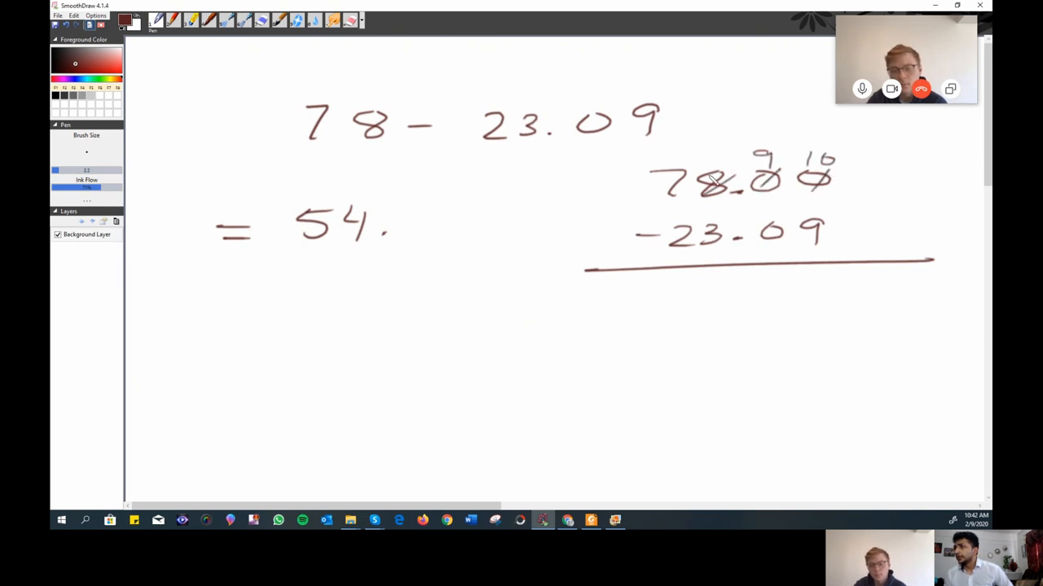
drag(707, 167, 716, 150)
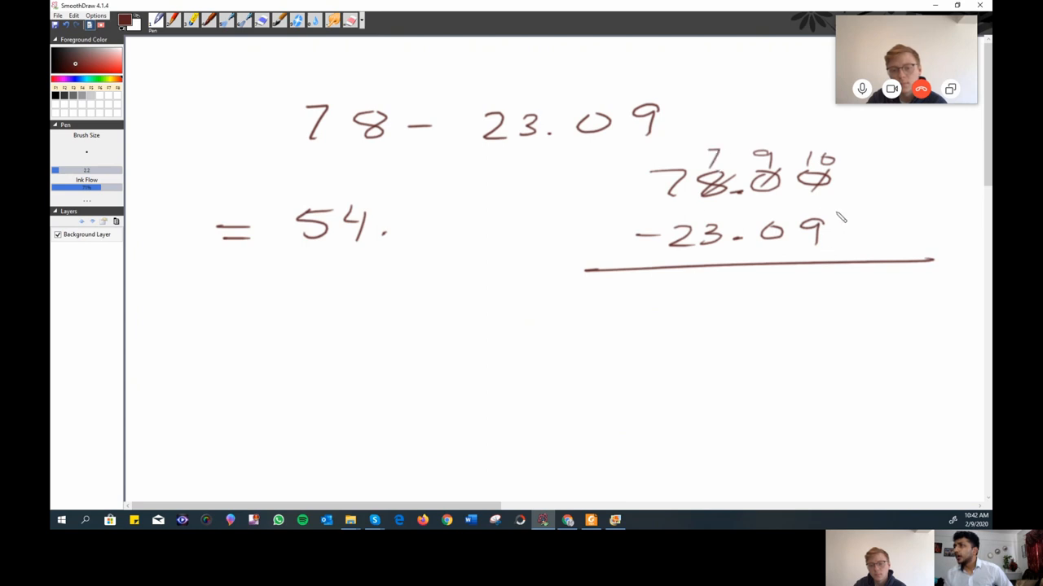
Write the column answer 54.91, complete '= 54.91' on the left, and underline it.
drag(833, 277, 831, 310)
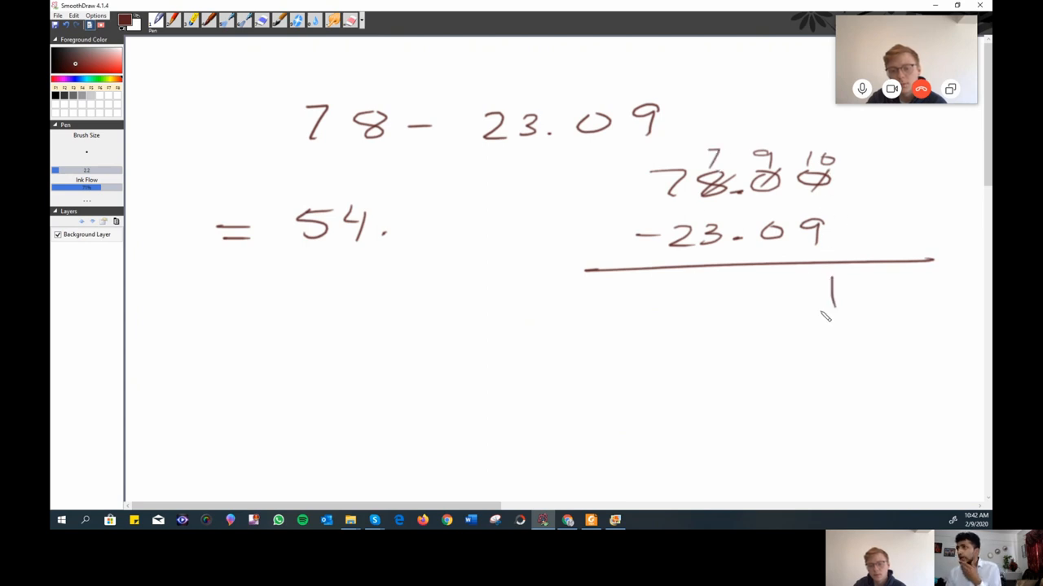
mouse_move(772, 169)
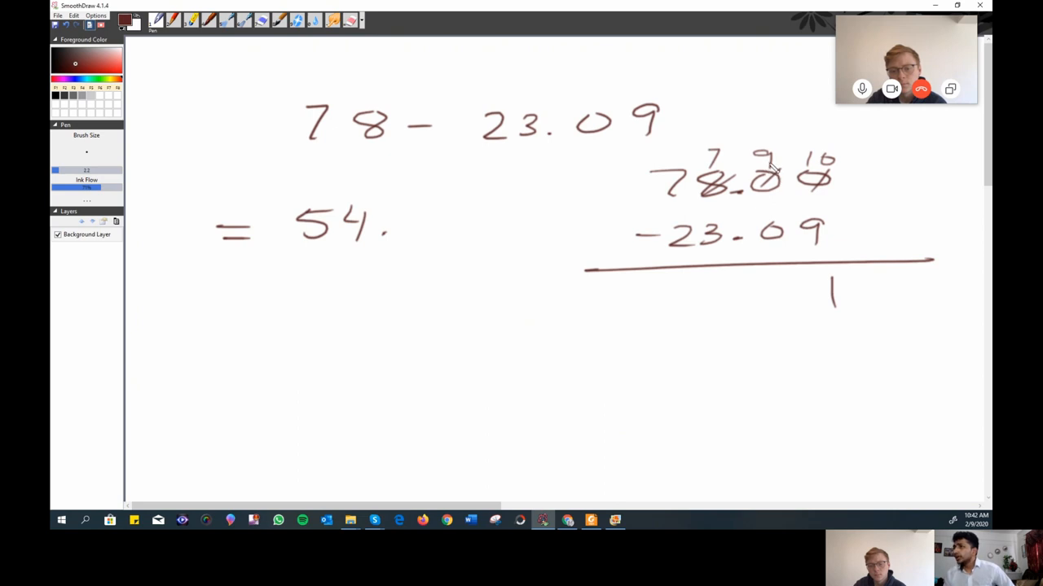
drag(770, 277, 794, 305)
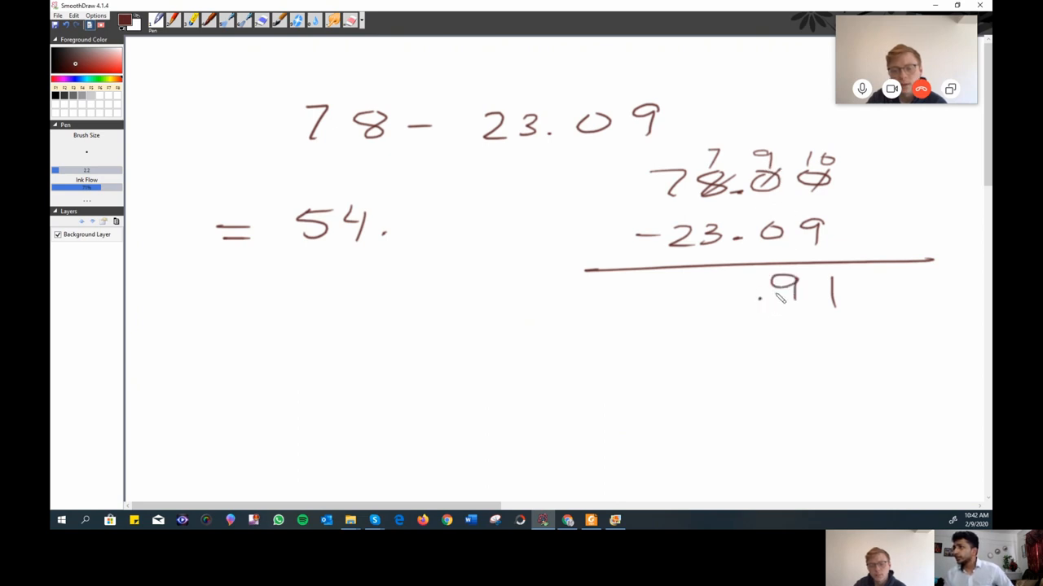
drag(721, 281, 729, 297)
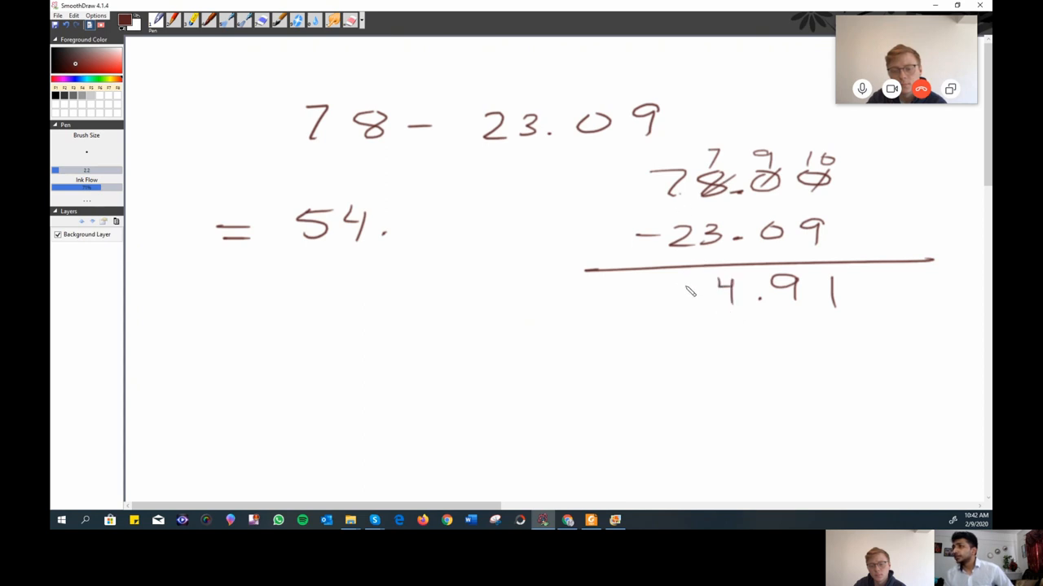
drag(691, 301, 713, 281)
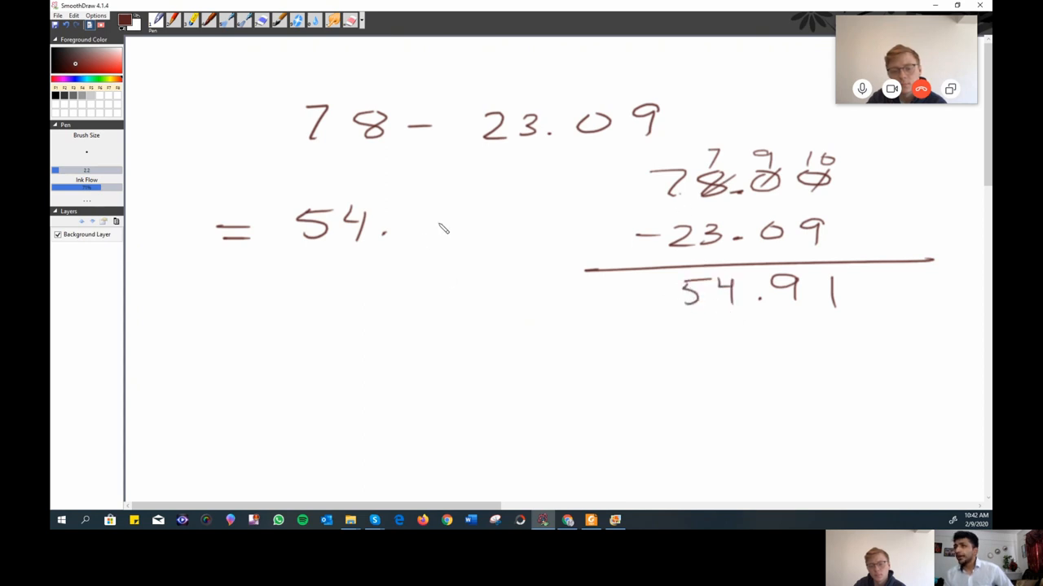
drag(416, 220, 480, 236)
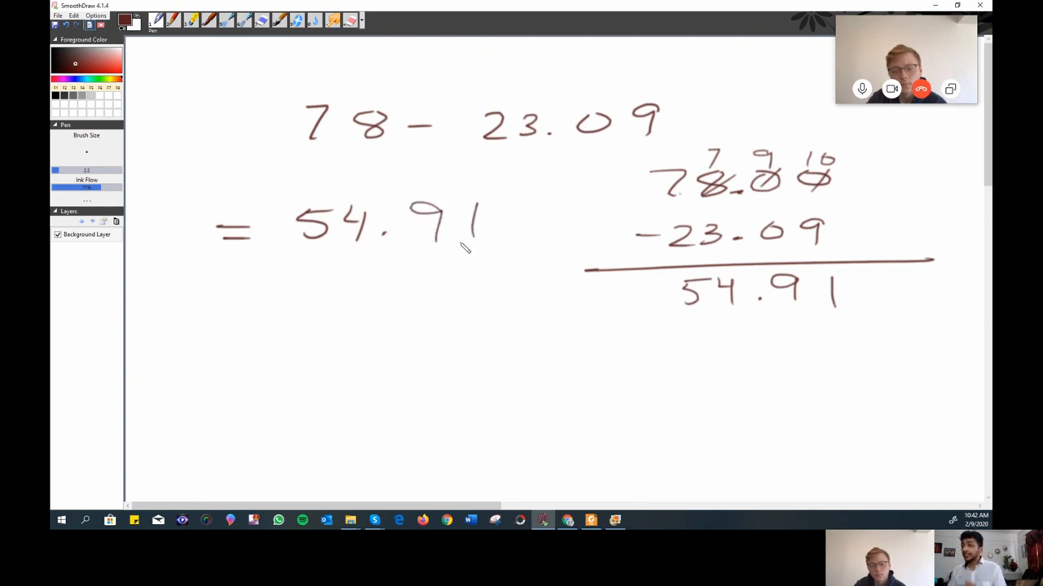
drag(762, 326, 869, 325)
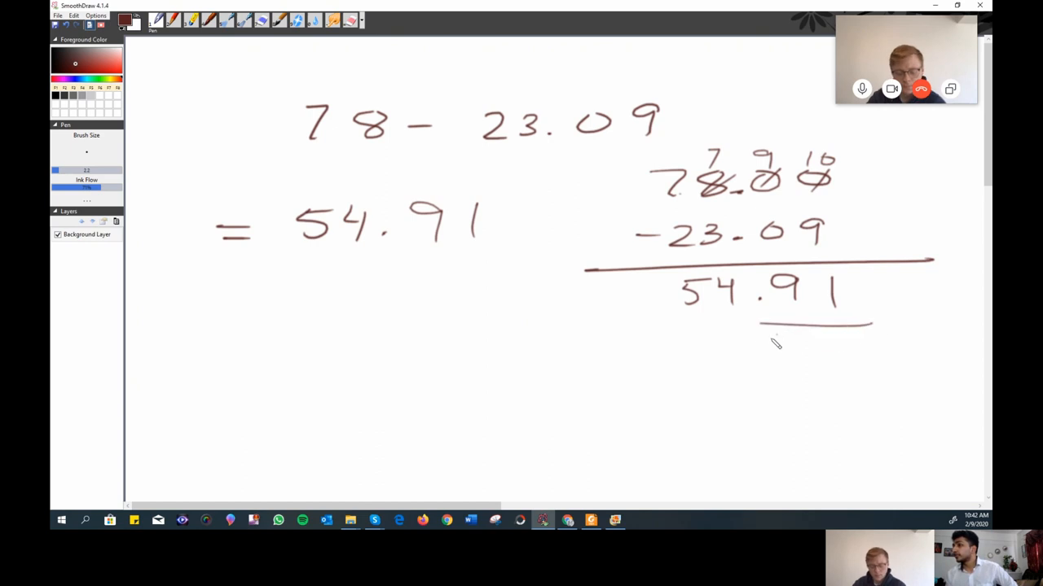
drag(758, 337, 867, 336)
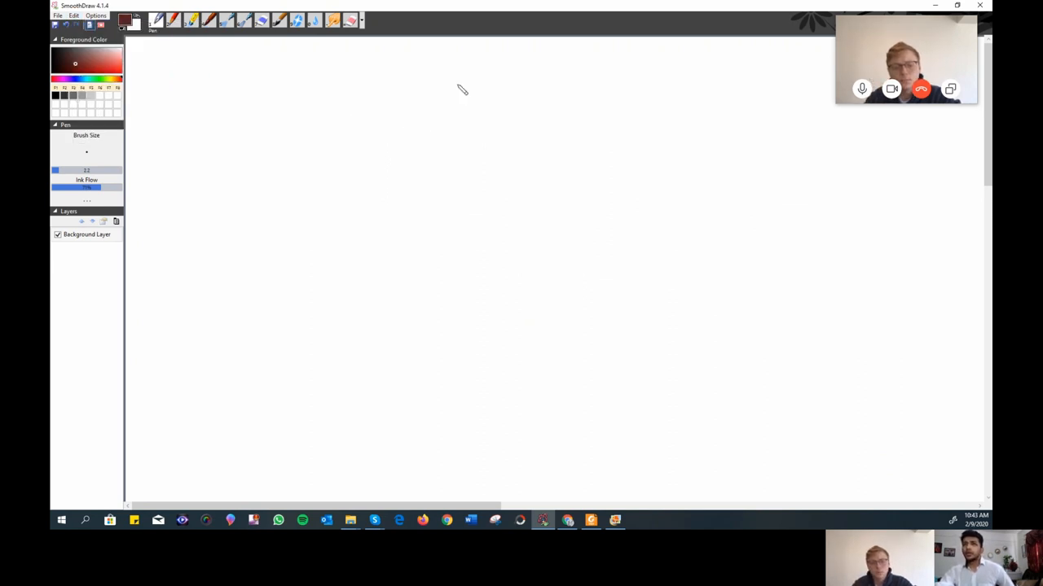
mouse_move(431, 287)
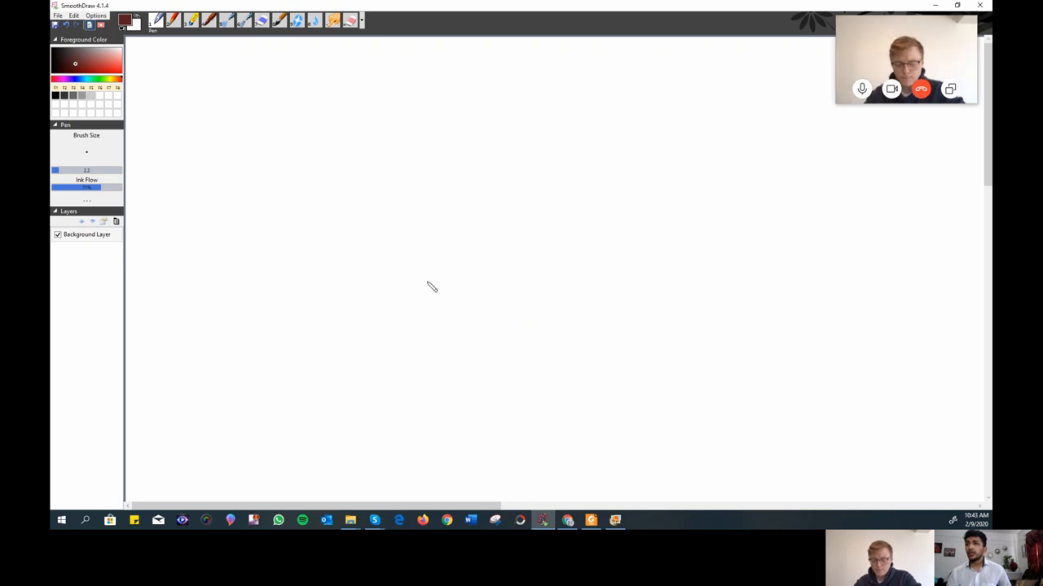
mouse_move(369, 146)
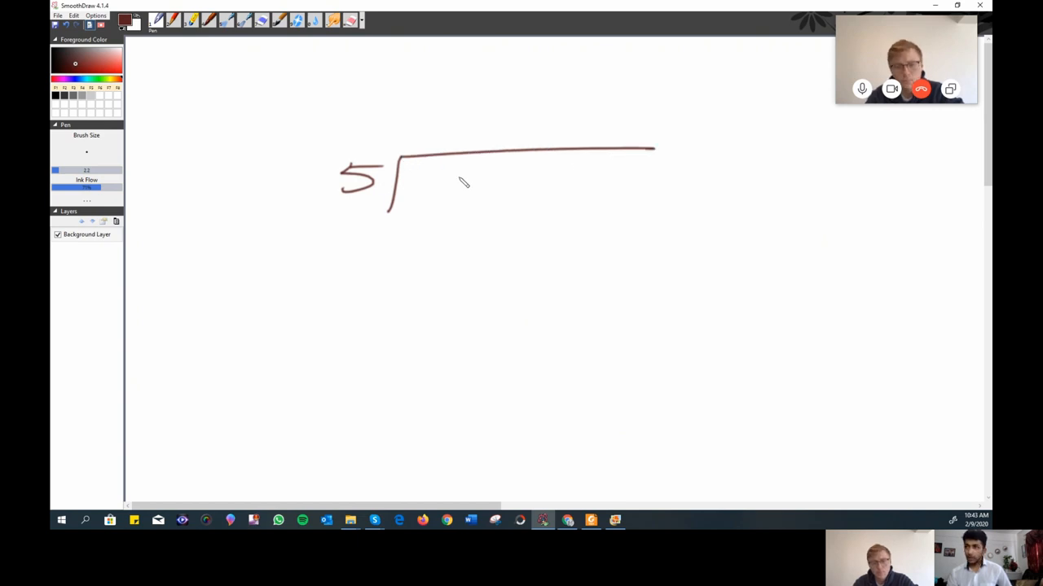
Write 395 under the division bracket with quotient digits 0 and 7.
drag(432, 187, 538, 188)
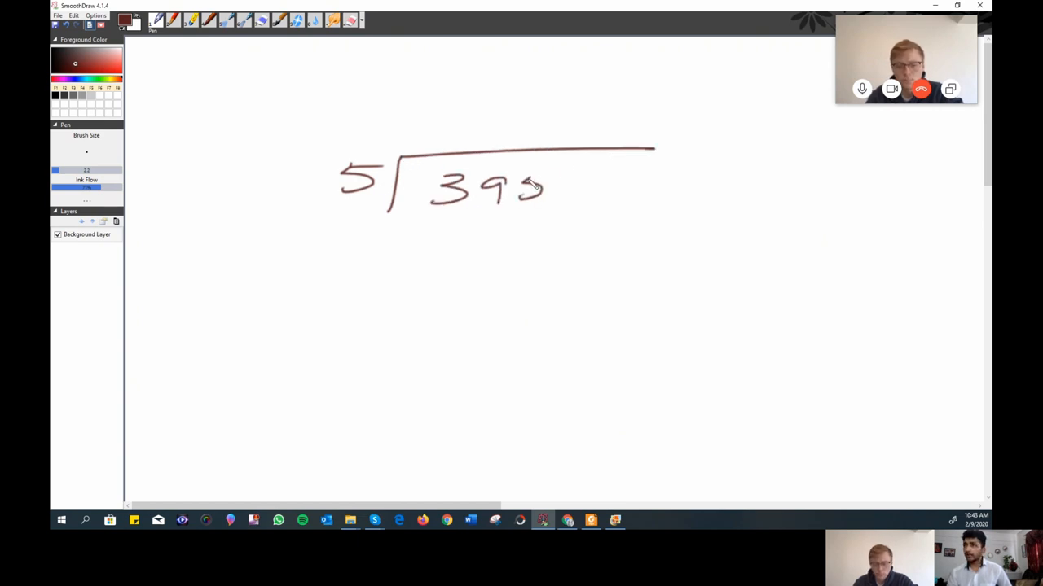
drag(537, 179, 558, 200)
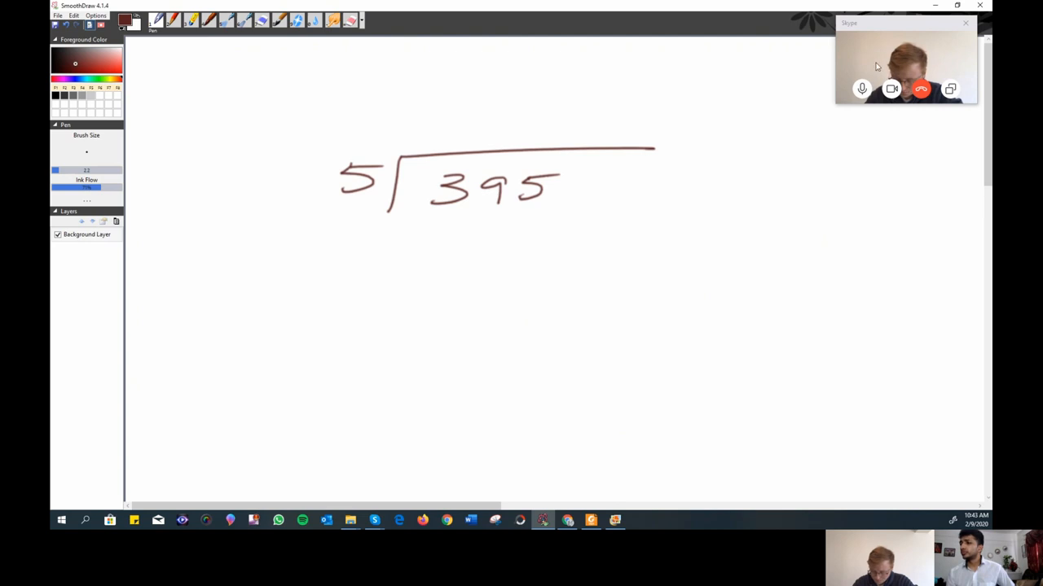
mouse_move(541, 230)
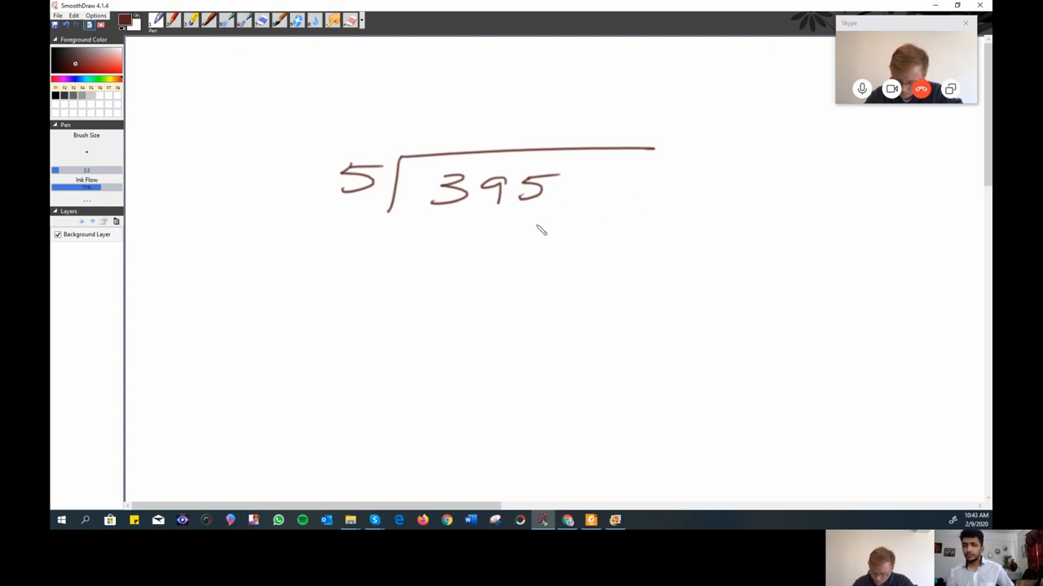
mouse_move(481, 218)
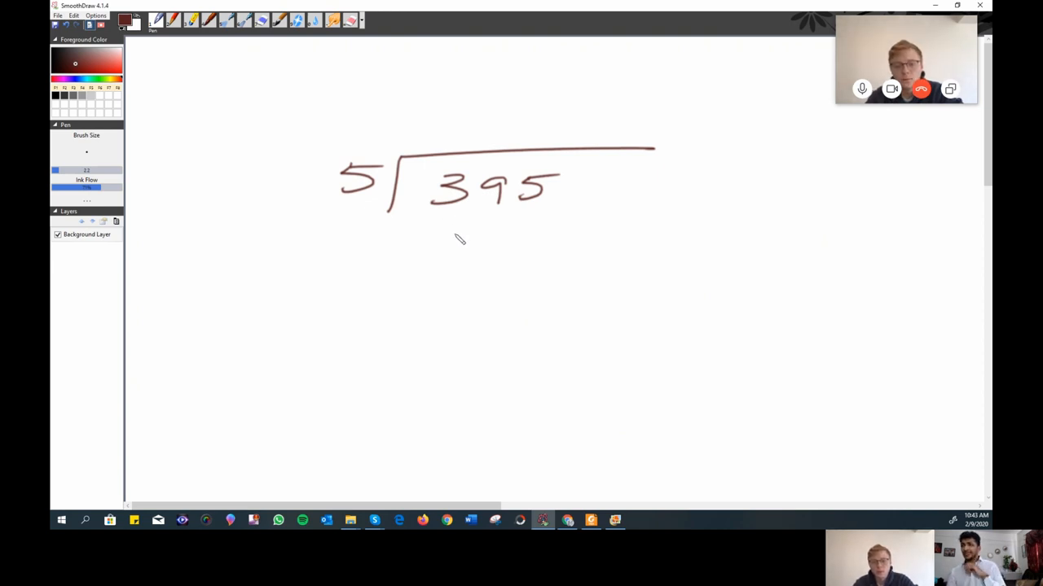
mouse_move(491, 215)
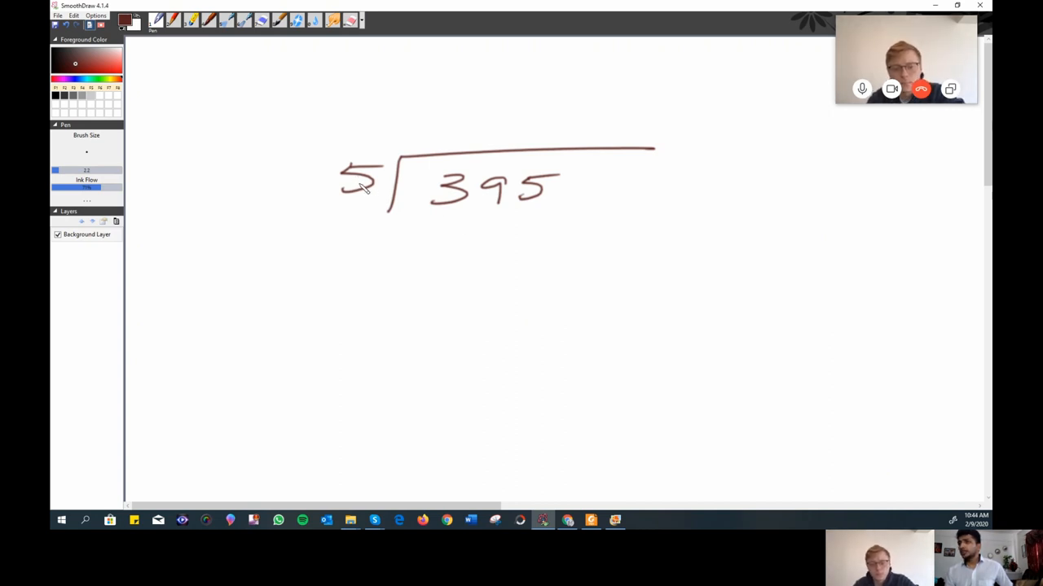
mouse_move(453, 214)
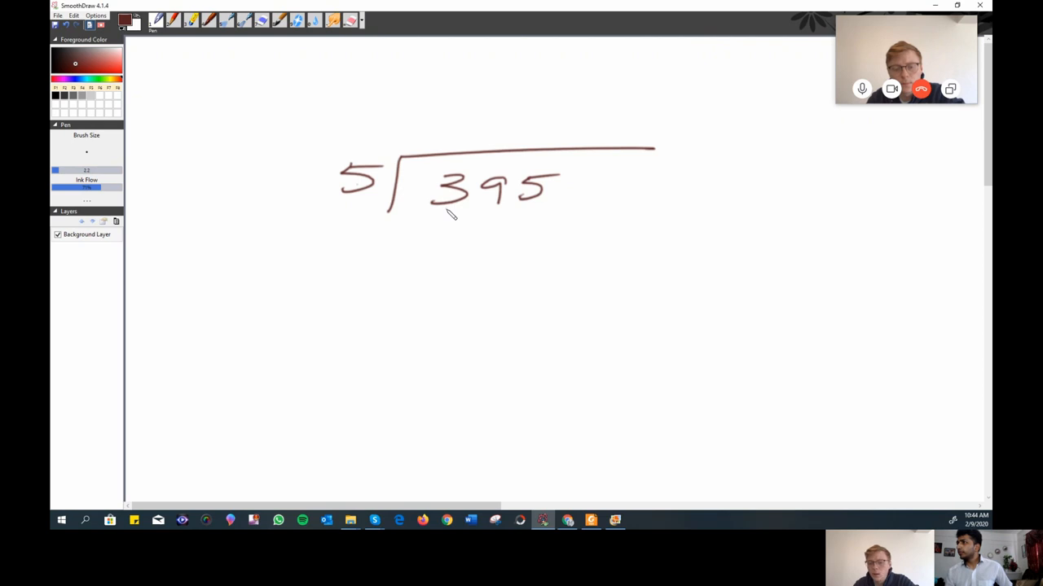
mouse_move(445, 213)
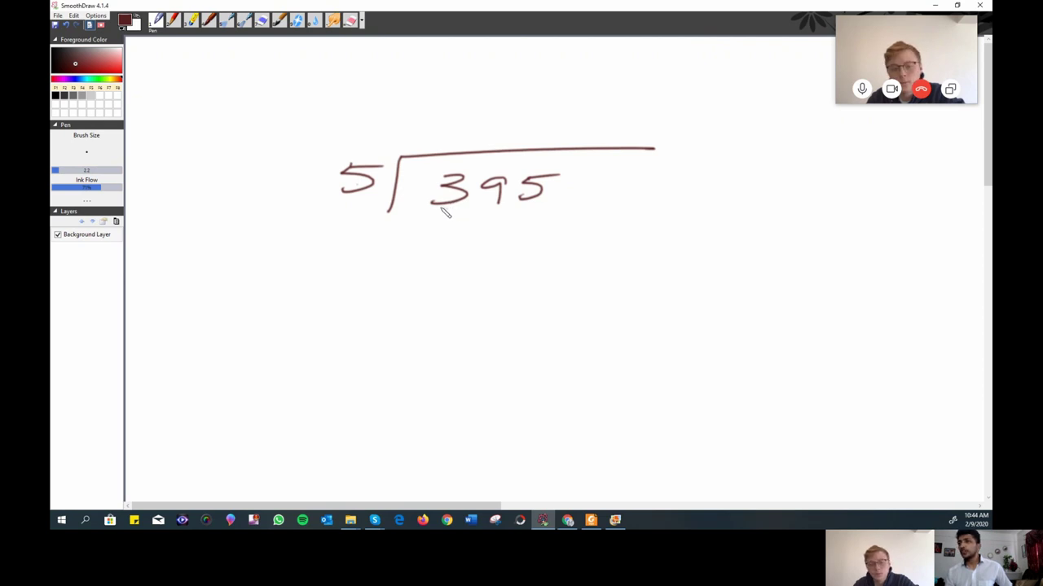
mouse_move(512, 203)
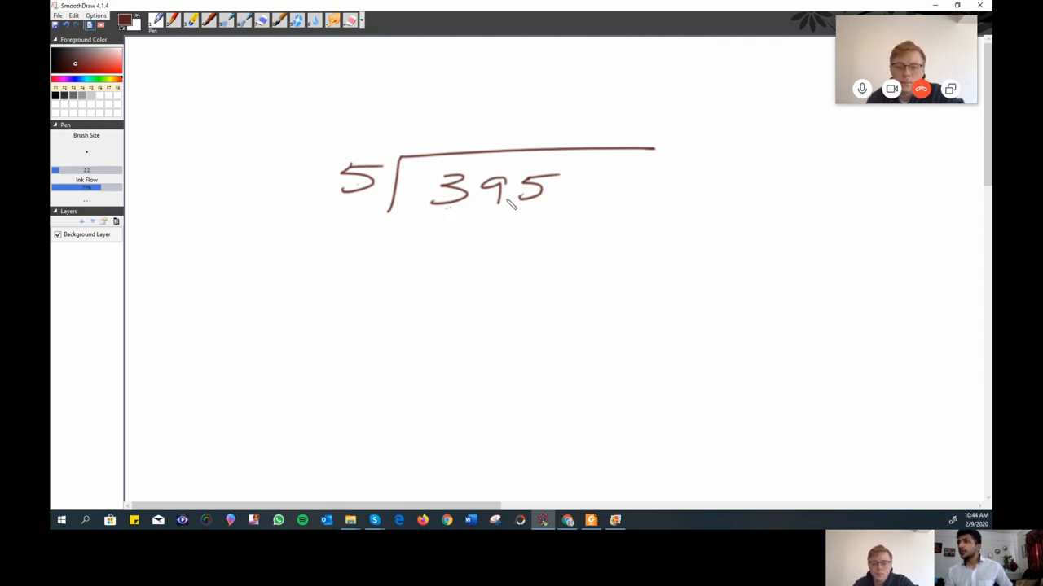
mouse_move(501, 216)
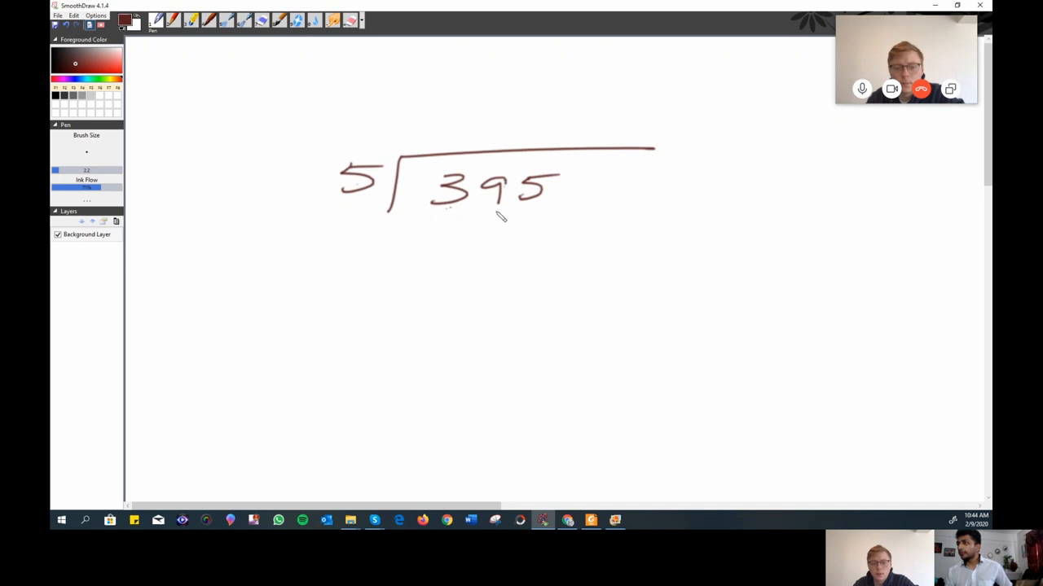
mouse_move(477, 202)
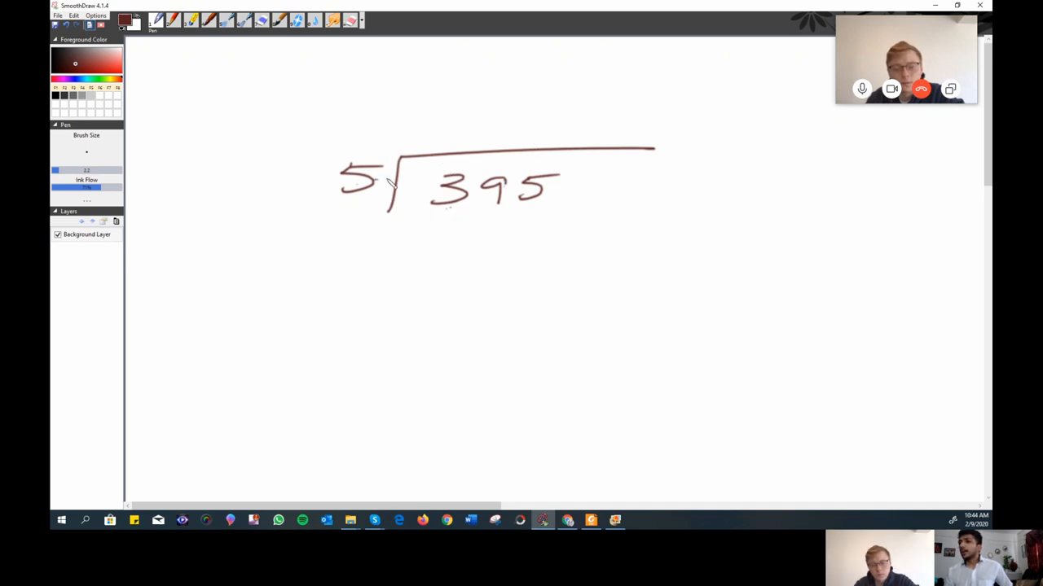
drag(452, 143, 464, 140)
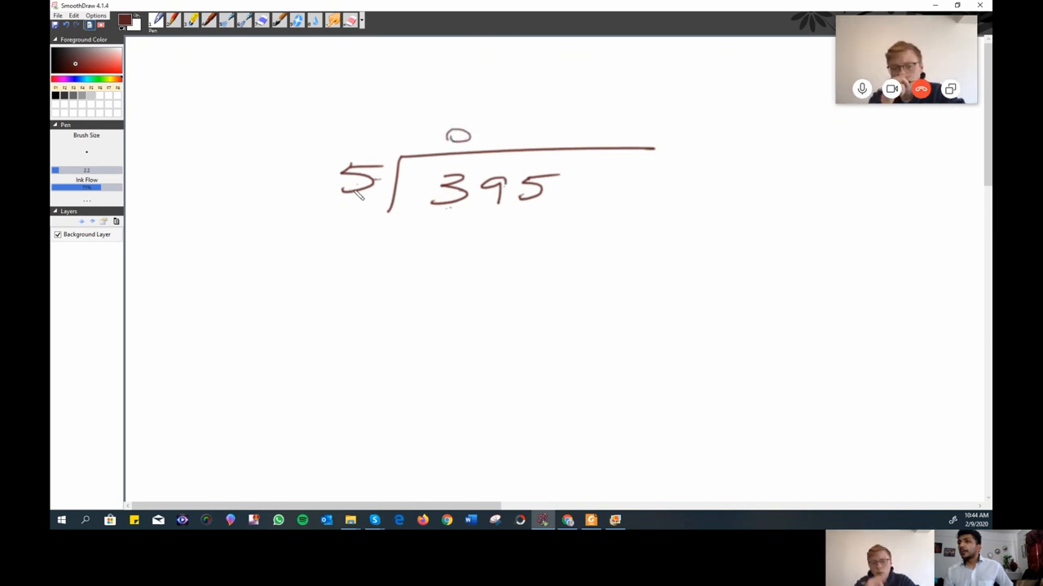
mouse_move(497, 188)
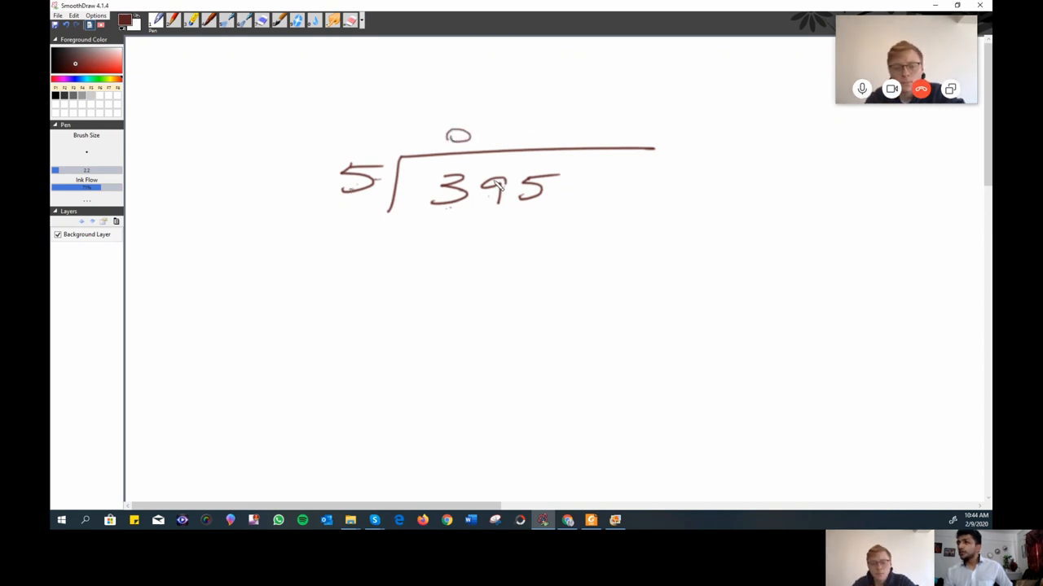
mouse_move(511, 161)
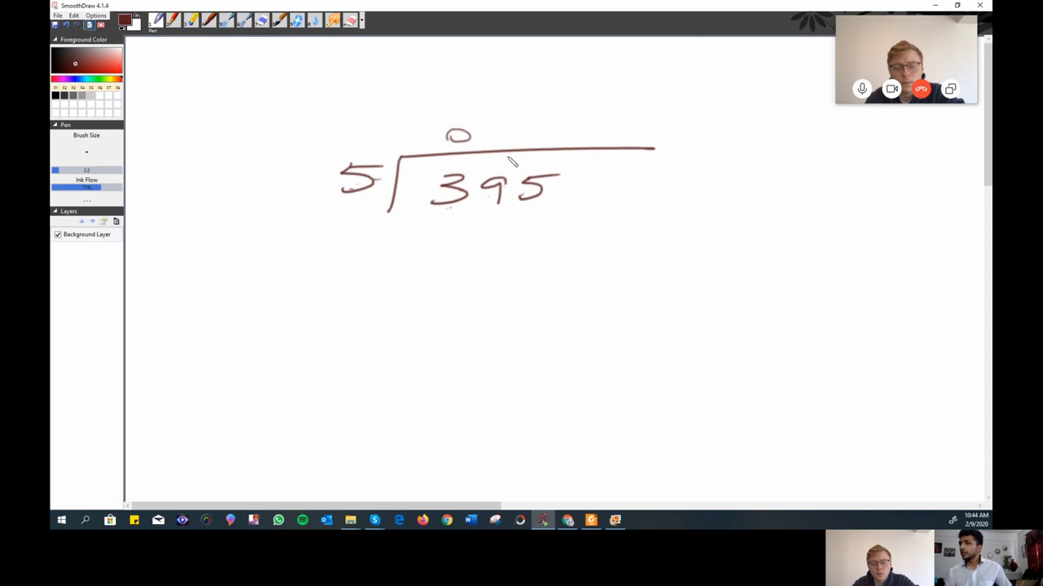
mouse_move(333, 227)
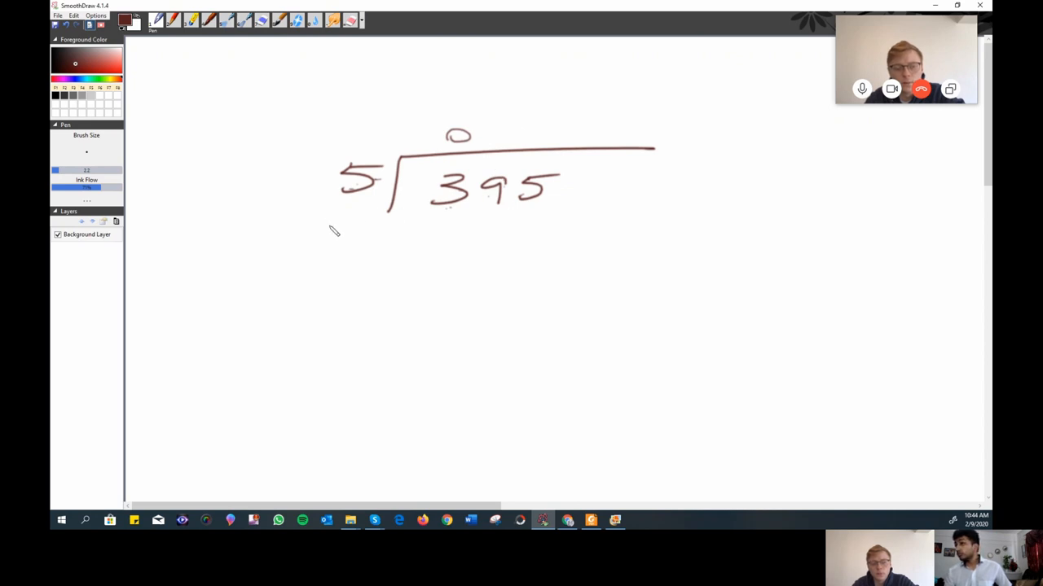
drag(505, 114, 509, 143)
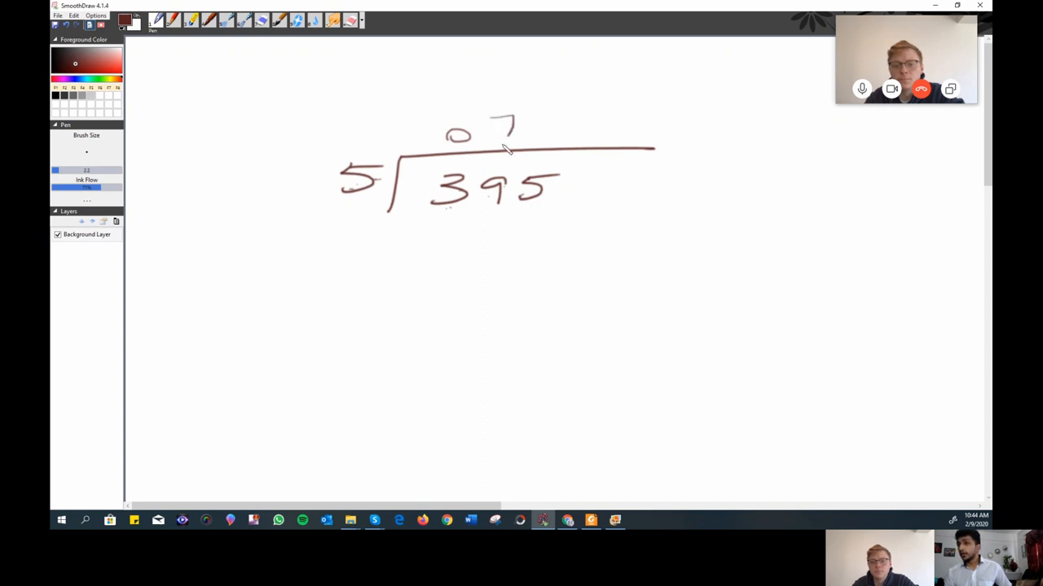
Subtract 35 leaving 4, bring down 5 to make 45, then write and box 79.
drag(440, 224, 452, 244)
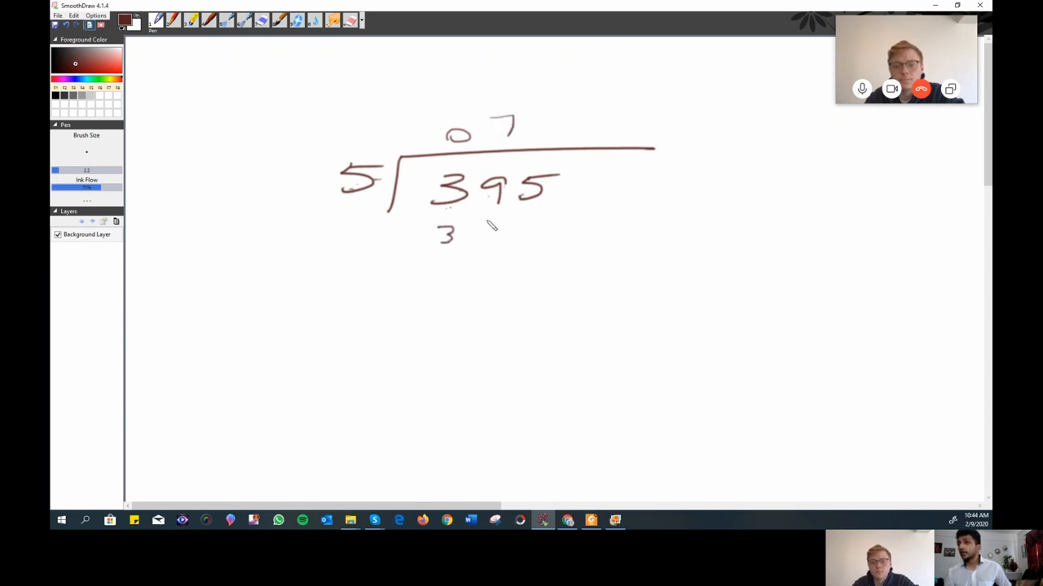
drag(399, 236, 570, 248)
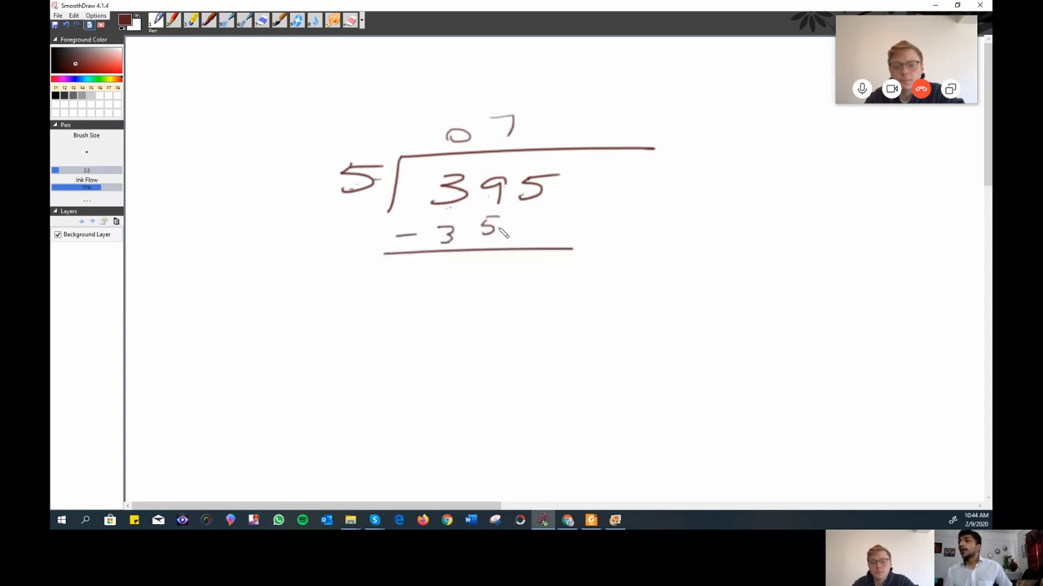
drag(489, 260, 501, 289)
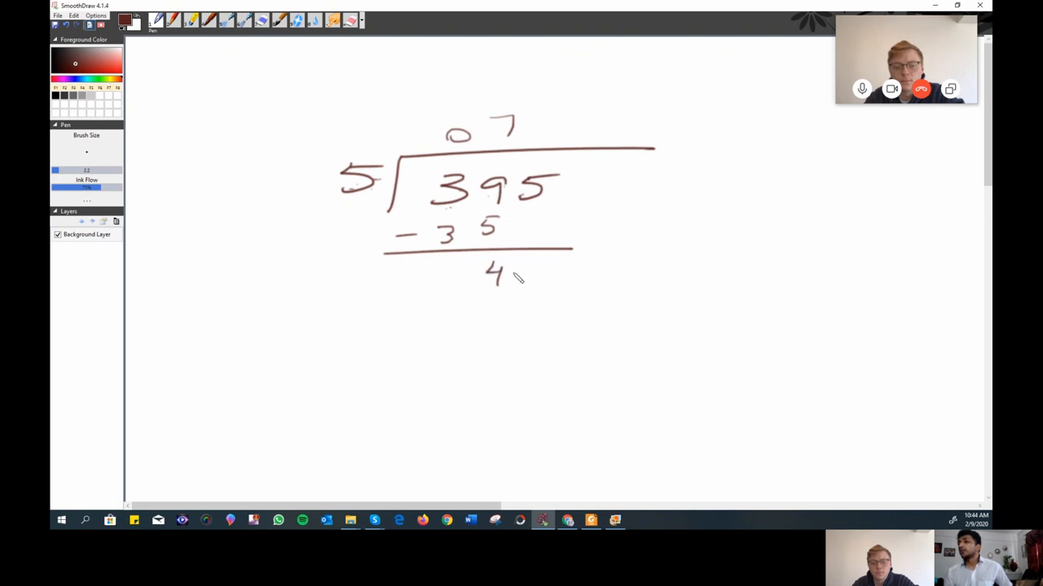
drag(533, 219, 534, 244)
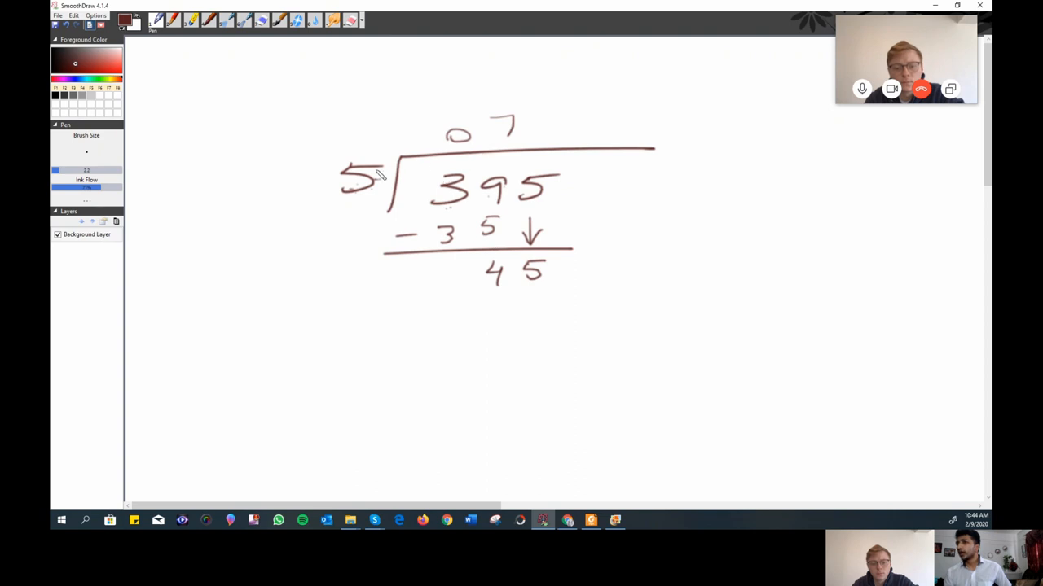
mouse_move(521, 240)
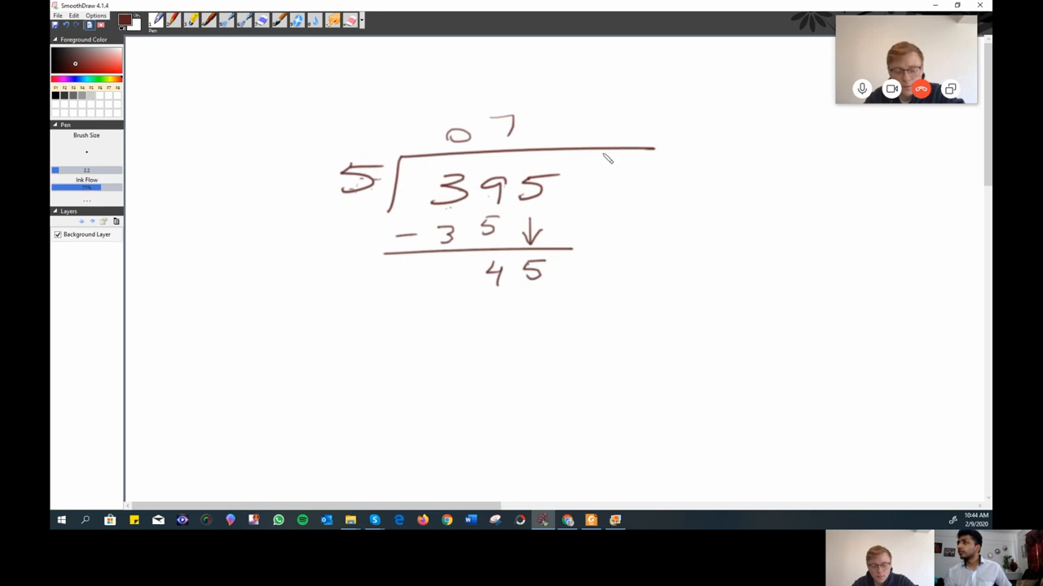
mouse_move(601, 182)
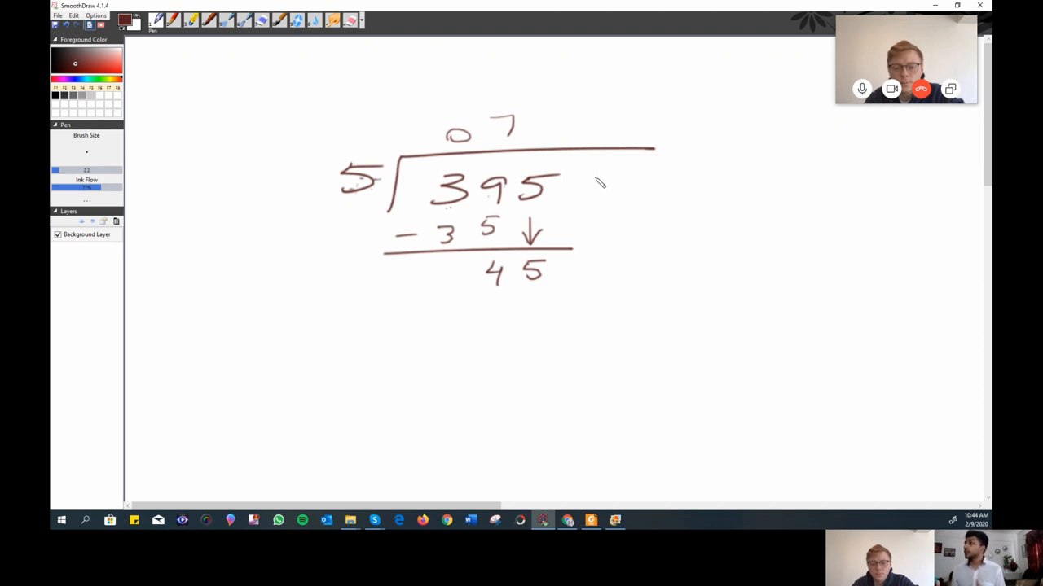
mouse_move(501, 156)
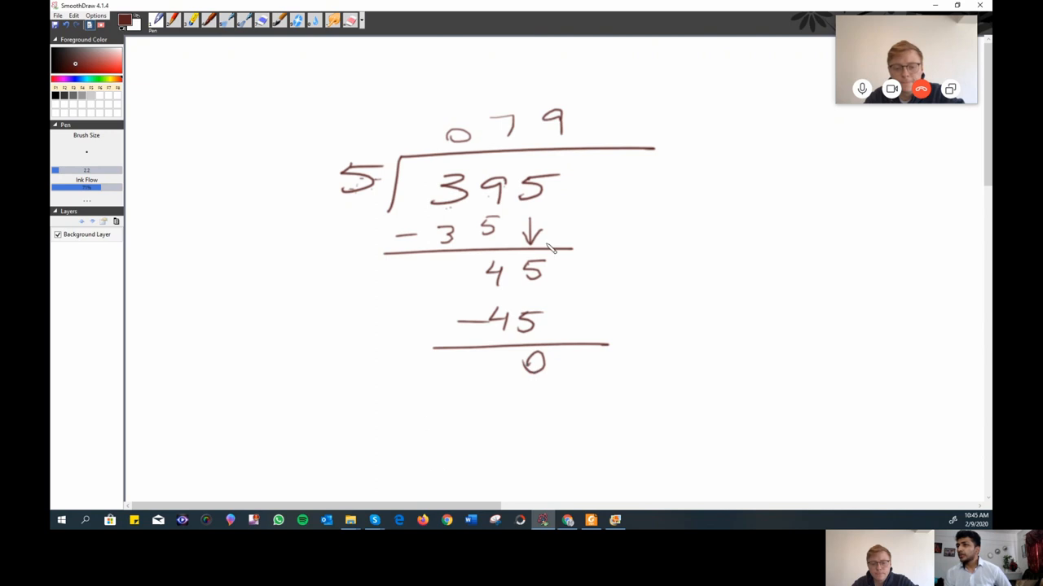
drag(709, 236, 803, 245)
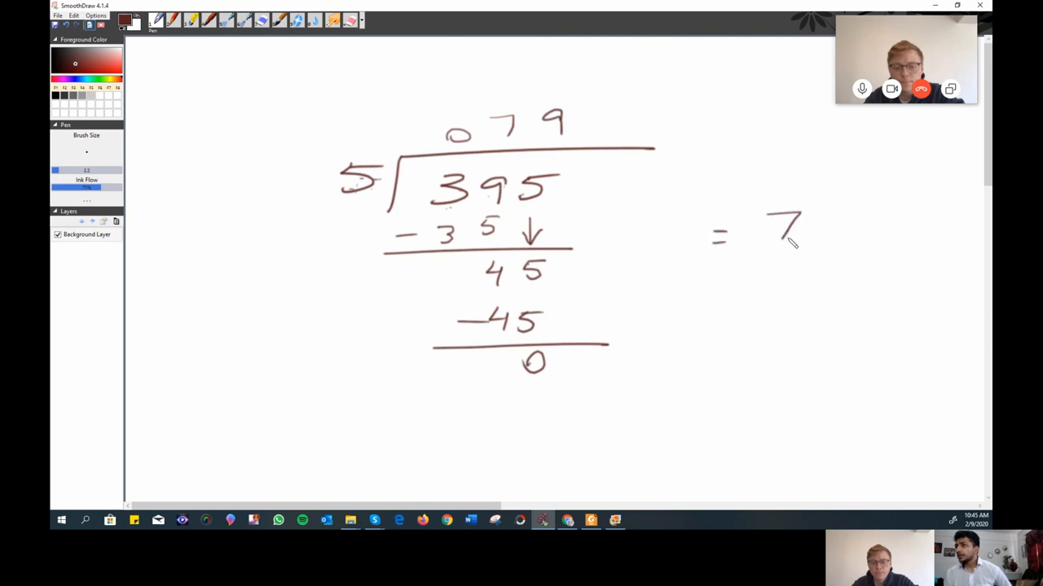
drag(798, 236, 798, 261)
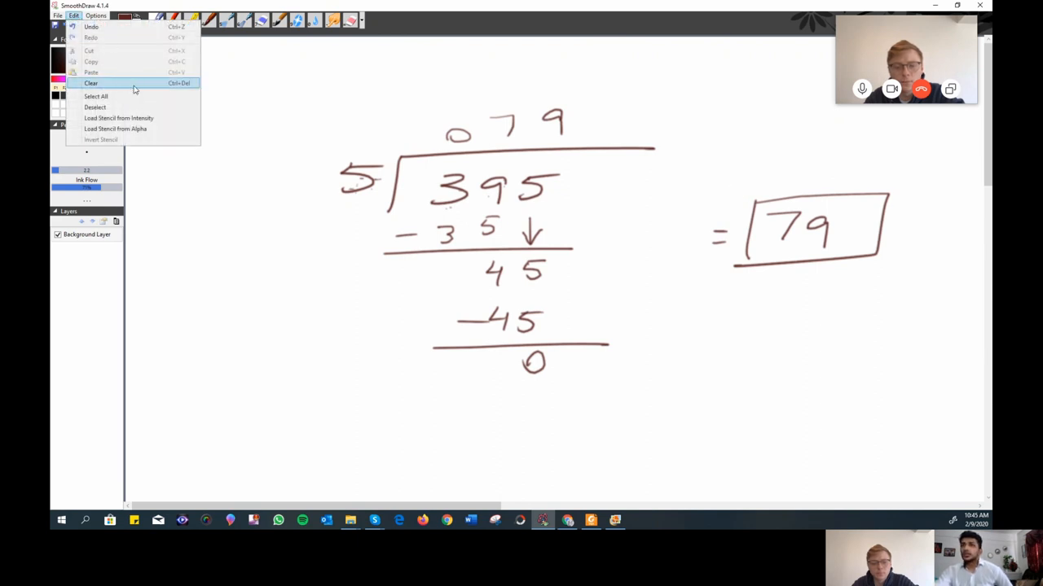
Clear the canvas, handwrite 1/3 + 1/2, and draw an equals sign below.
click(91, 82)
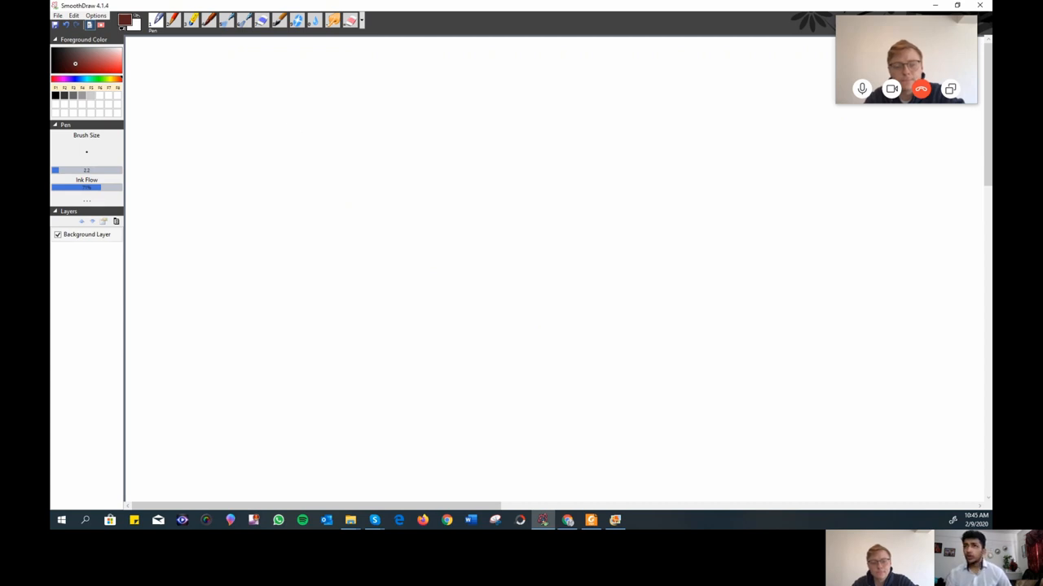
mouse_move(352, 133)
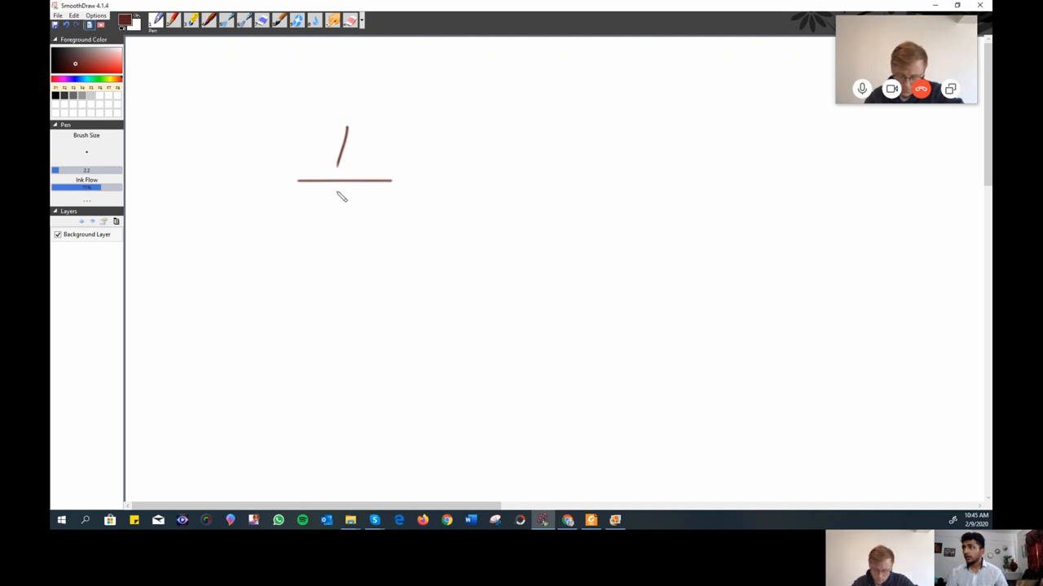
mouse_move(327, 193)
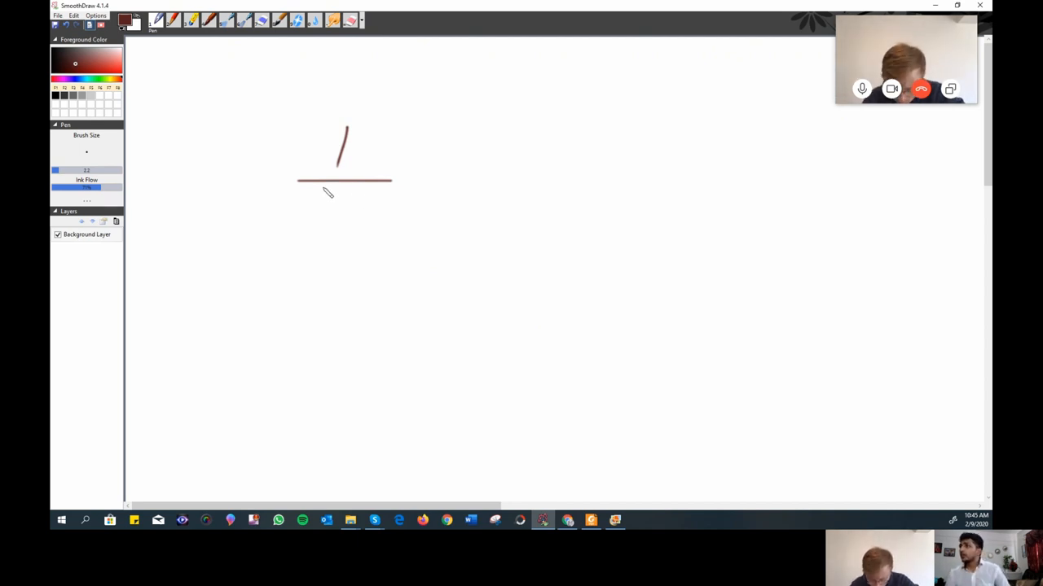
mouse_move(386, 229)
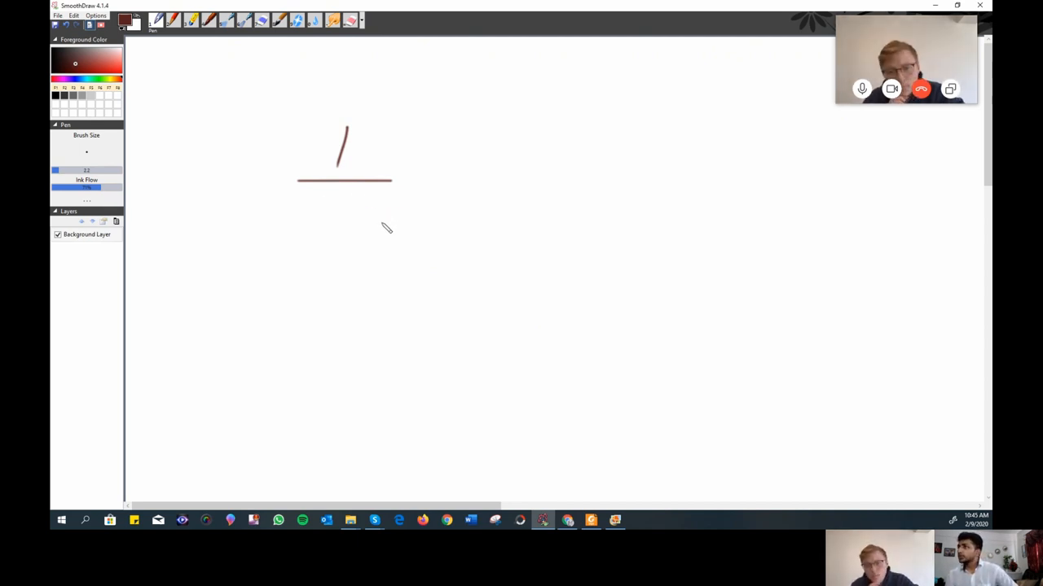
mouse_move(383, 226)
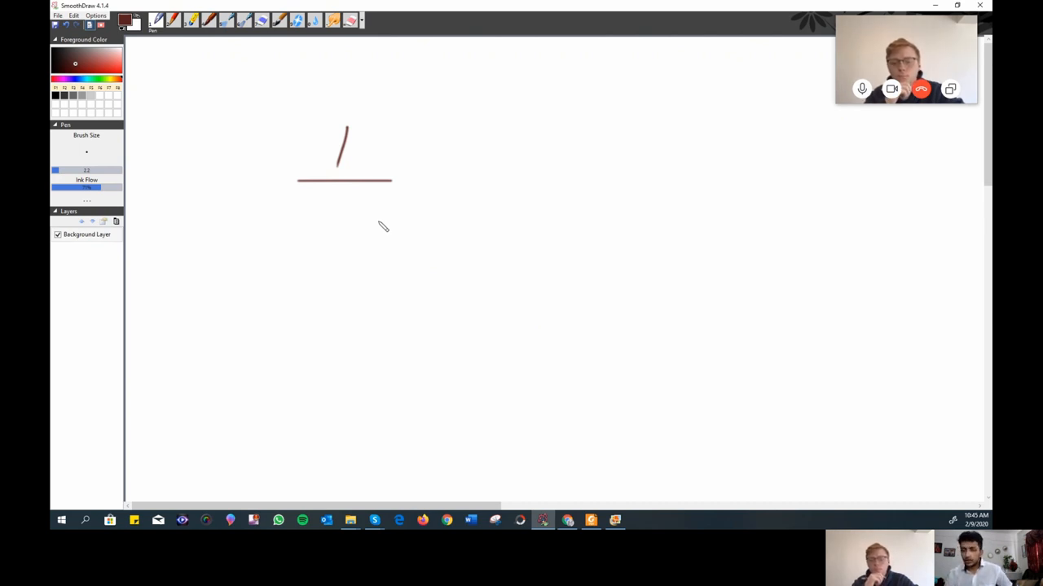
drag(350, 200, 338, 232)
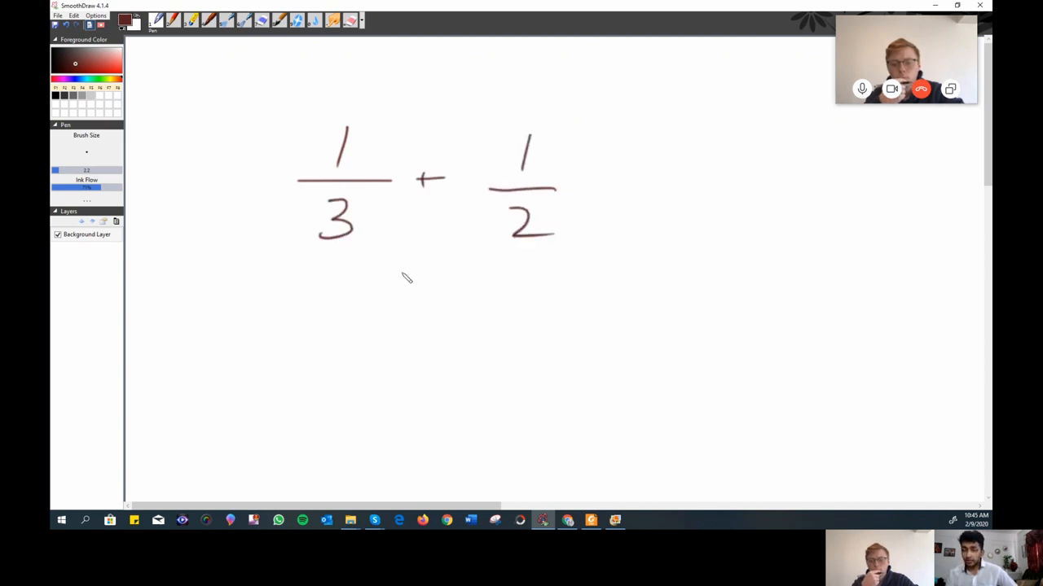
mouse_move(298, 311)
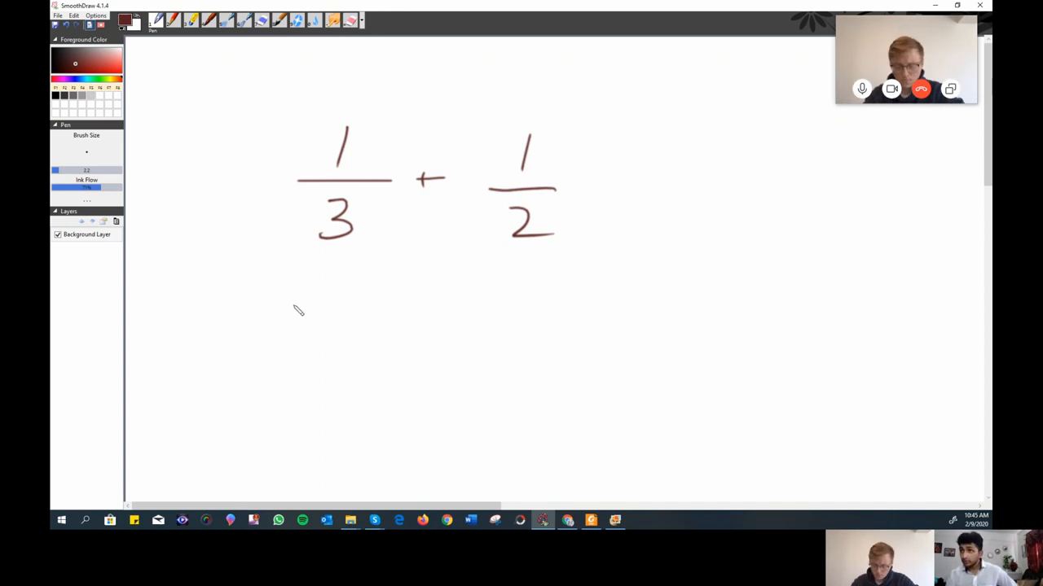
mouse_move(285, 324)
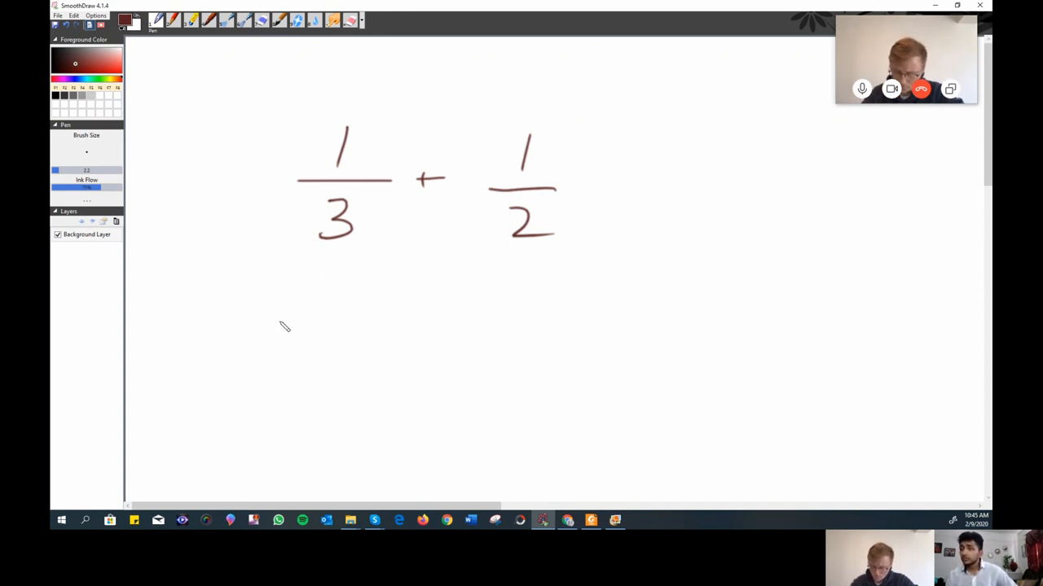
mouse_move(358, 338)
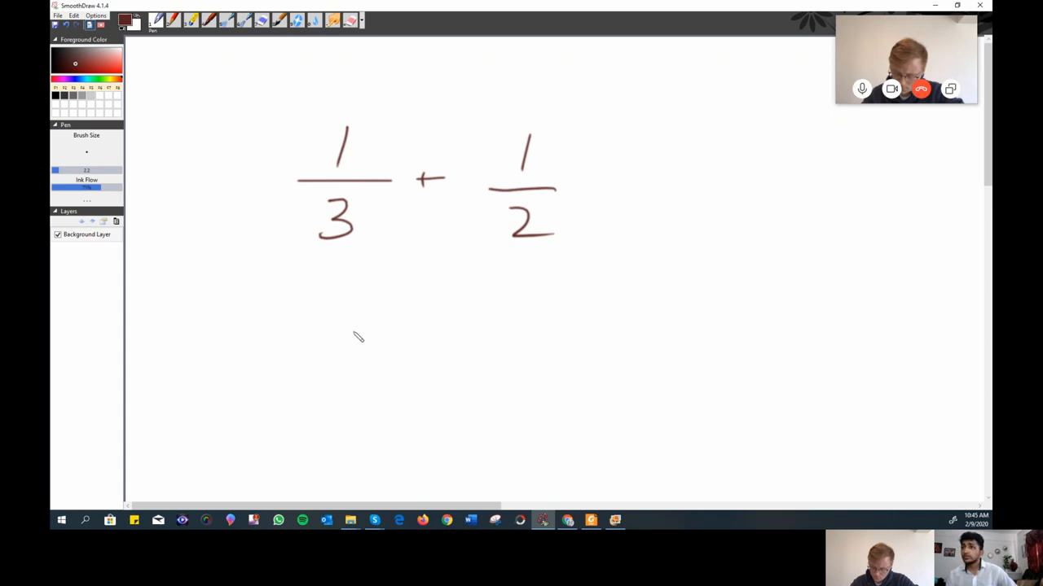
mouse_move(224, 349)
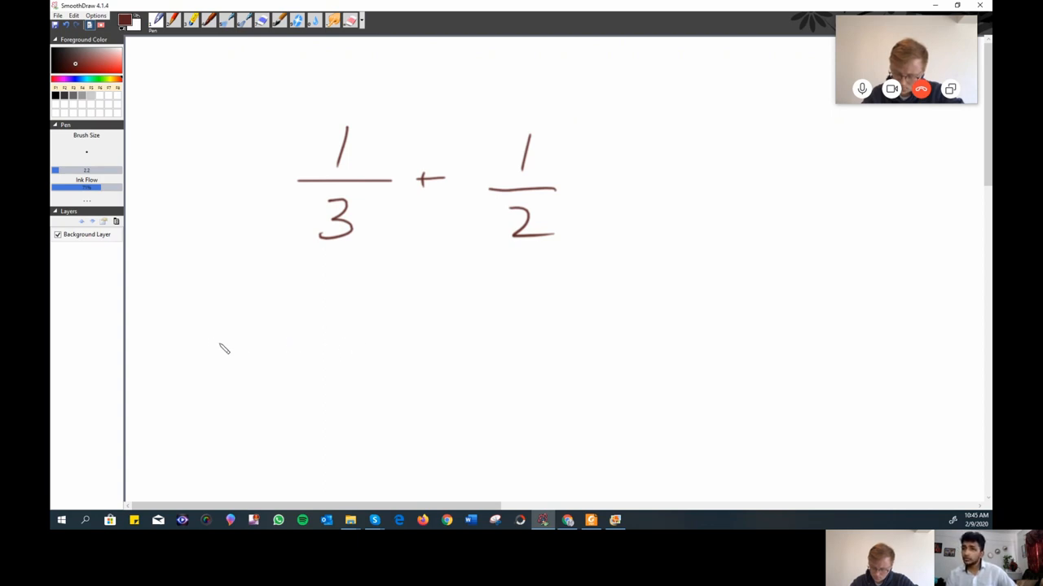
drag(199, 367, 236, 359)
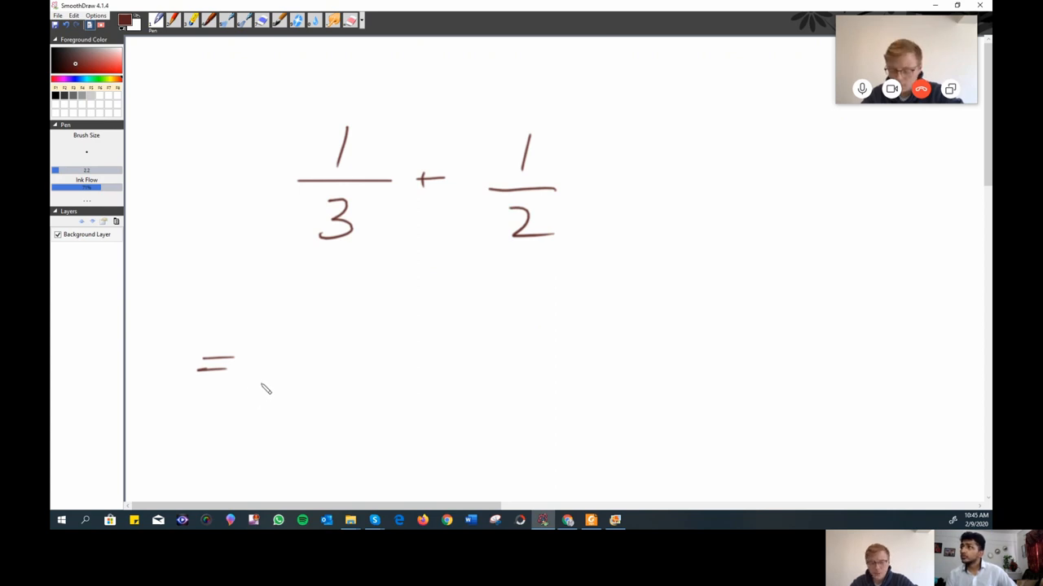
mouse_move(733, 175)
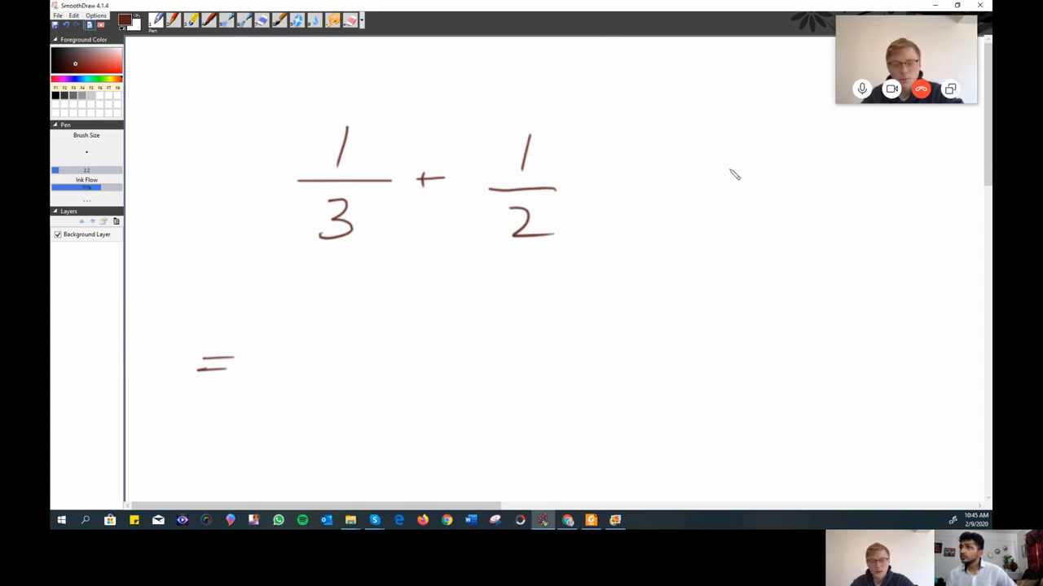
Write 2/5 on the right, then a fraction over 6 with numerator begun as 2 +.
drag(733, 154, 794, 187)
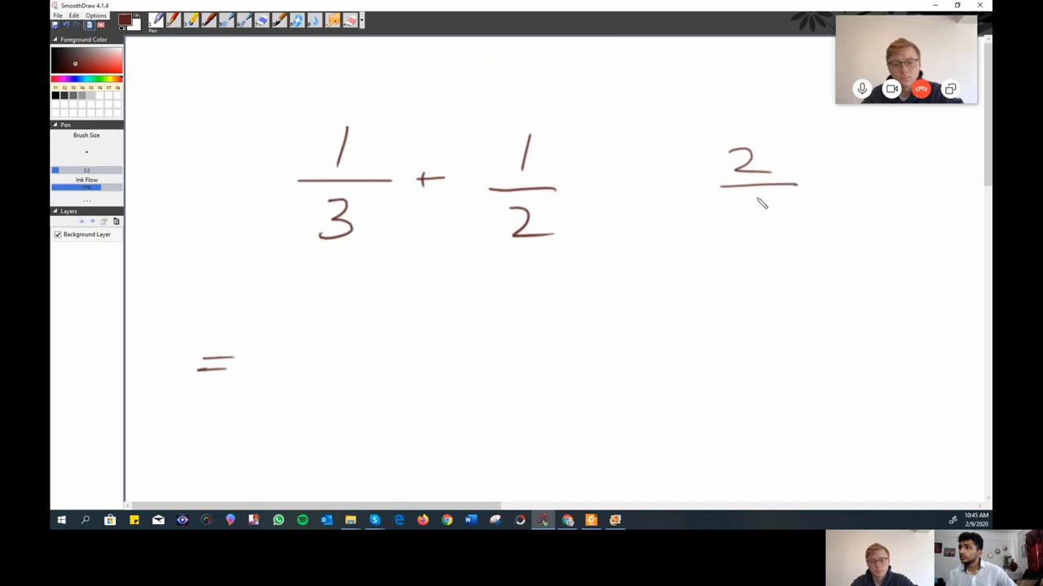
drag(769, 200, 758, 220)
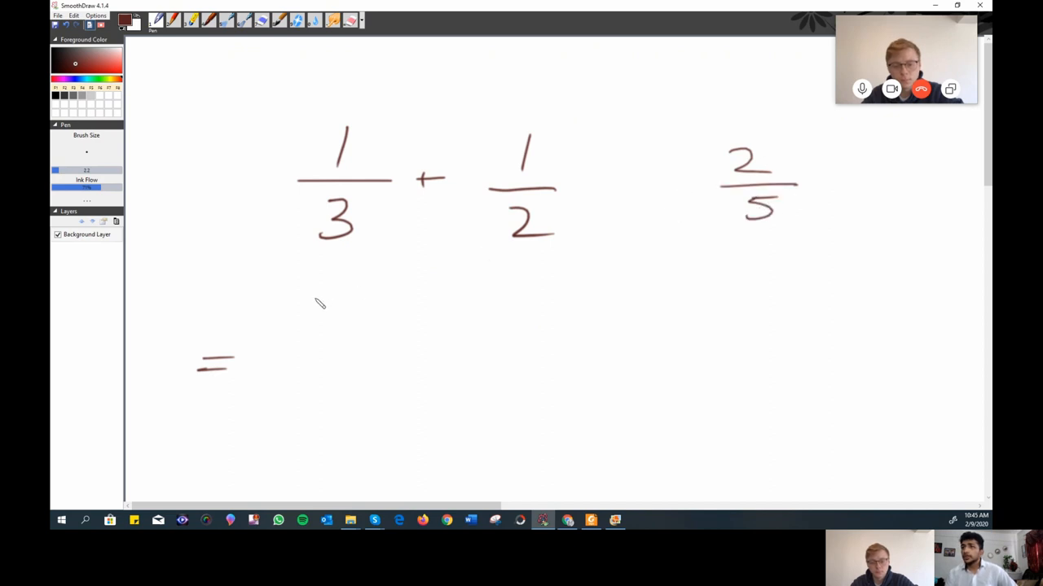
mouse_move(535, 245)
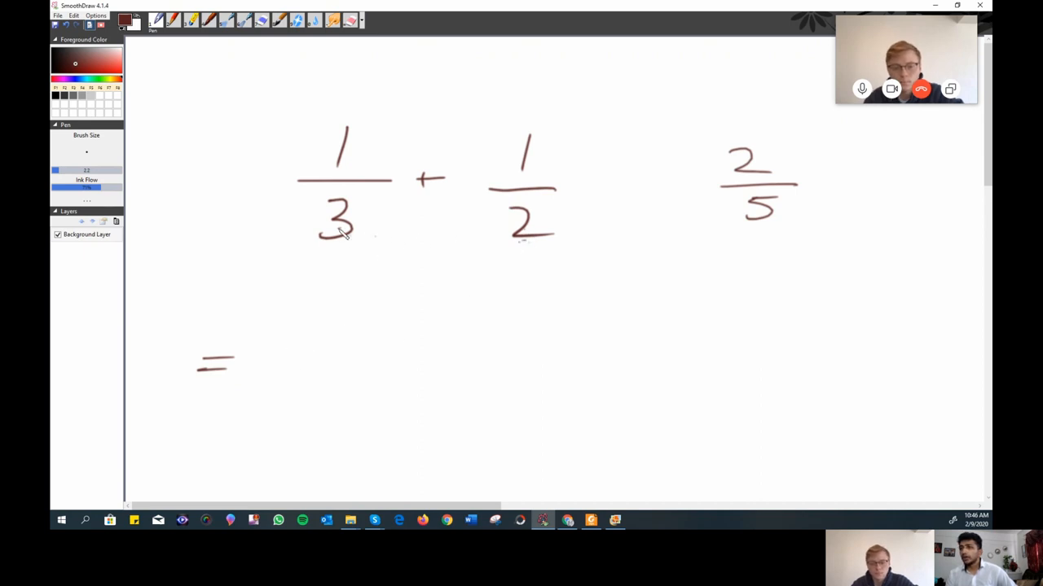
mouse_move(431, 251)
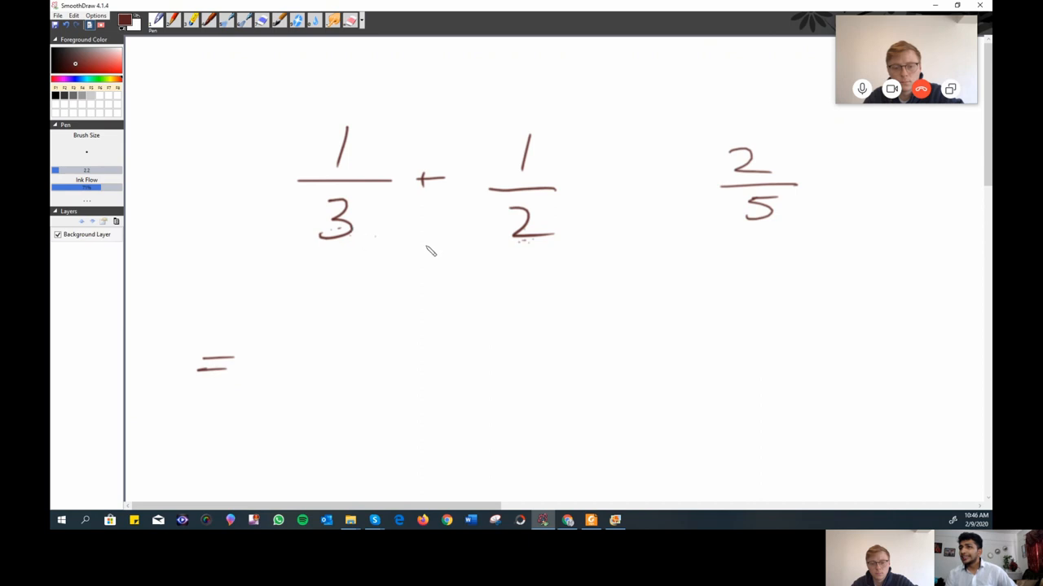
drag(292, 353, 491, 353)
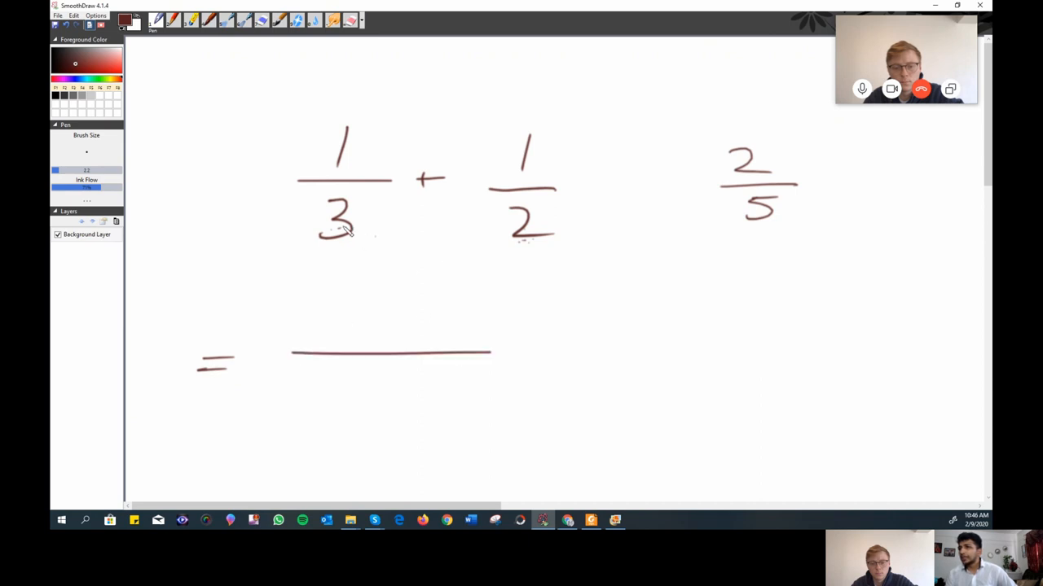
drag(375, 370, 399, 407)
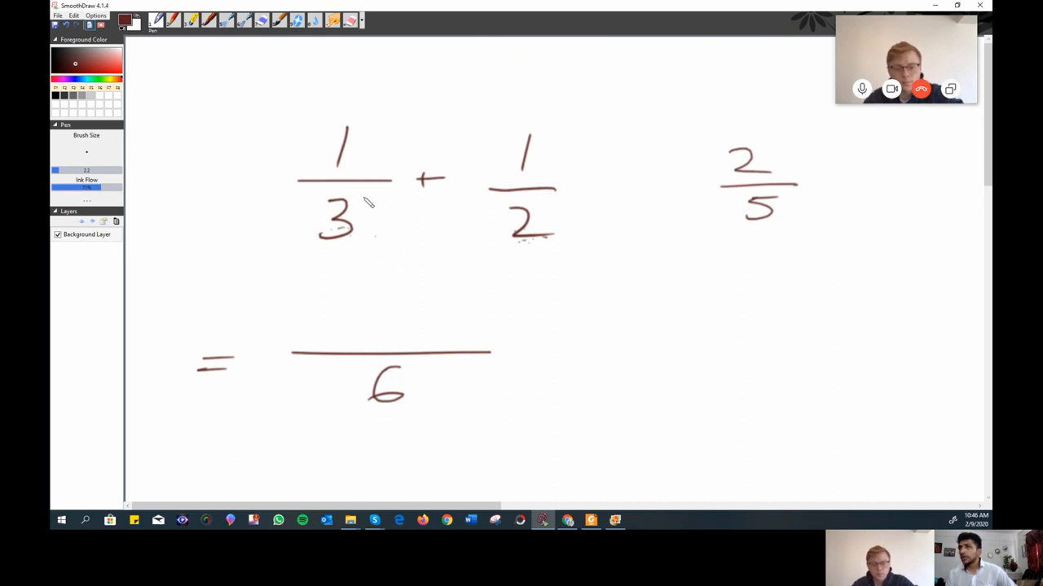
mouse_move(330, 200)
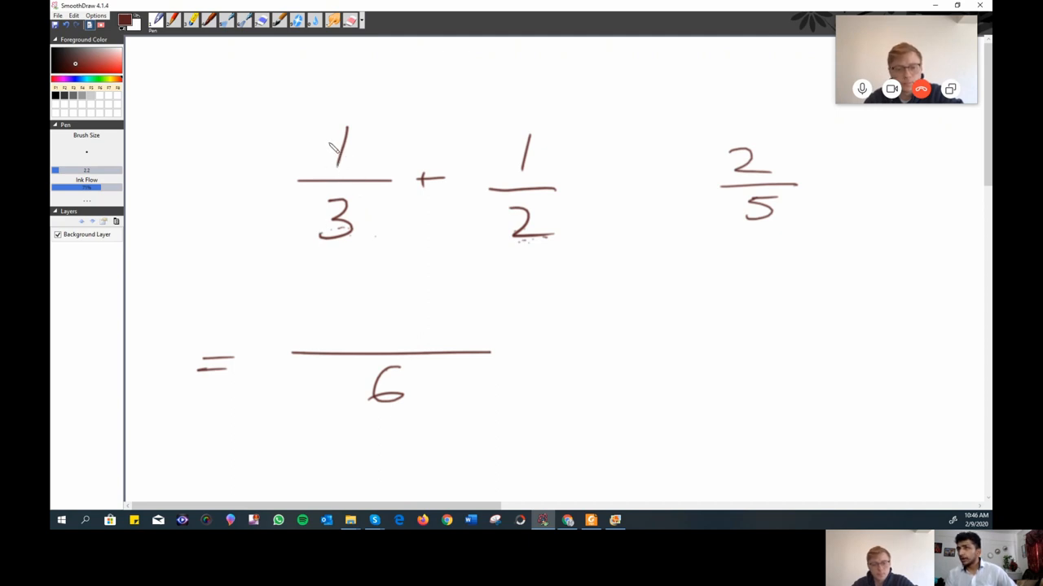
mouse_move(343, 193)
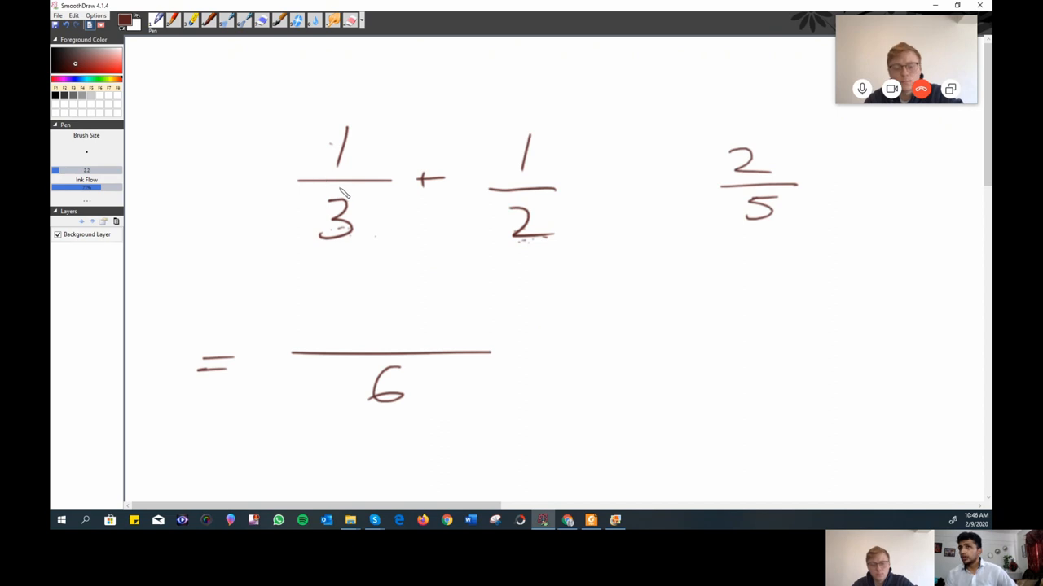
drag(305, 293, 330, 334)
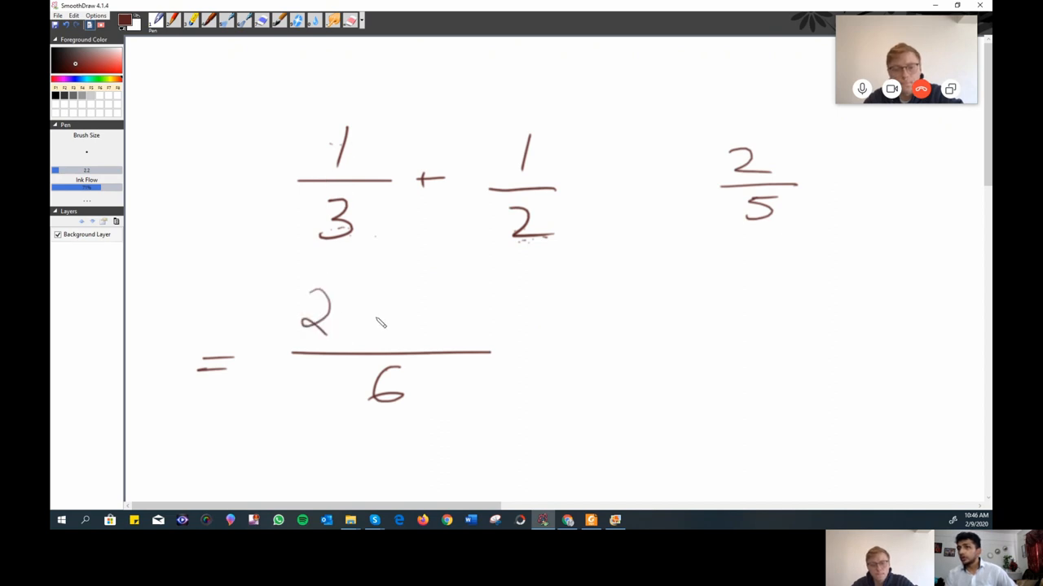
drag(374, 314, 399, 313)
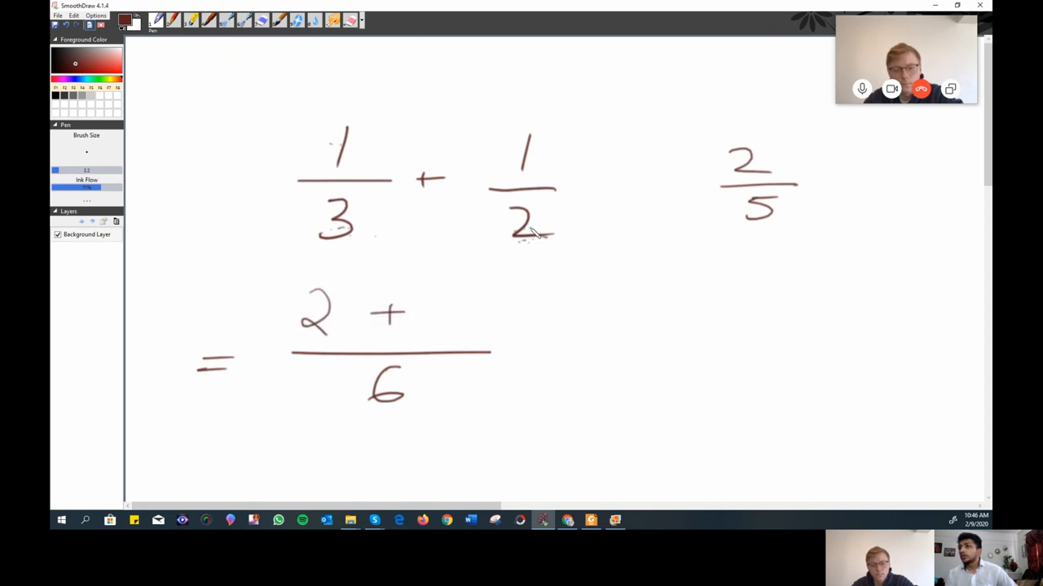
mouse_move(354, 232)
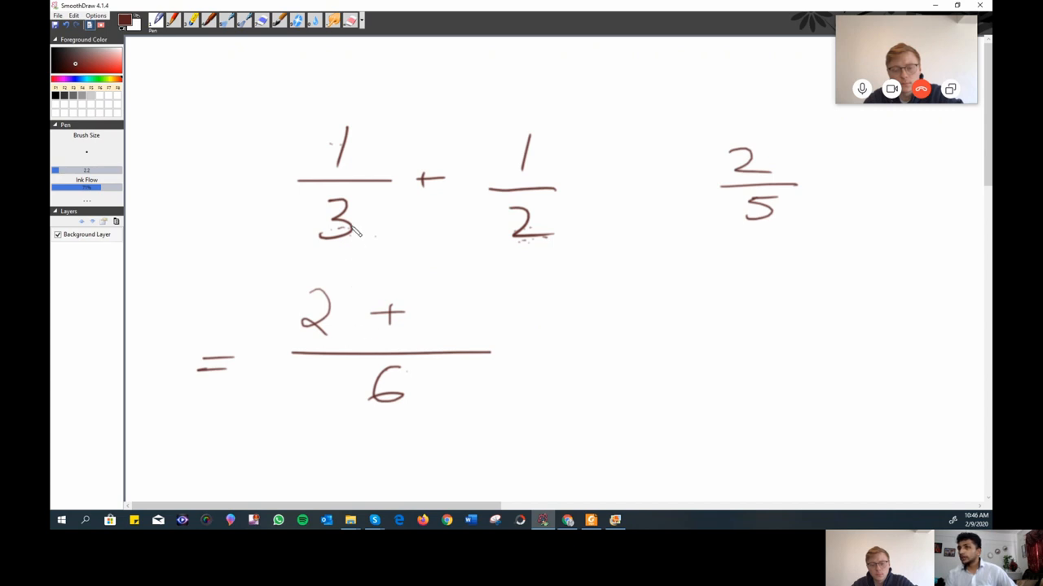
mouse_move(471, 334)
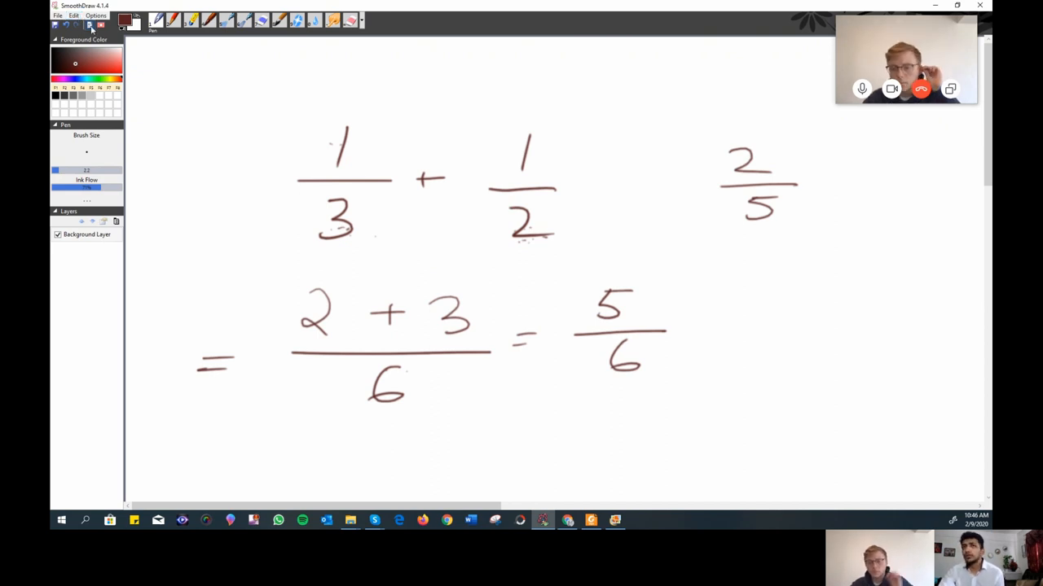
Clear the fraction work via Edit, finish 3x − 1 = 20, and draw an equals sign below.
click(74, 15)
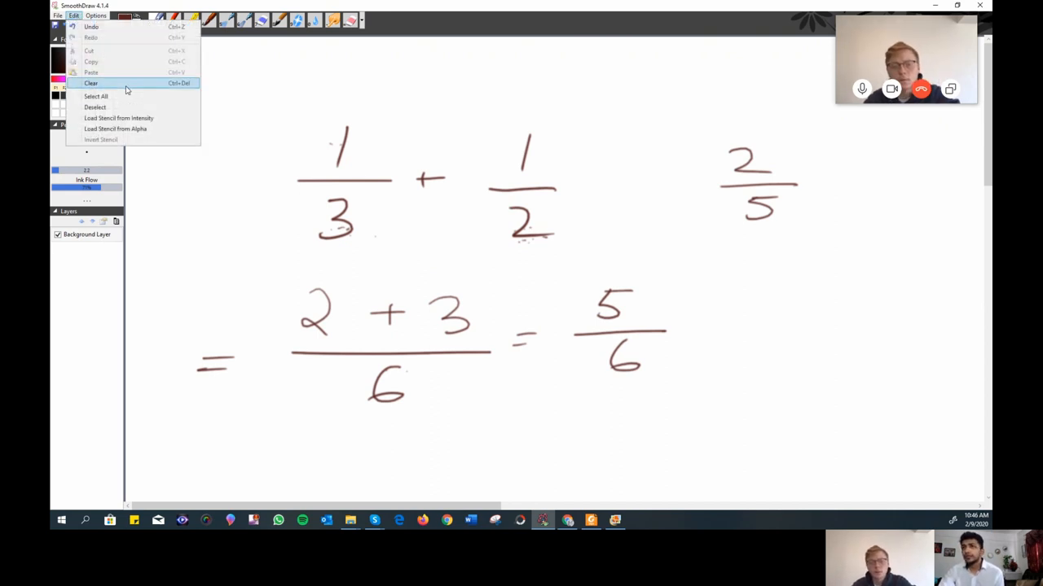
click(95, 96)
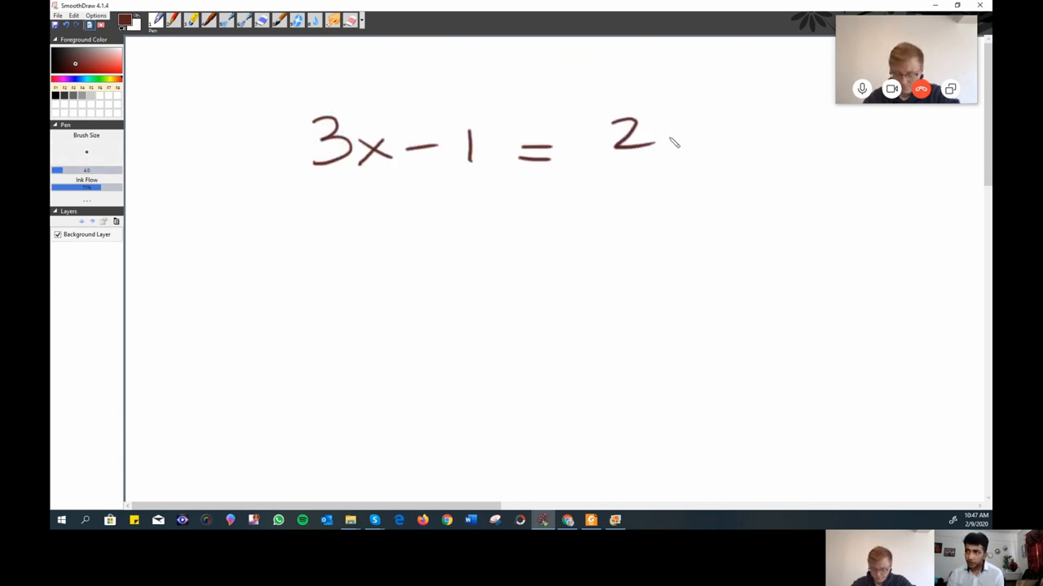
drag(688, 134, 689, 146)
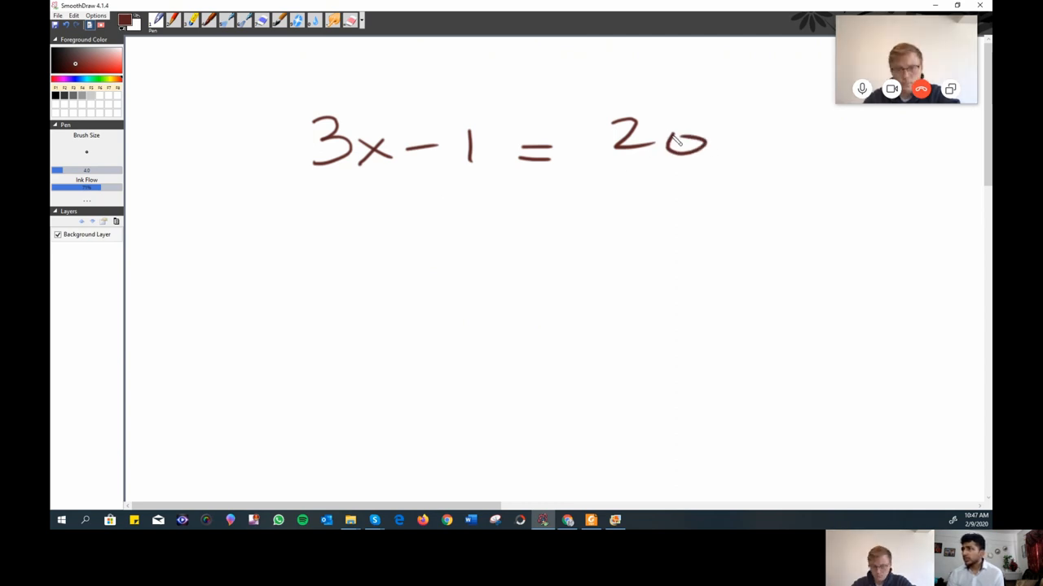
drag(191, 303, 217, 303)
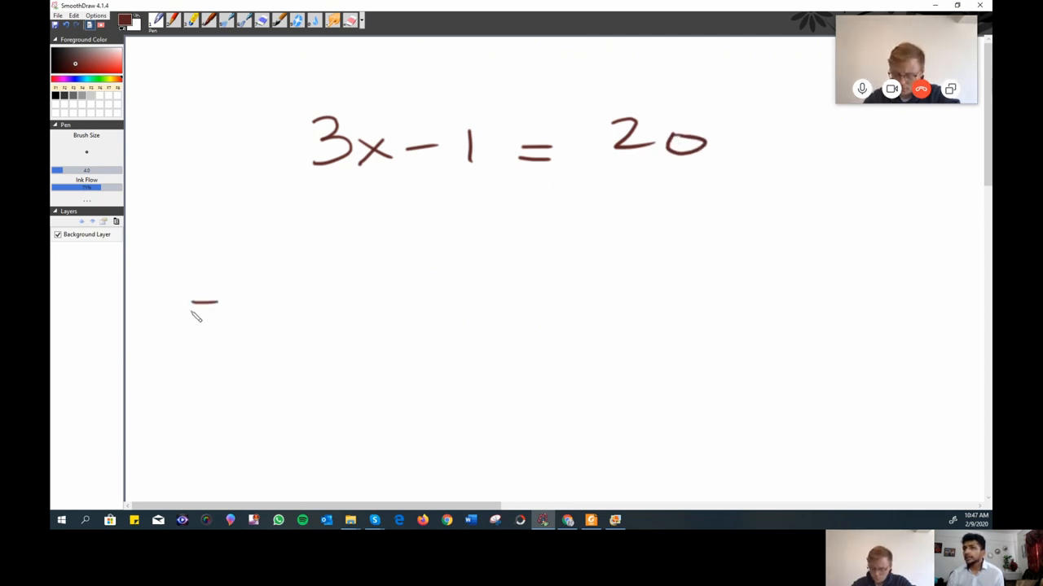
drag(189, 311, 216, 310)
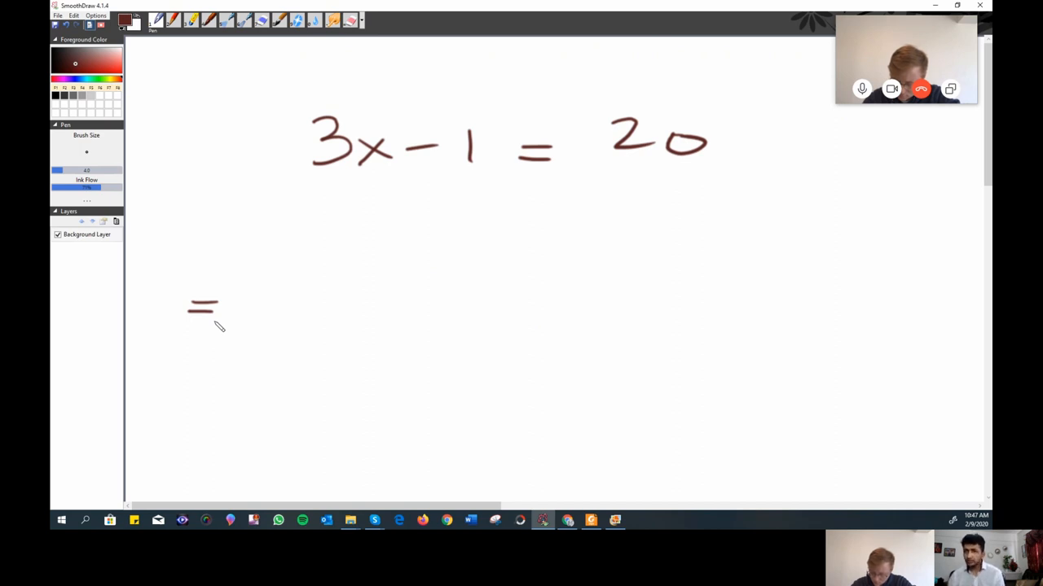
Handwrite x = 7 on the left below 3x − 1 = 20.
drag(175, 293, 163, 325)
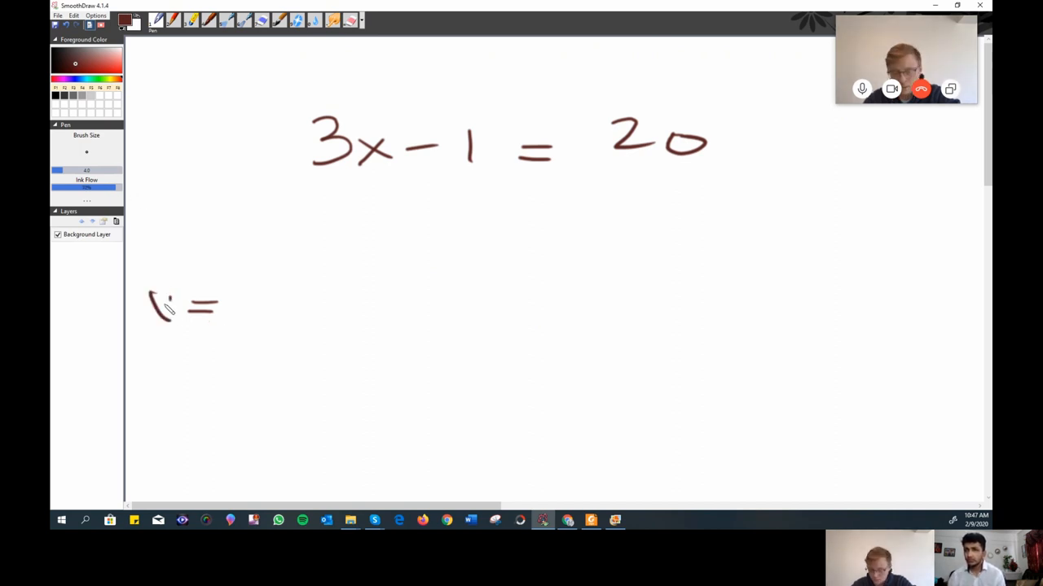
drag(151, 297, 171, 317)
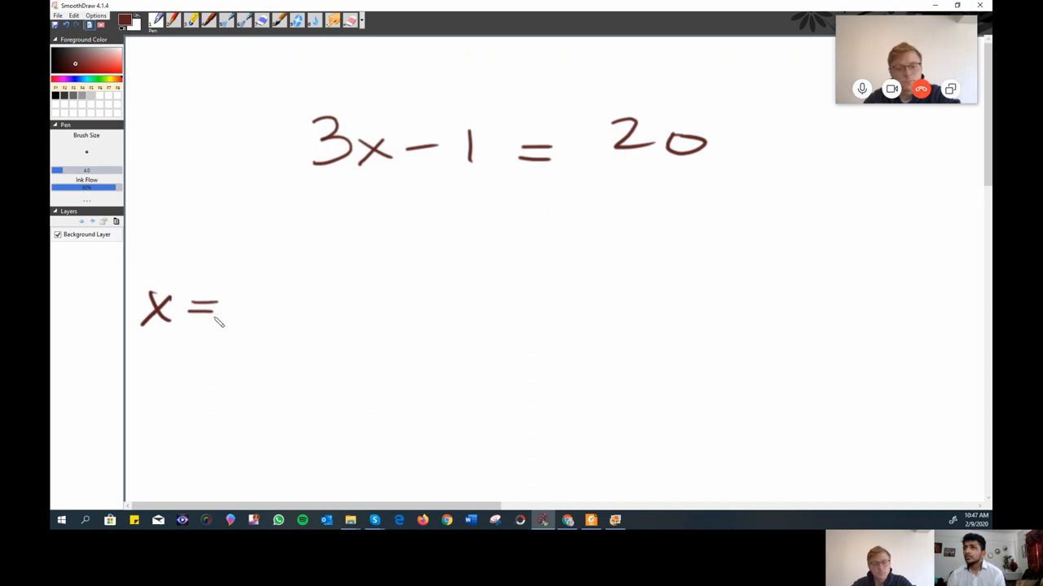
mouse_move(329, 280)
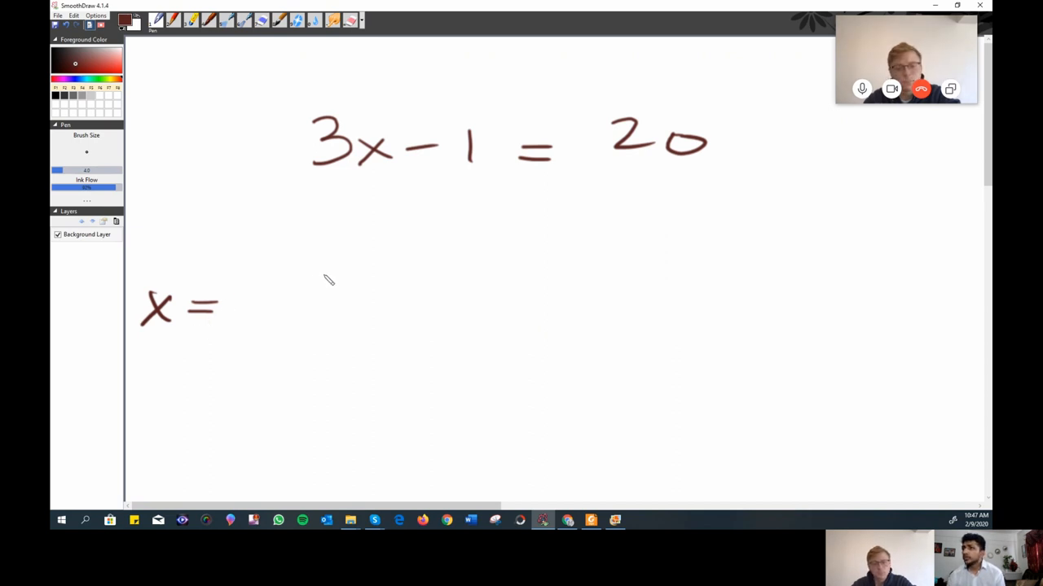
mouse_move(459, 201)
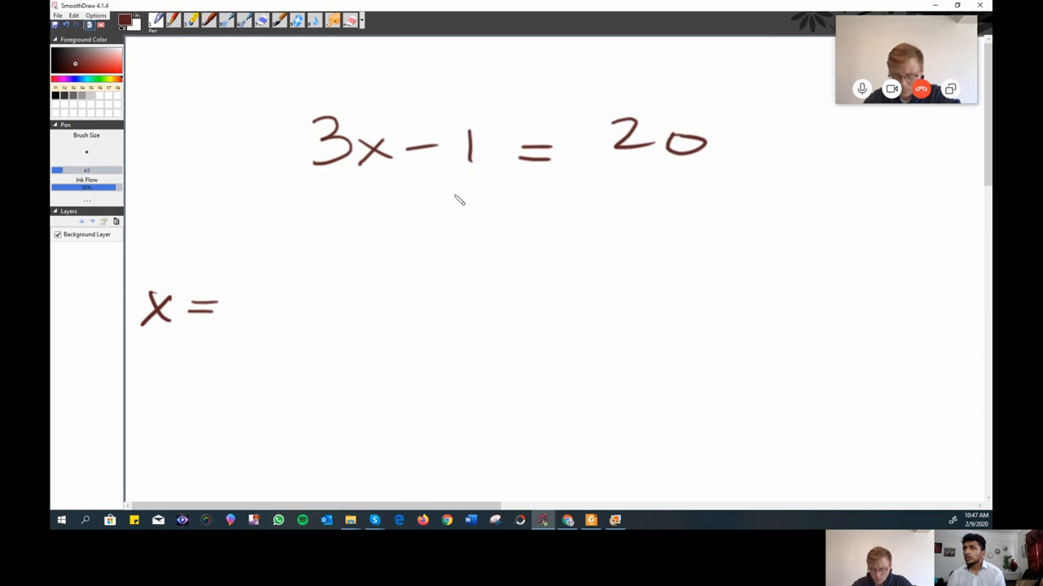
mouse_move(432, 265)
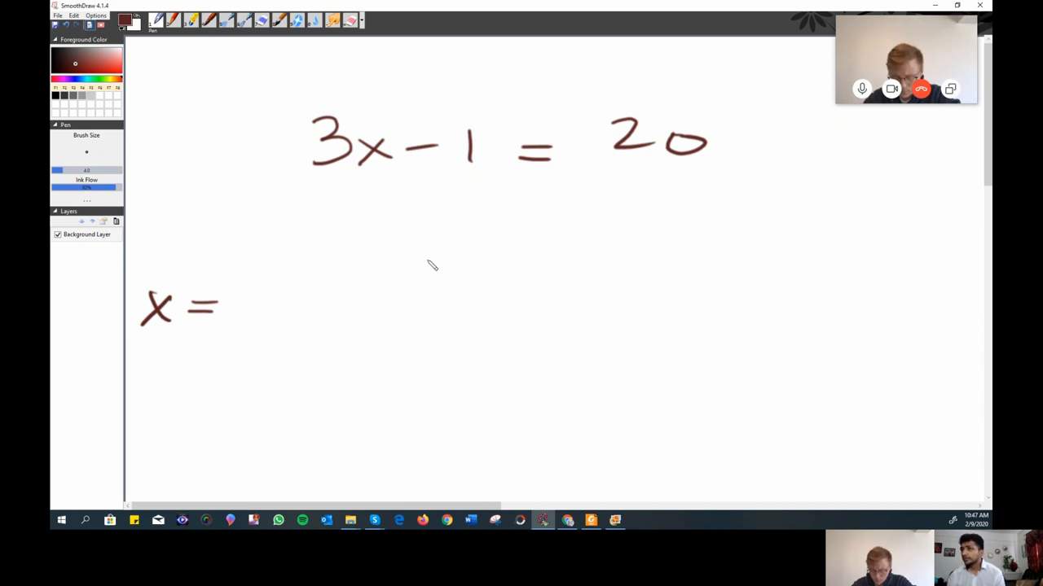
drag(248, 277, 277, 326)
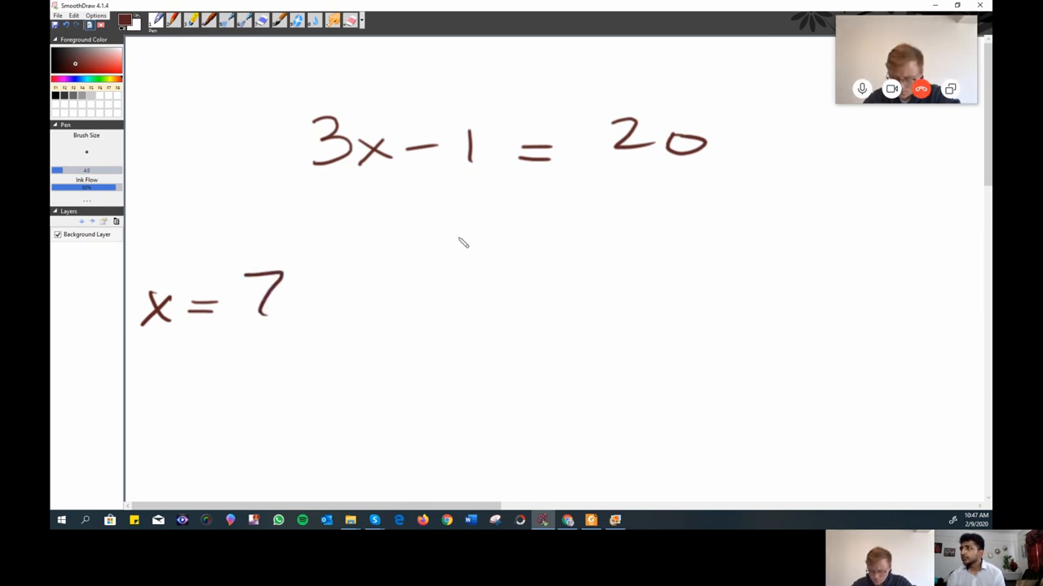
mouse_move(470, 234)
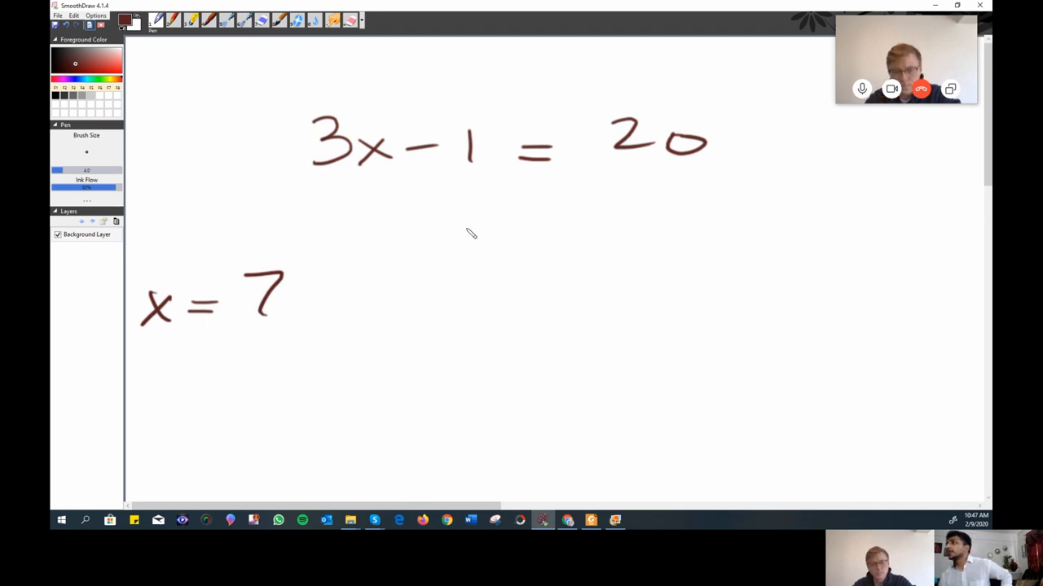
mouse_move(632, 213)
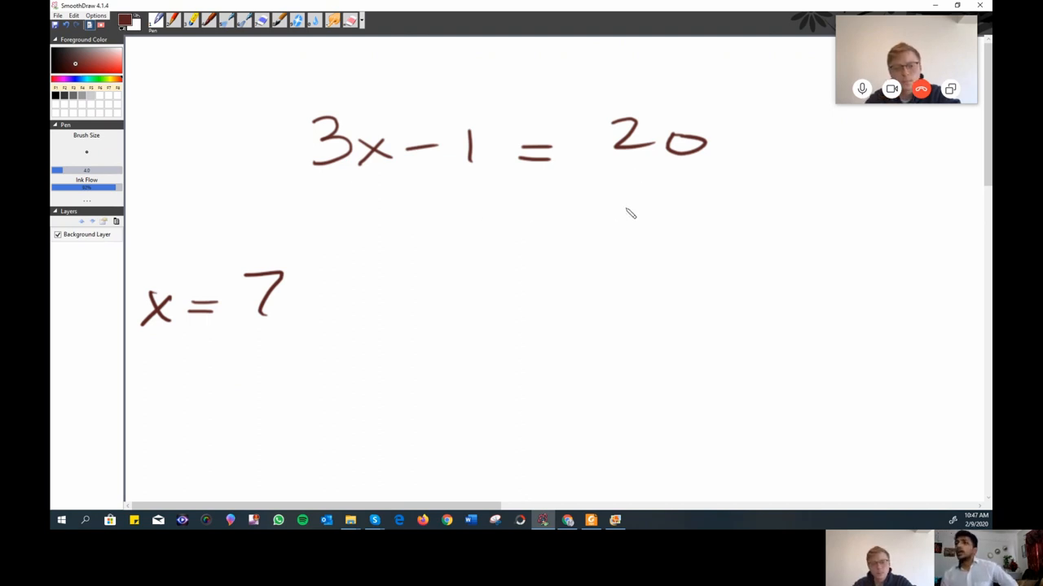
Add +1 to both sides, cross out −1, divide 3x = 21 by 3, and write x = 7.
drag(419, 195, 452, 195)
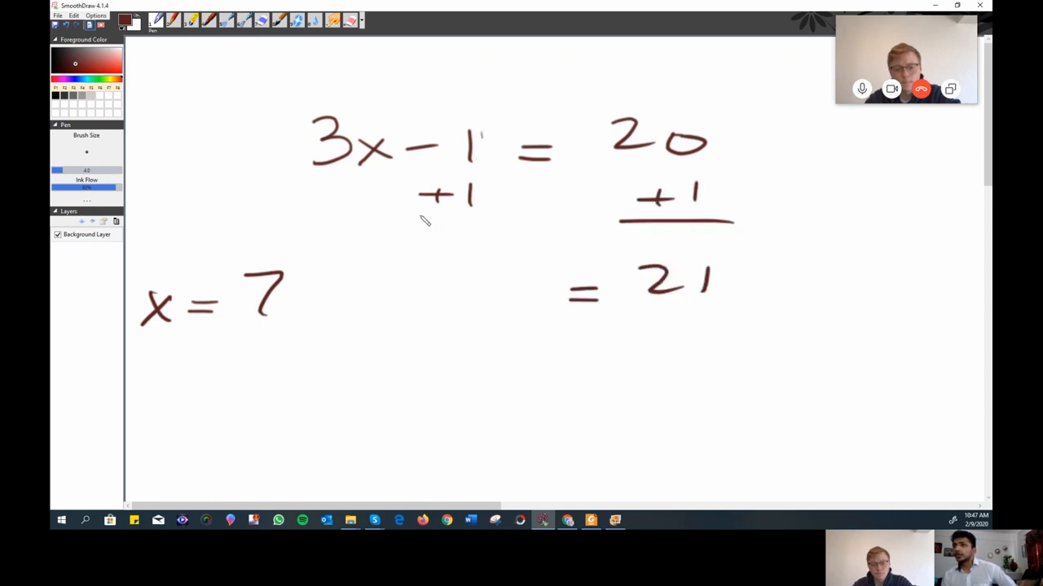
drag(496, 127, 452, 236)
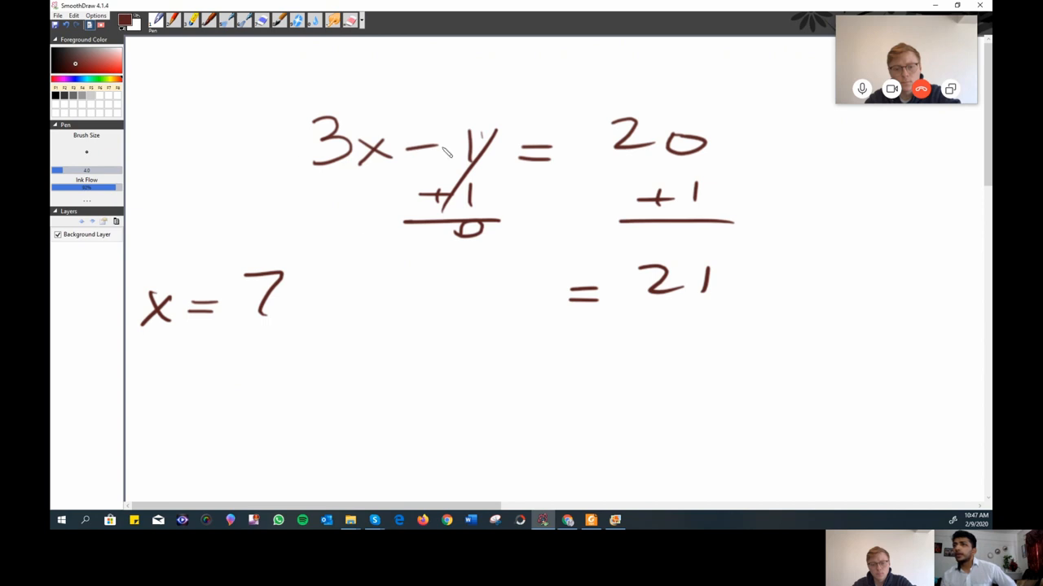
mouse_move(440, 257)
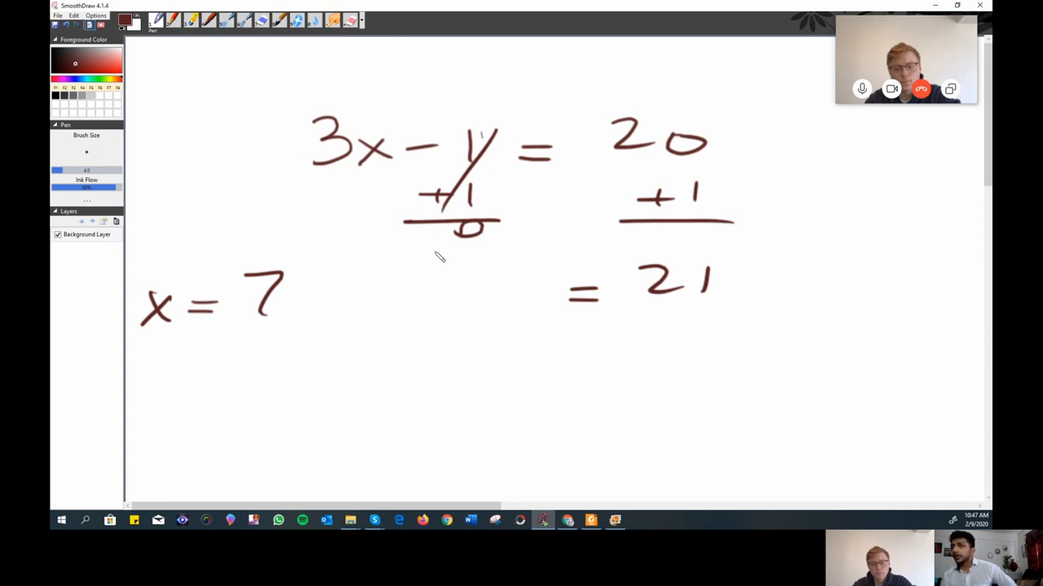
drag(488, 293, 505, 342)
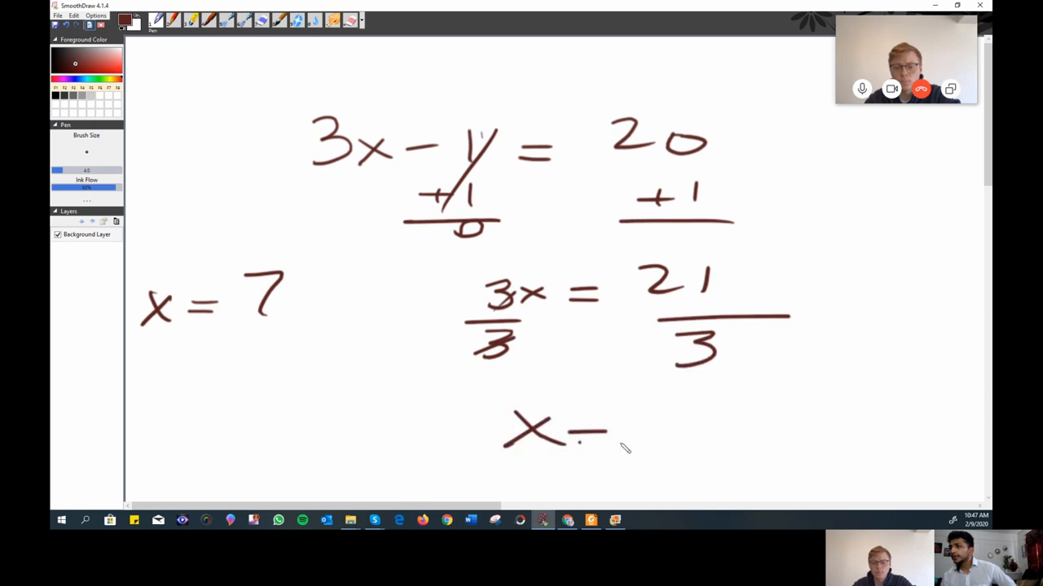
drag(595, 432, 668, 416)
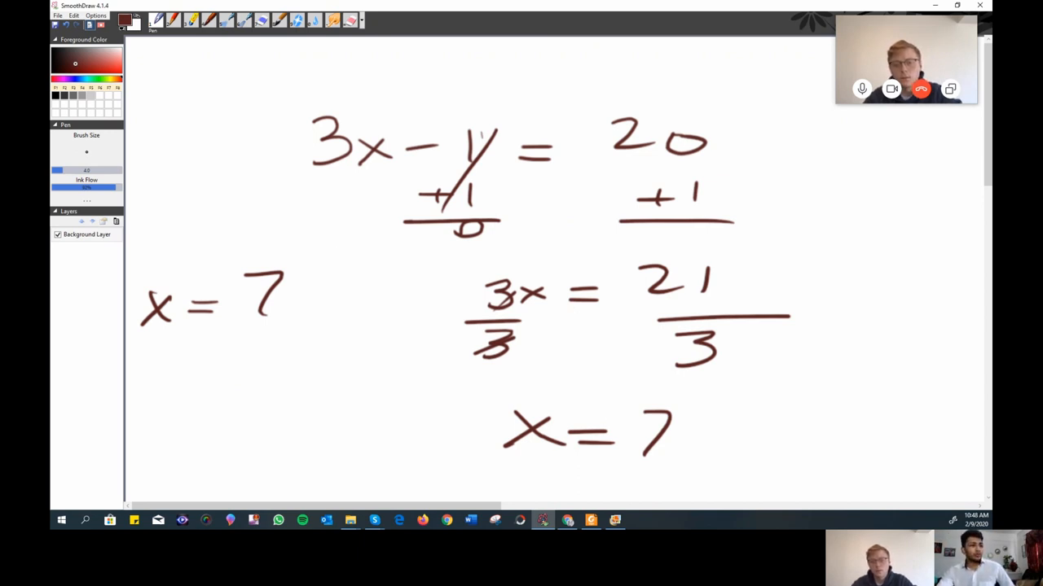
mouse_move(318, 364)
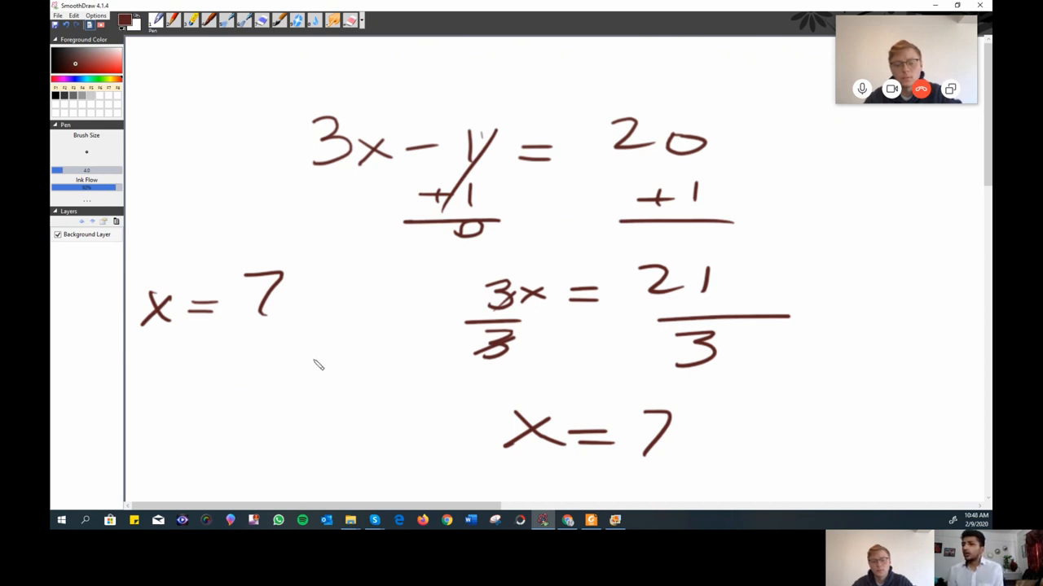
mouse_move(379, 330)
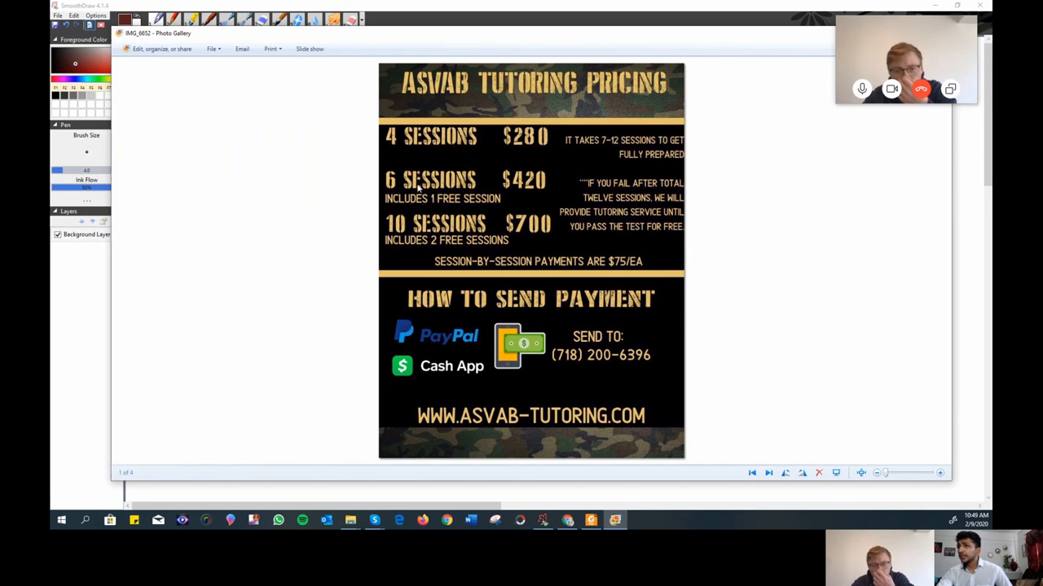
mouse_move(487, 190)
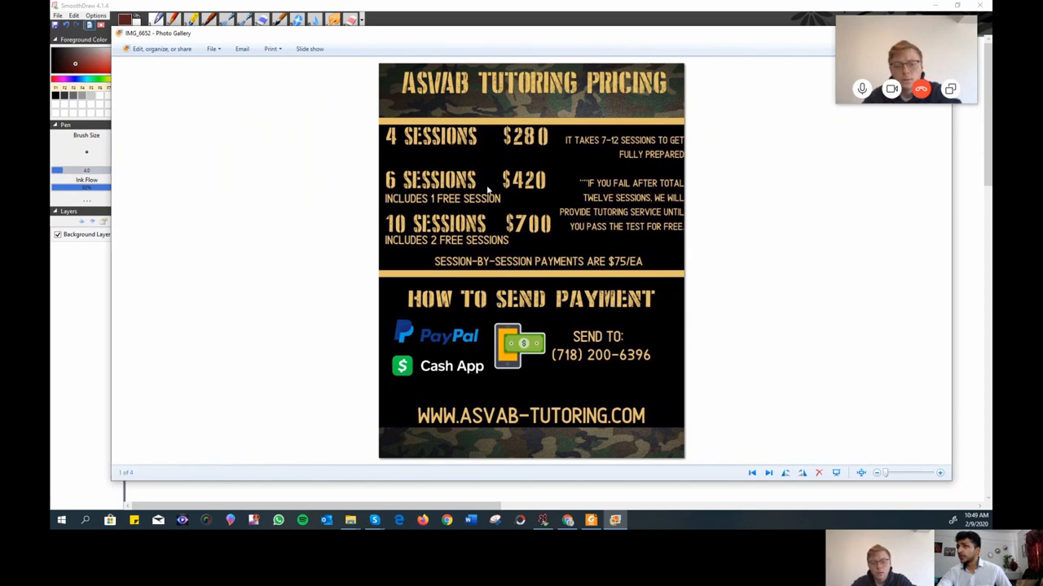
mouse_move(557, 195)
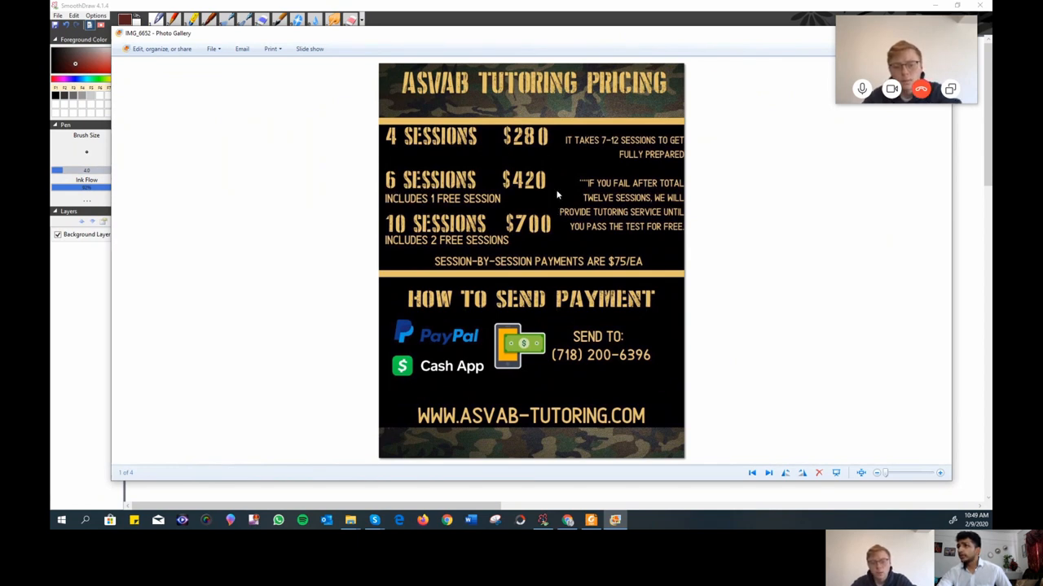
mouse_move(491, 187)
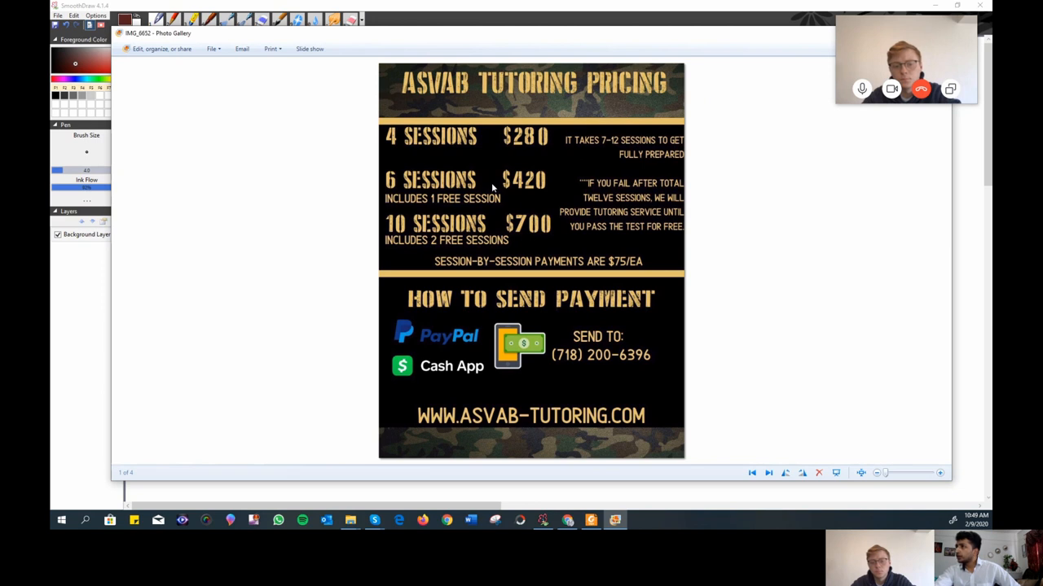
mouse_move(525, 176)
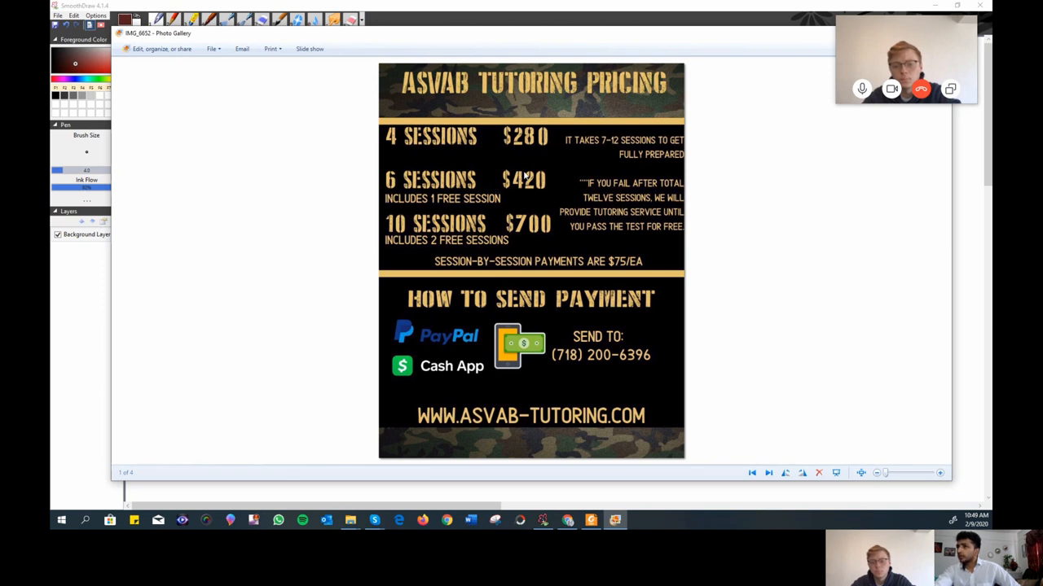
mouse_move(503, 200)
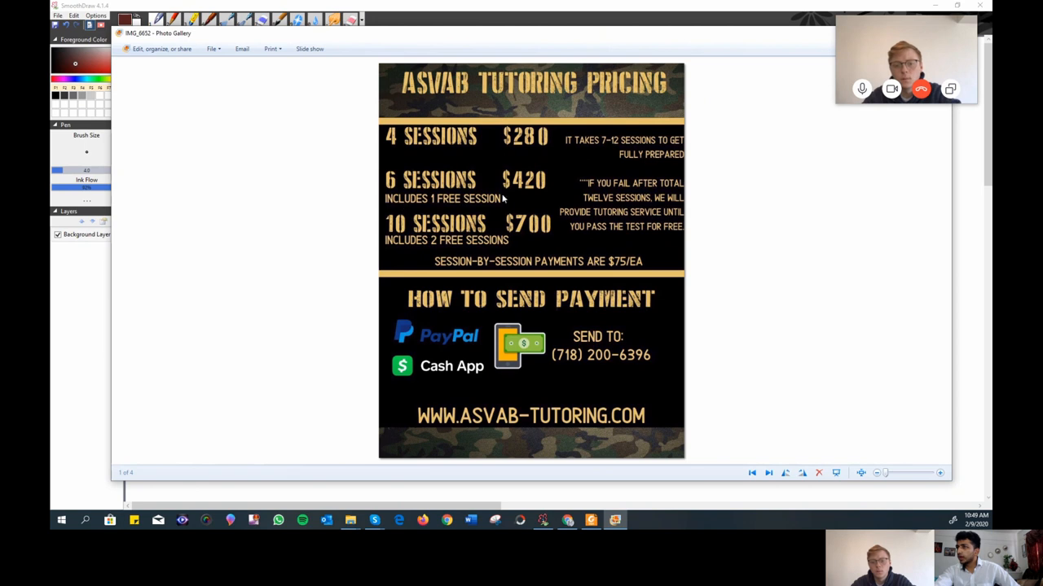
mouse_move(522, 187)
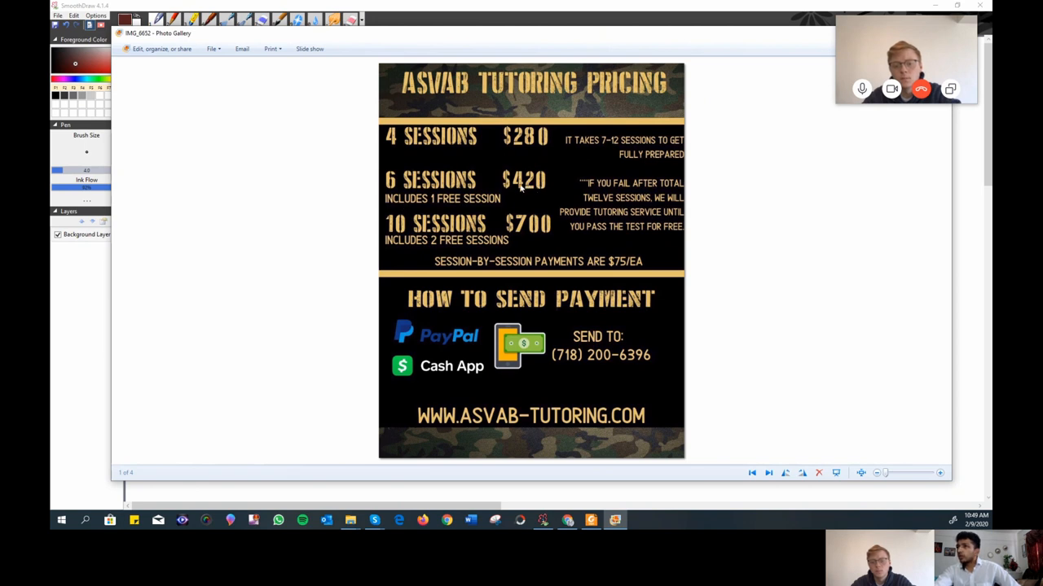
mouse_move(547, 142)
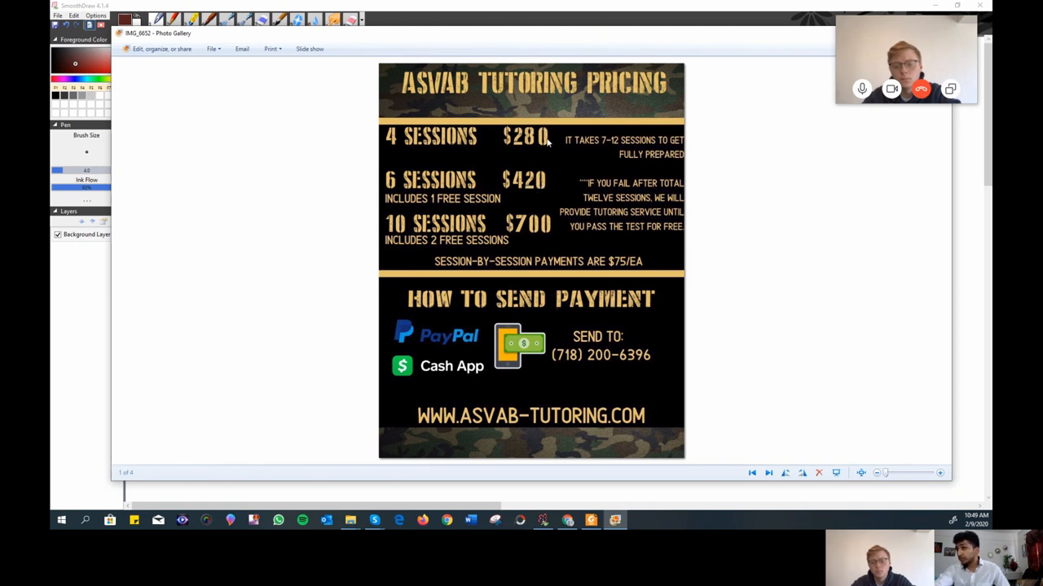
mouse_move(405, 184)
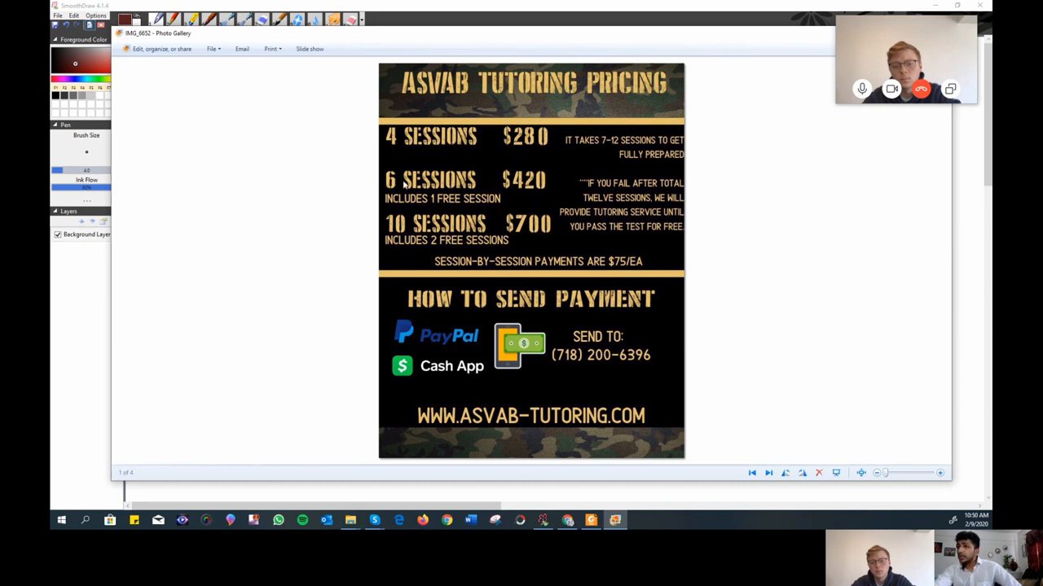
mouse_move(487, 185)
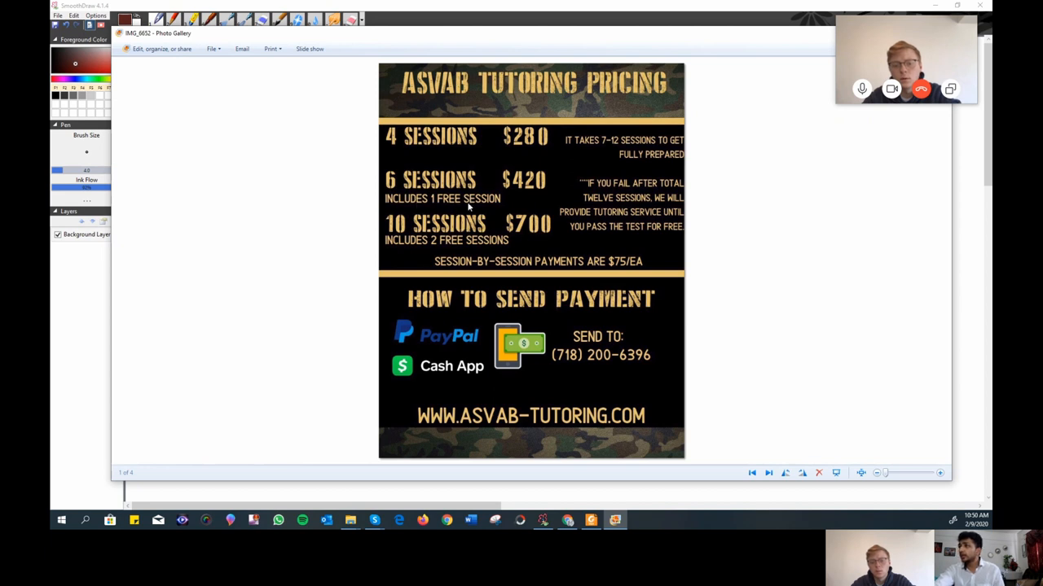
mouse_move(417, 234)
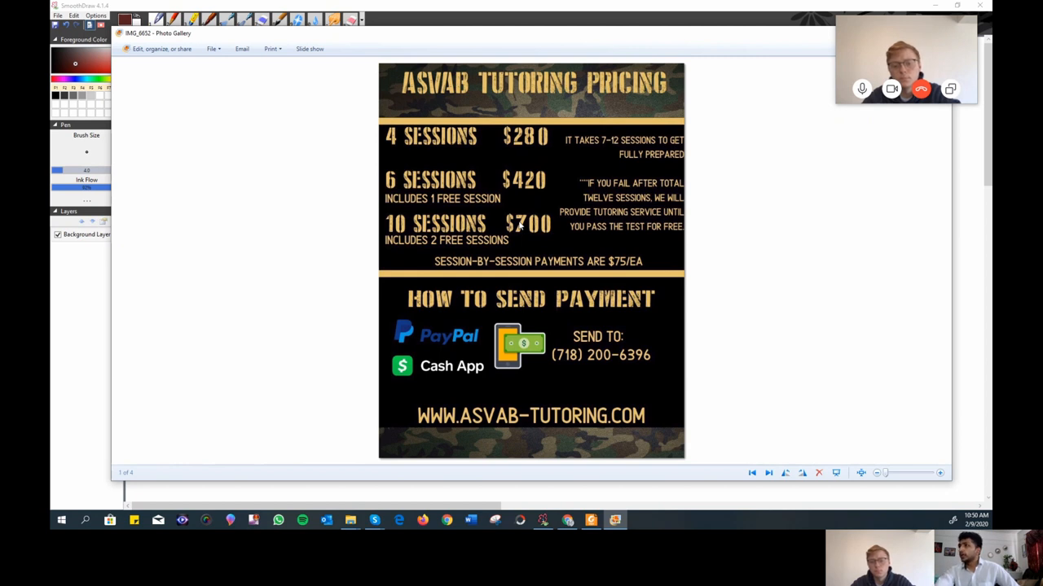
mouse_move(432, 246)
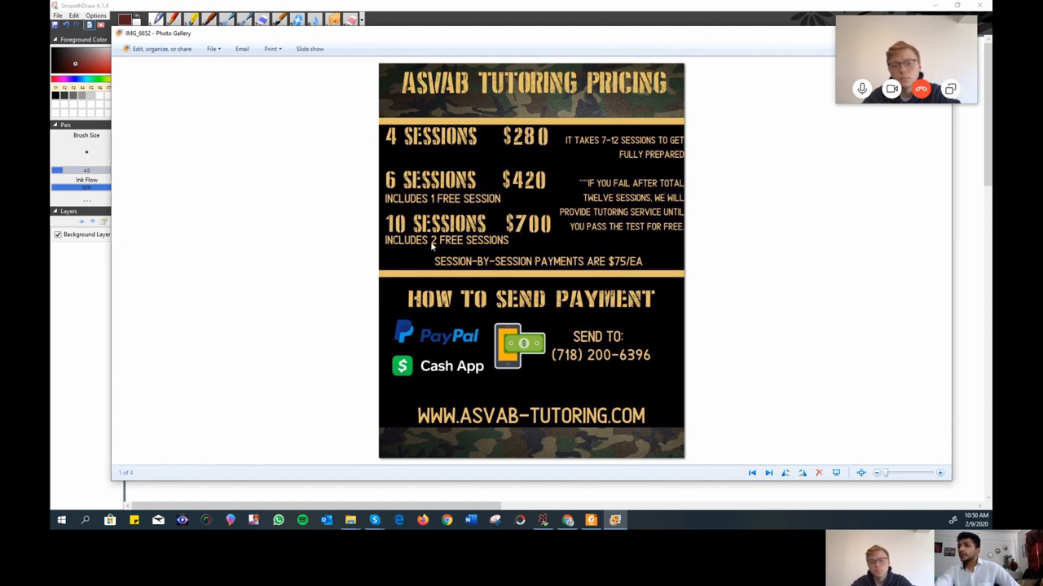
mouse_move(539, 246)
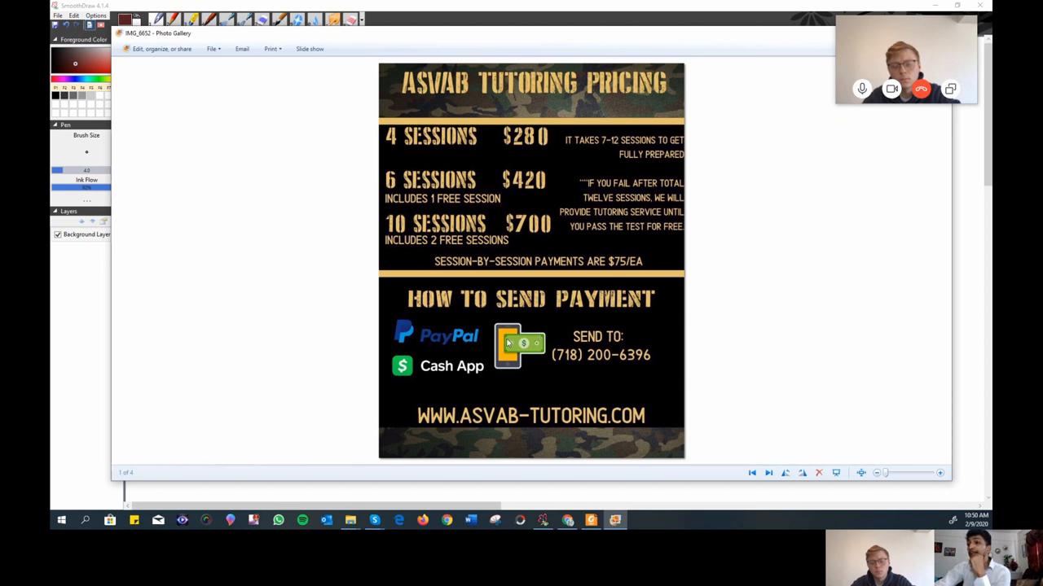
mouse_move(448, 369)
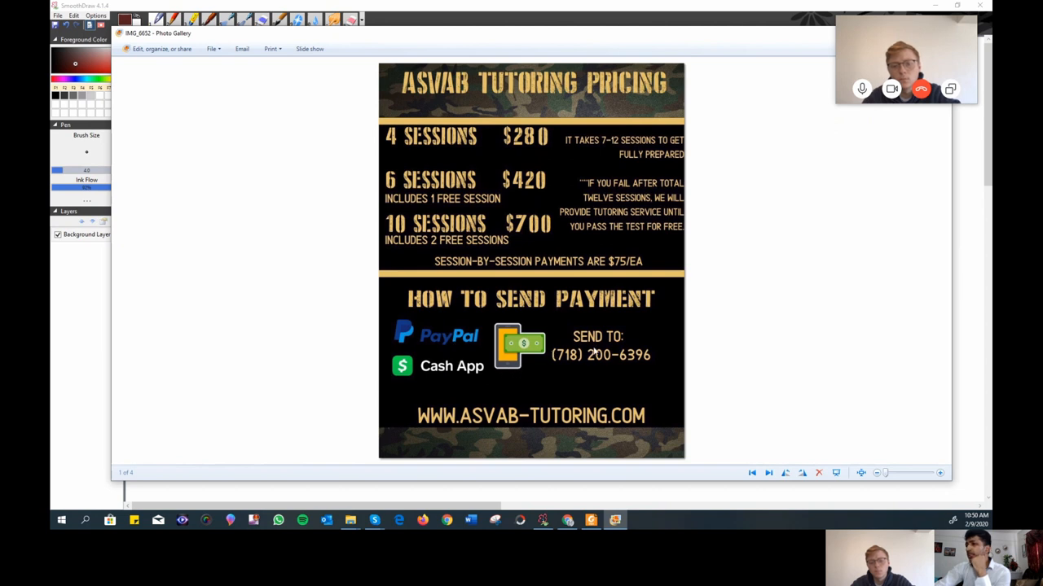
mouse_move(623, 352)
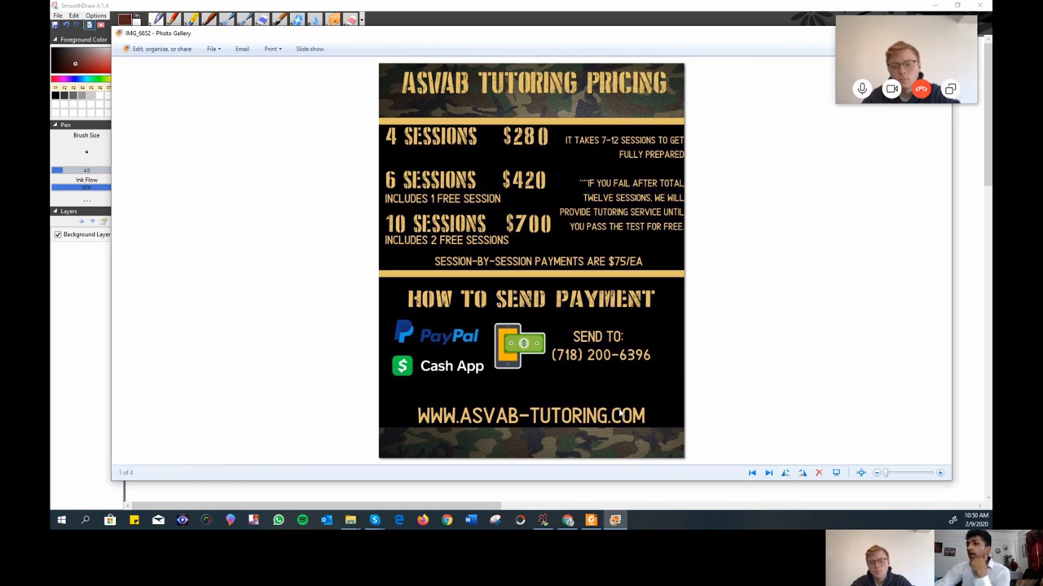
mouse_move(582, 202)
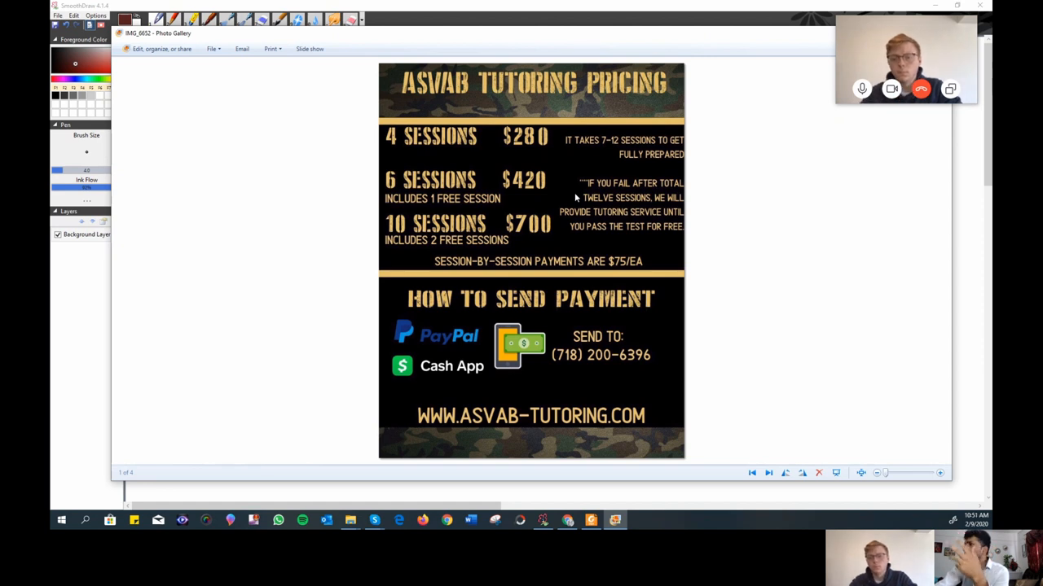
mouse_move(560, 182)
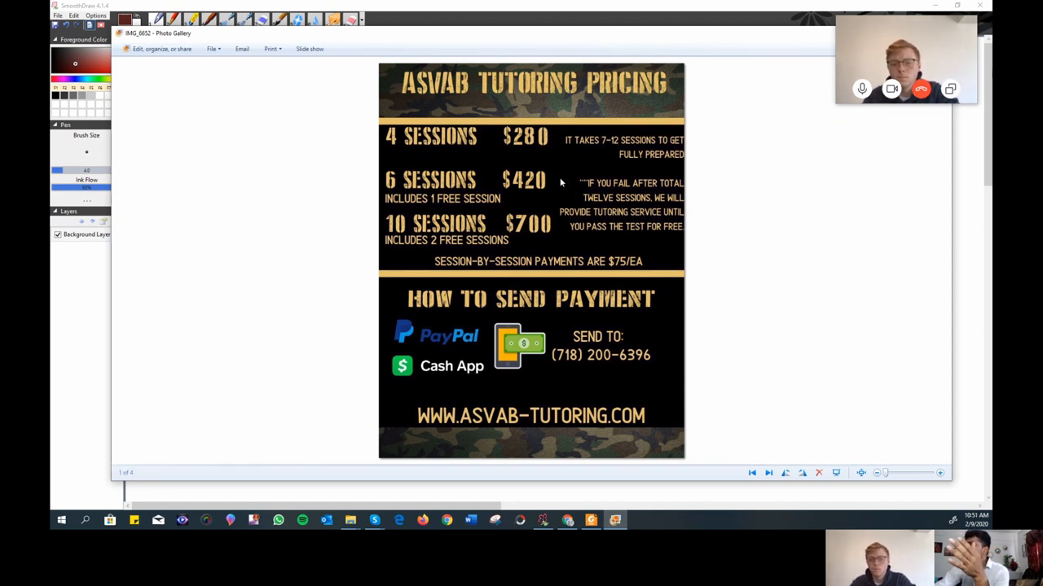